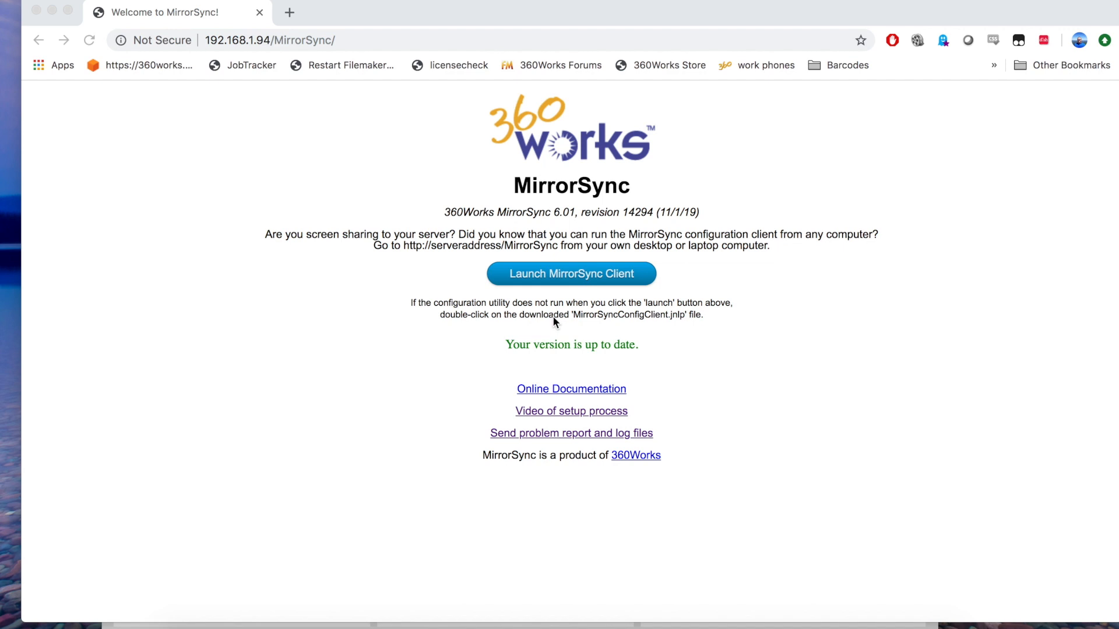
Launch the MirrorSync Config Client from the Downloads folder so its login prompt appears
{"action": "left_click", "coordinate": [571, 272]}
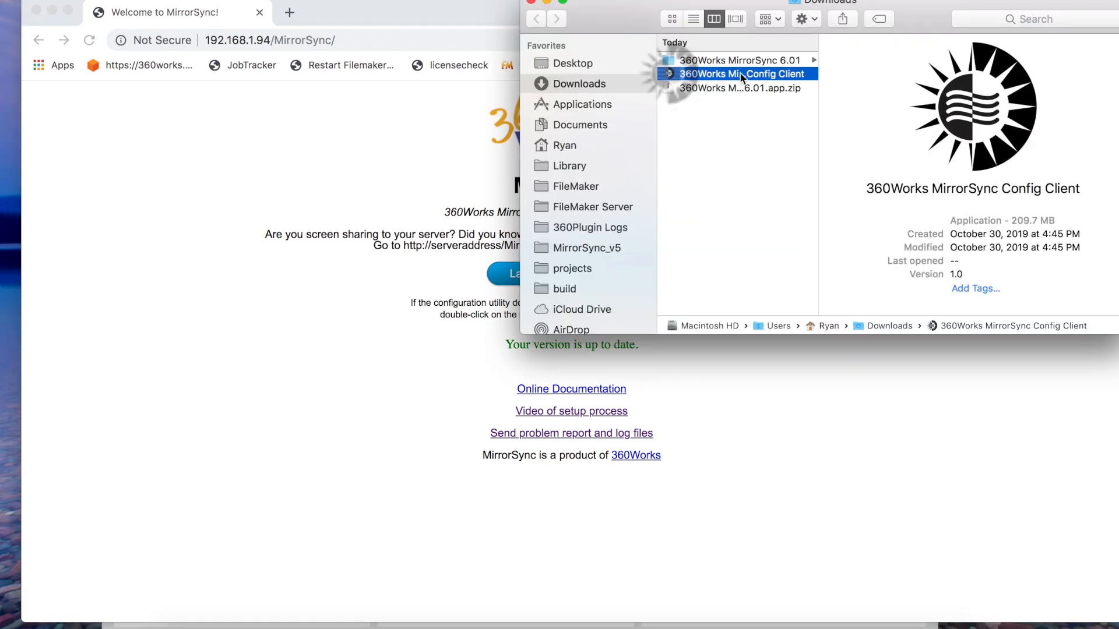
{"action": "double_click", "coordinate": [743, 73]}
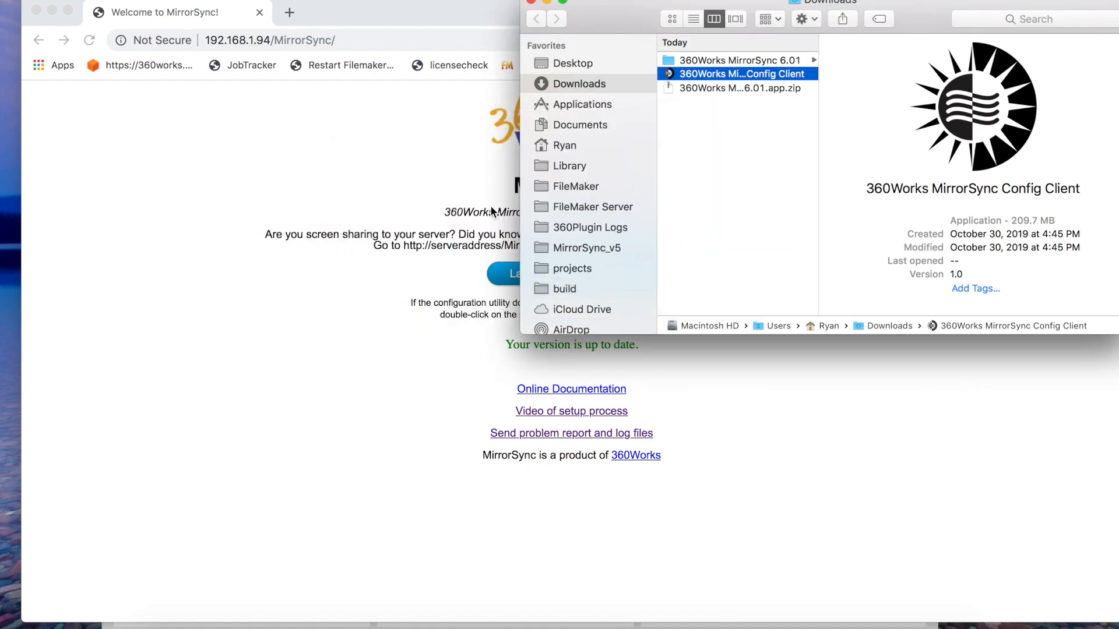
{"action": "double_click", "coordinate": [740, 74]}
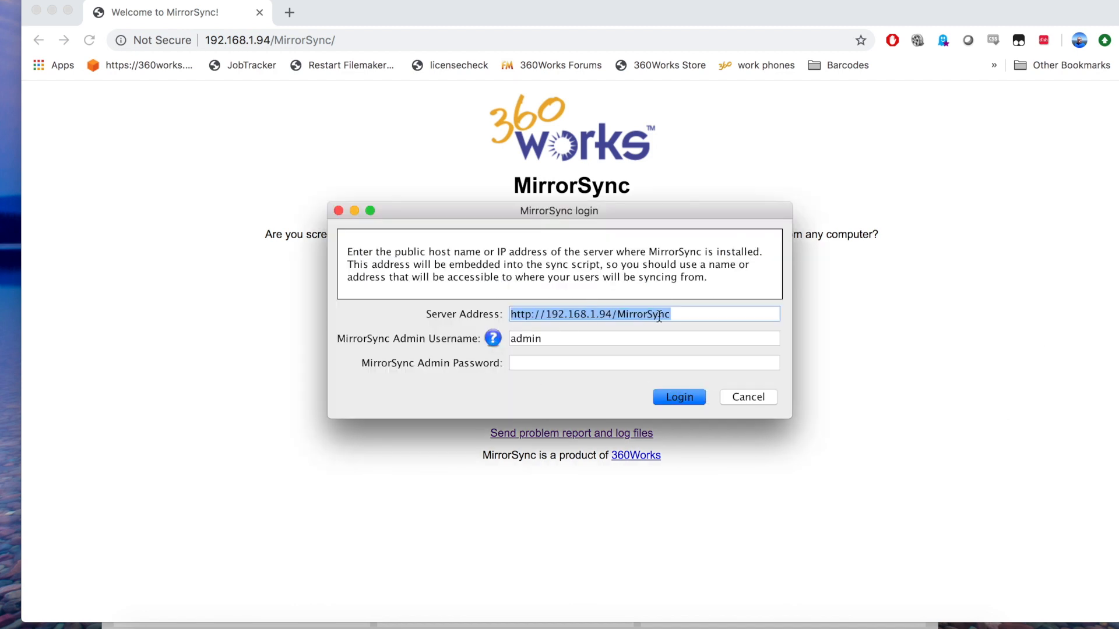
Log in to the MirrorSync server at the prefilled address with the admin password
{"action": "left_click", "coordinate": [542, 313]}
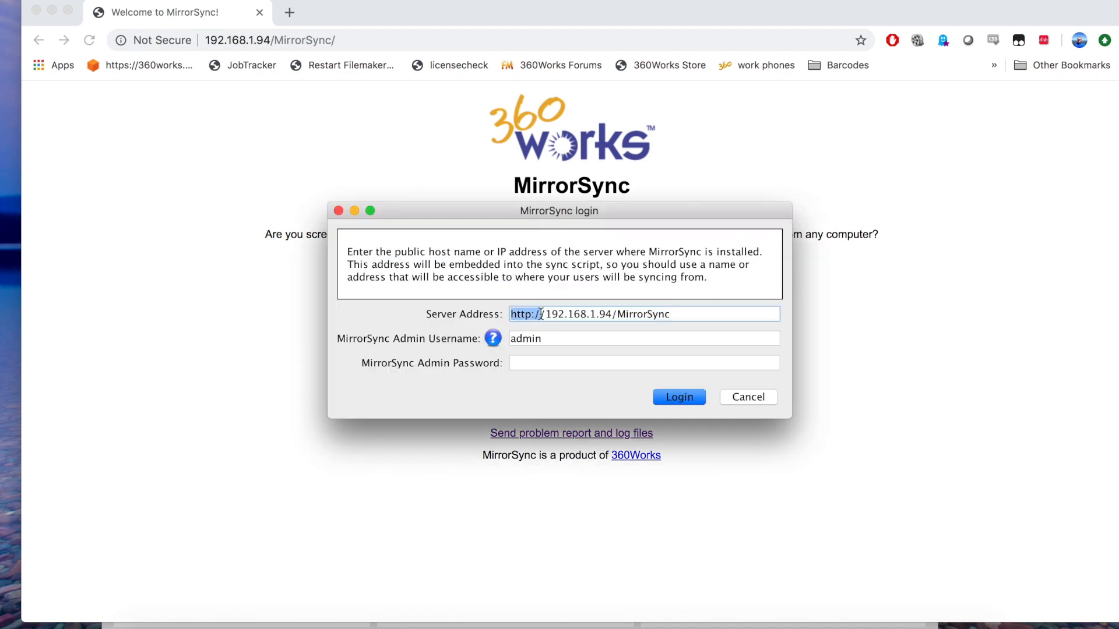
{"action": "left_click", "coordinate": [622, 313]}
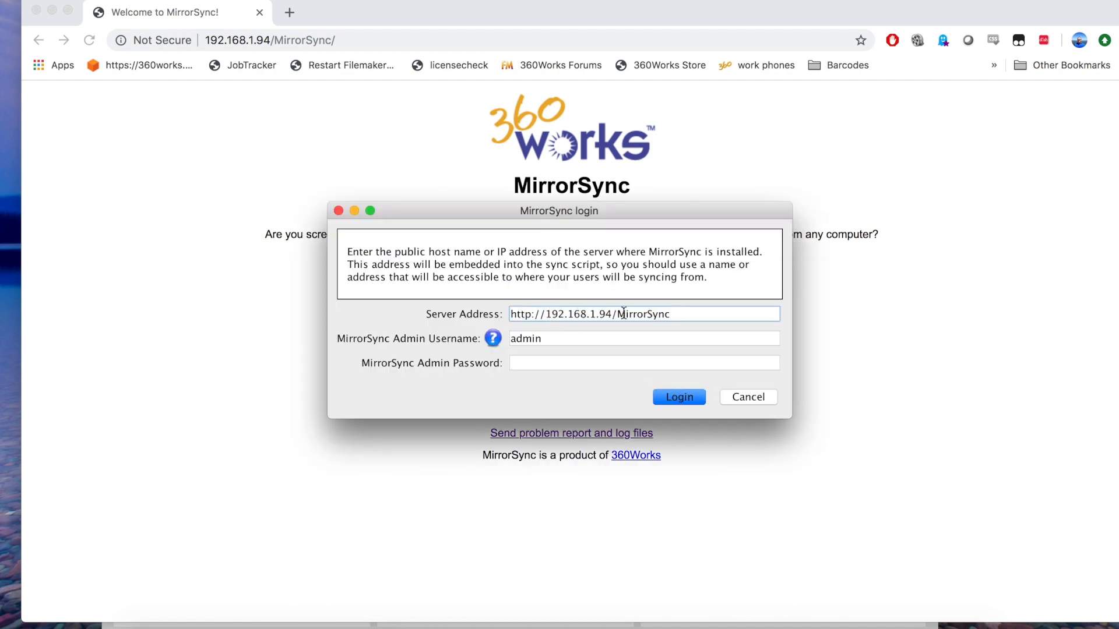
{"action": "left_click", "coordinate": [643, 362]}
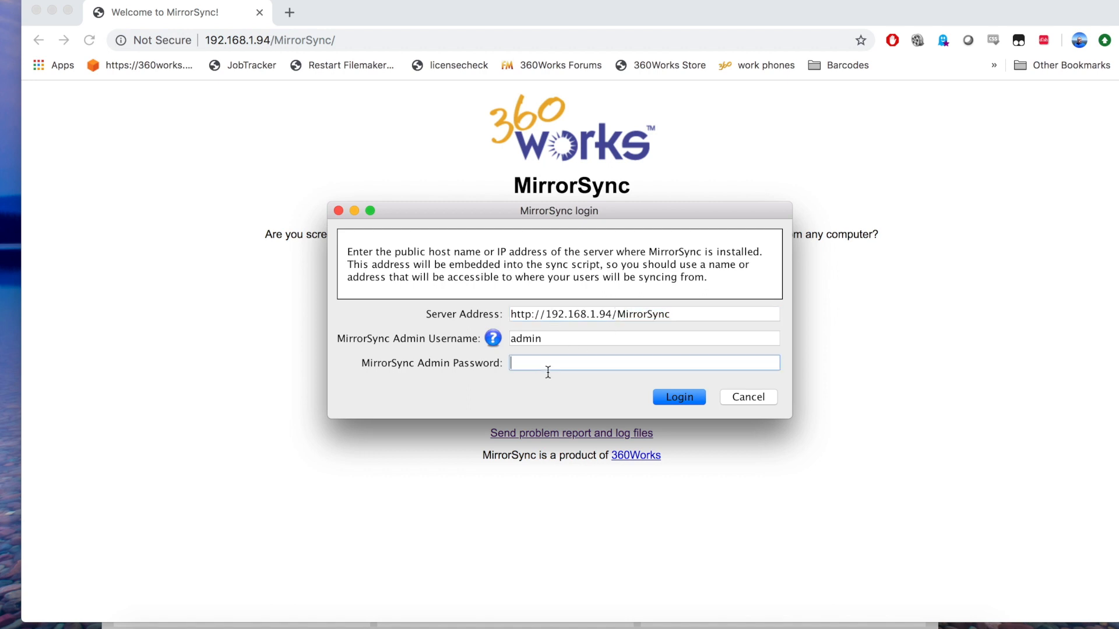
{"action": "type", "text": "password"}
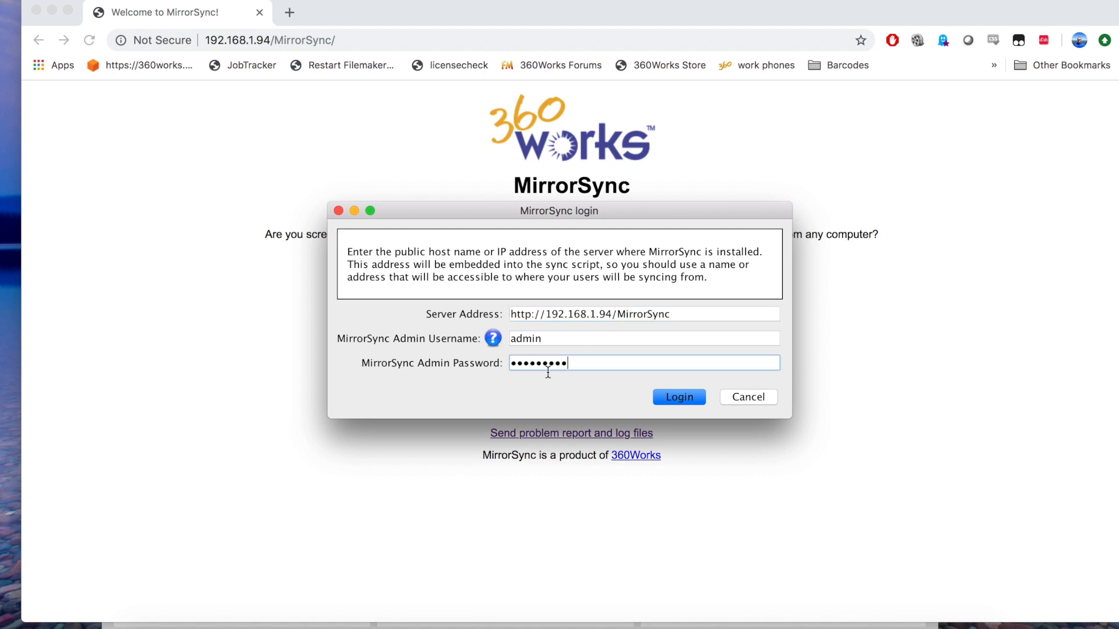
{"action": "left_click", "coordinate": [678, 397]}
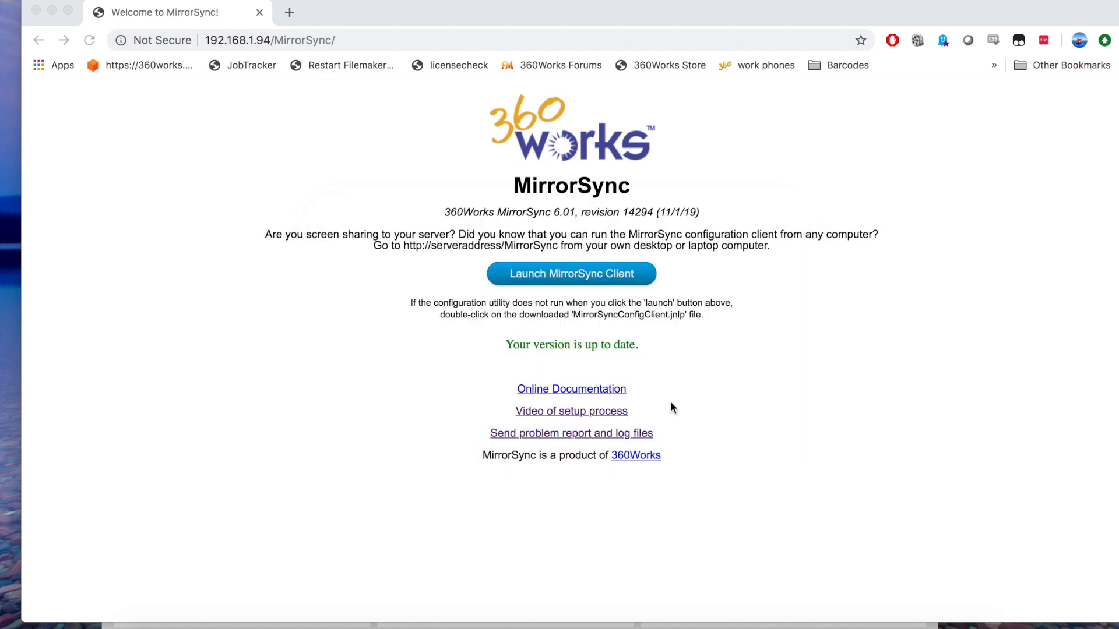
Create a new 'FileMaker clients (Pro / Go) to FileMaker Server' configuration named TaskSync
{"action": "left_click", "coordinate": [571, 273]}
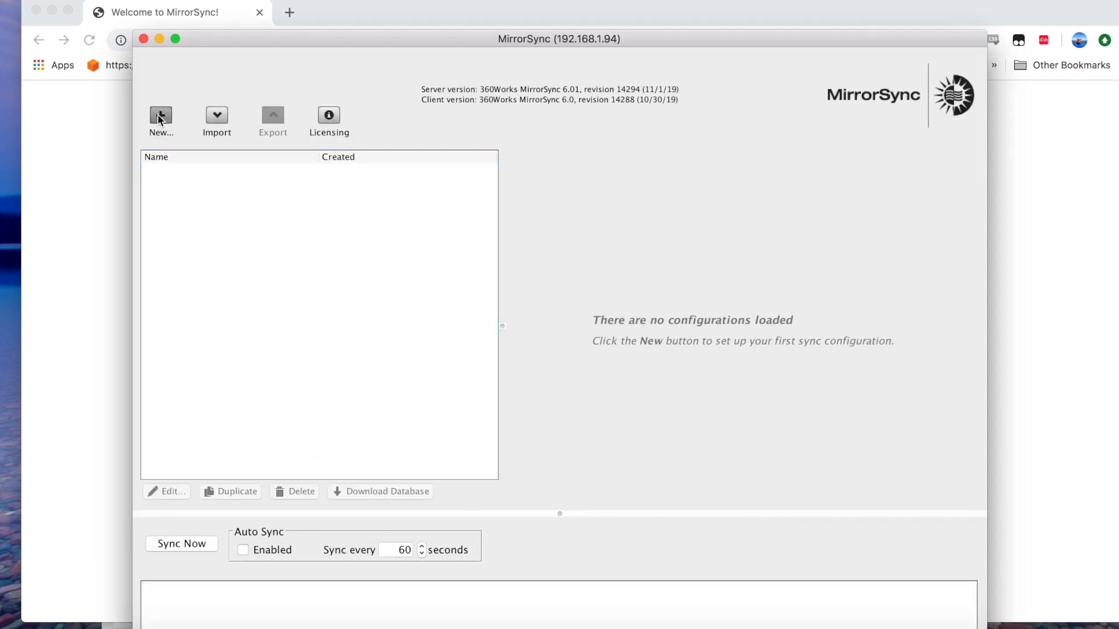
{"action": "left_click", "coordinate": [161, 118]}
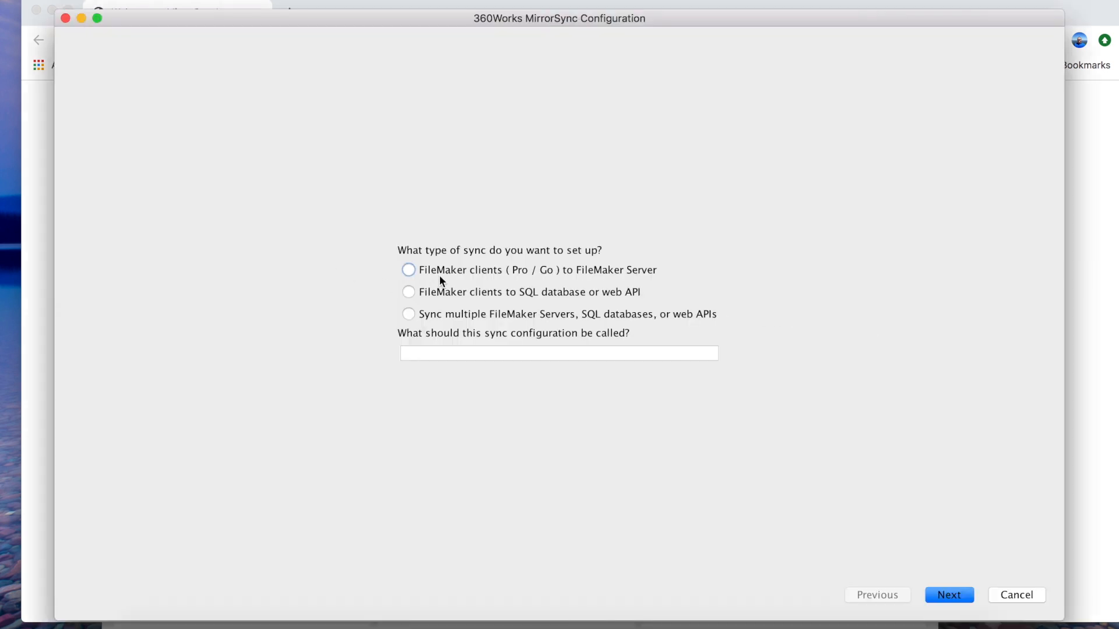
{"action": "left_click", "coordinate": [408, 269]}
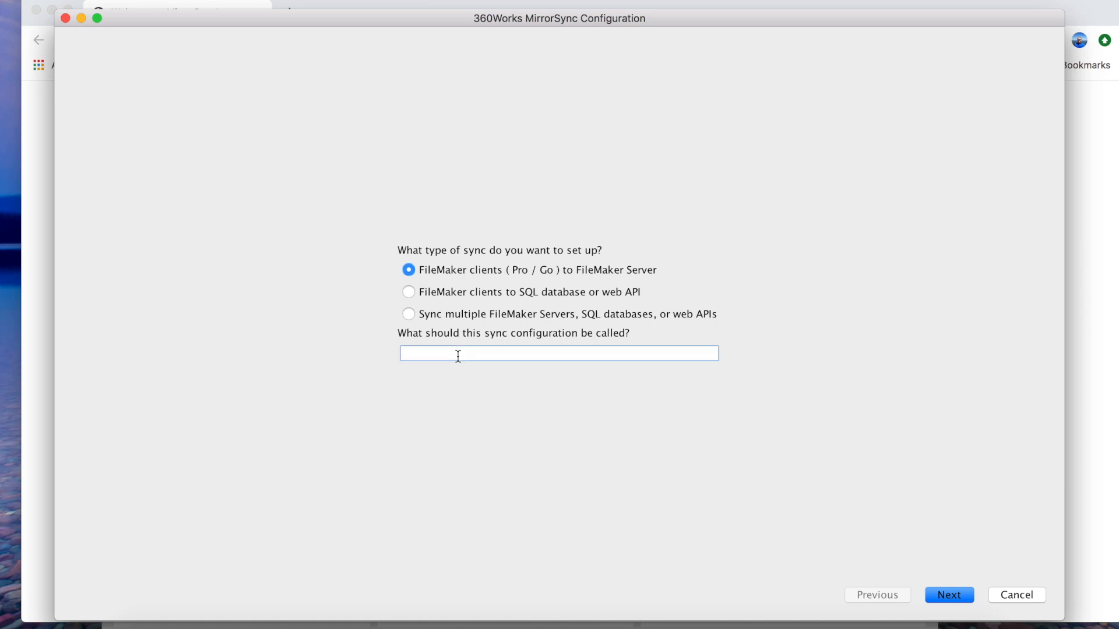
{"action": "type", "text": "TaskS"}
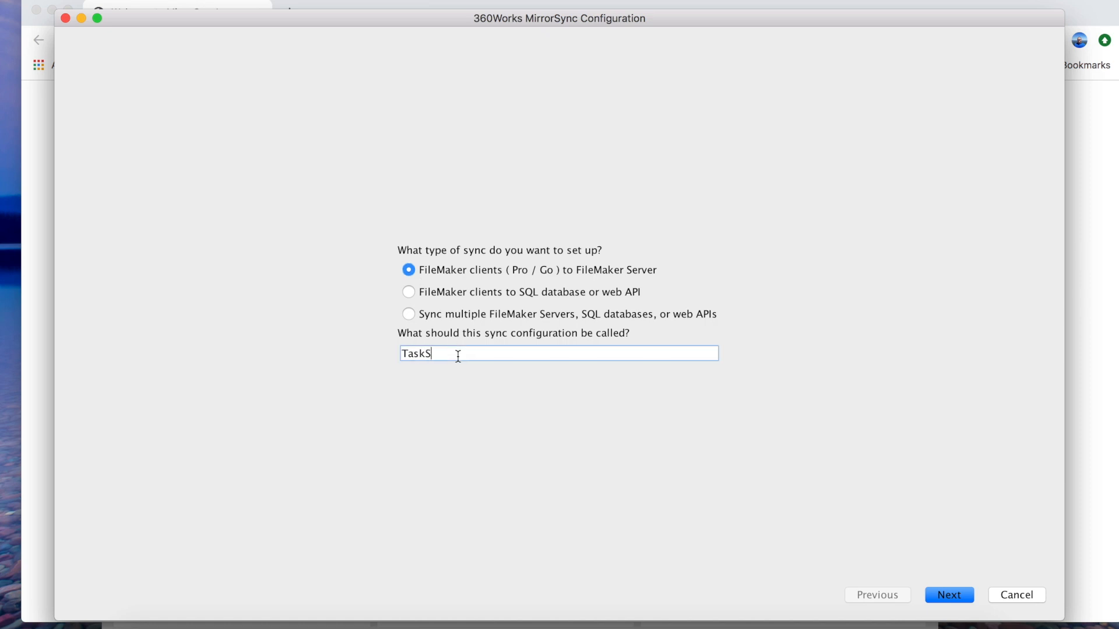
{"action": "type", "text": "ync"}
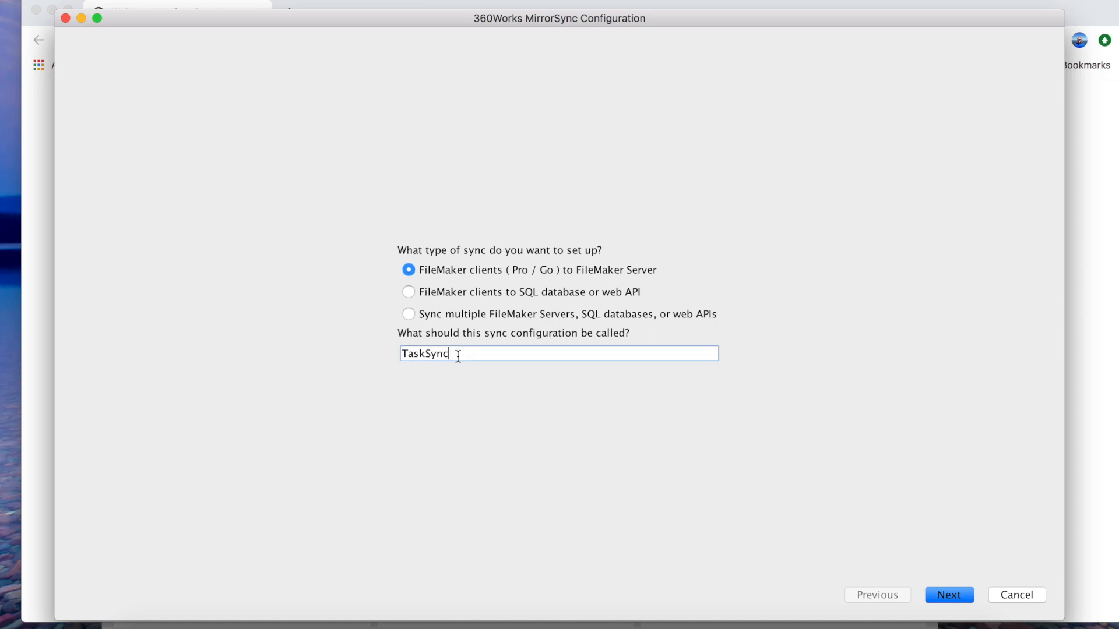
{"action": "mouse_move", "coordinate": [832, 420]}
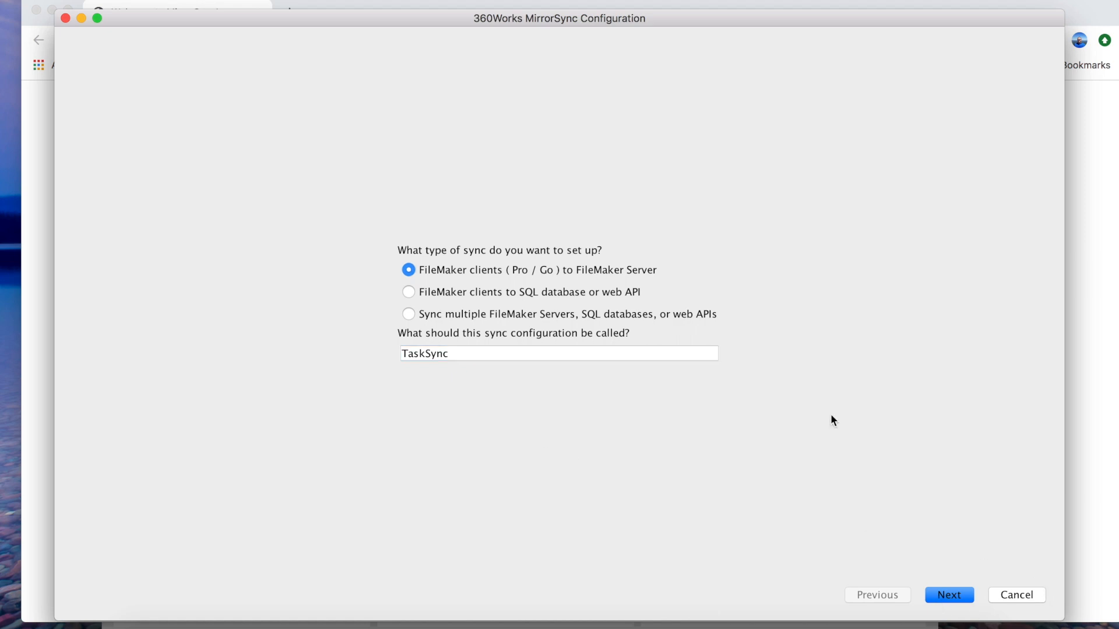
On the hub database step, ignore SSL warnings and enter the admin credentials
{"action": "left_click", "coordinate": [949, 595]}
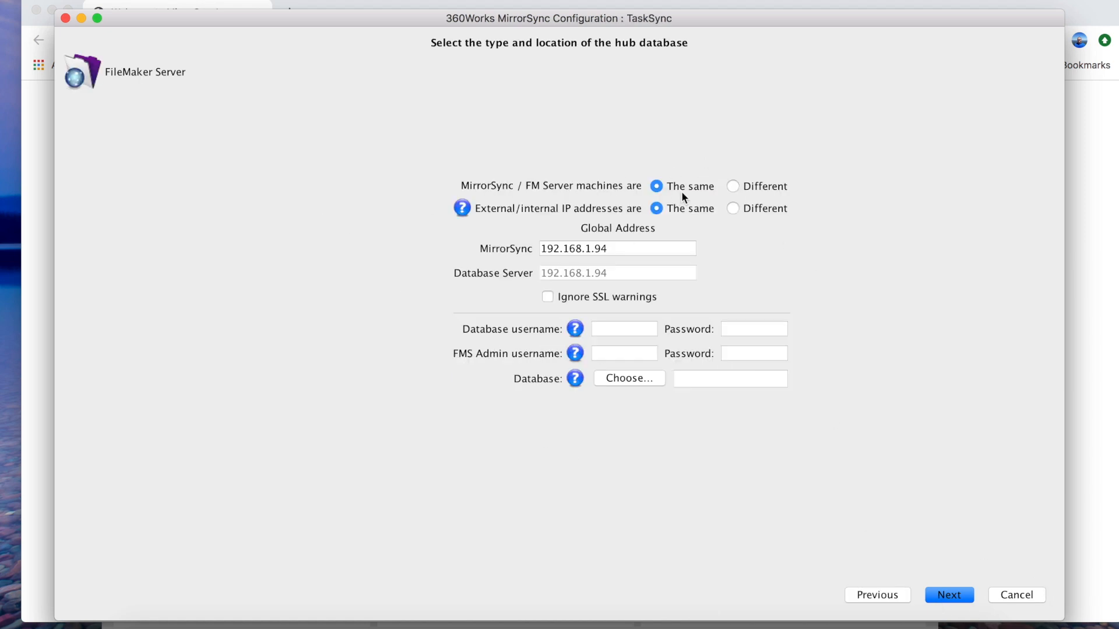
{"action": "left_click", "coordinate": [622, 329]}
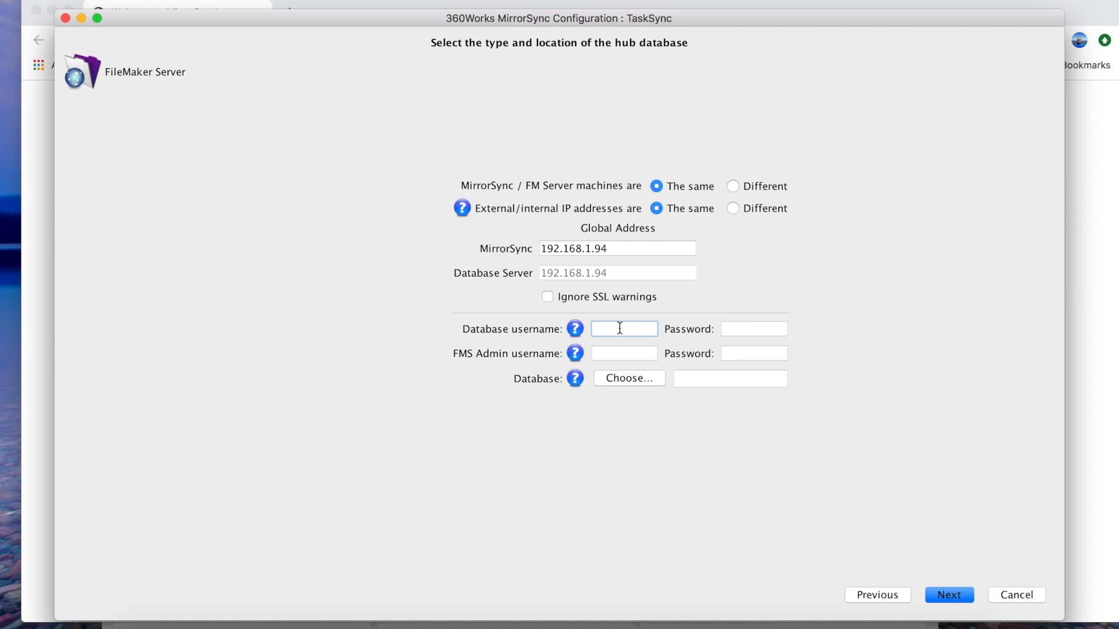
{"action": "left_click", "coordinate": [548, 297]}
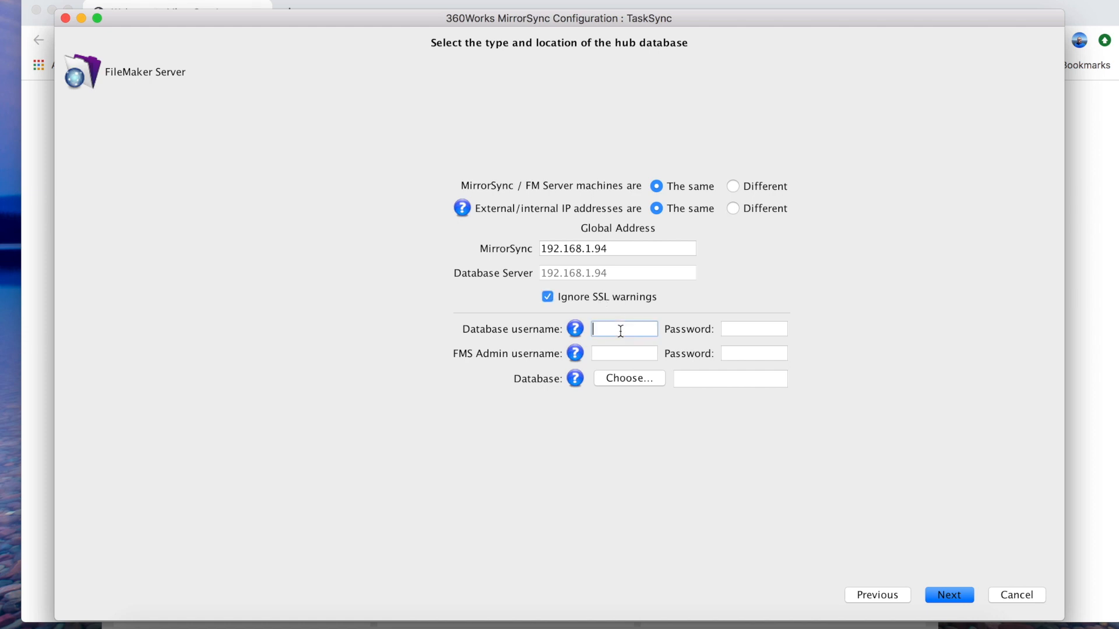
{"action": "type", "text": "admin"}
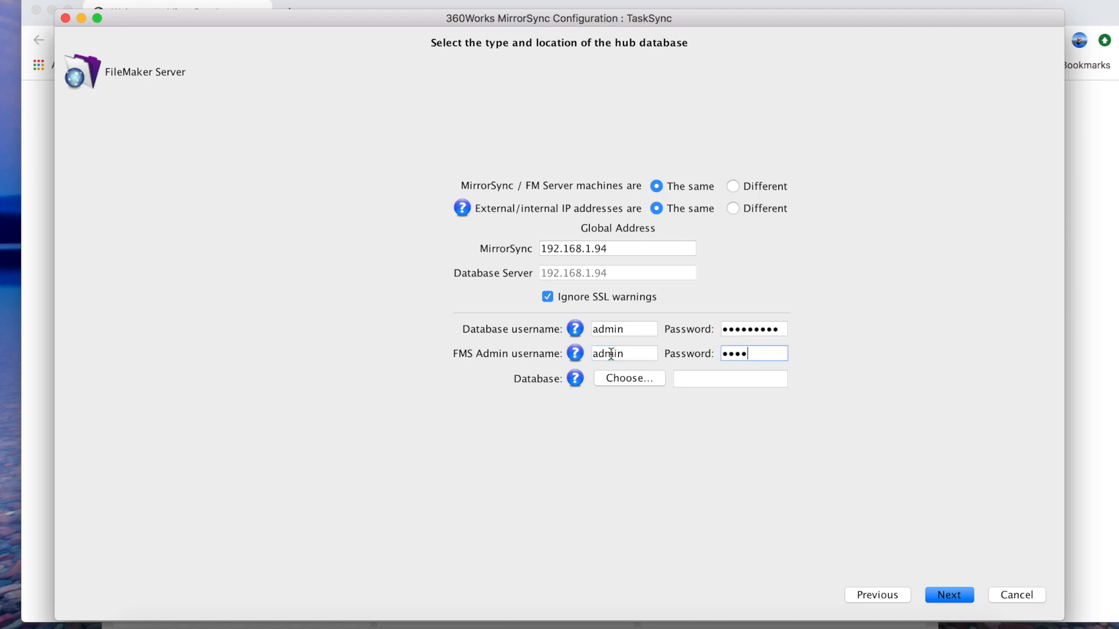
Browse the hosted databases and report that the database is not in the list
{"action": "left_click", "coordinate": [628, 377]}
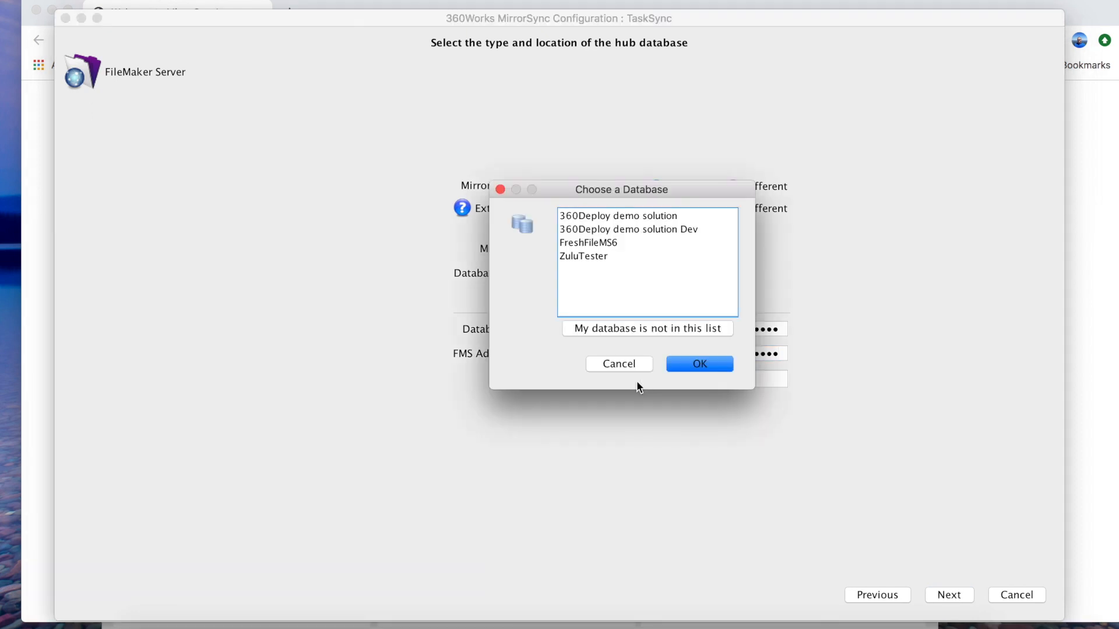
{"action": "left_click", "coordinate": [647, 329]}
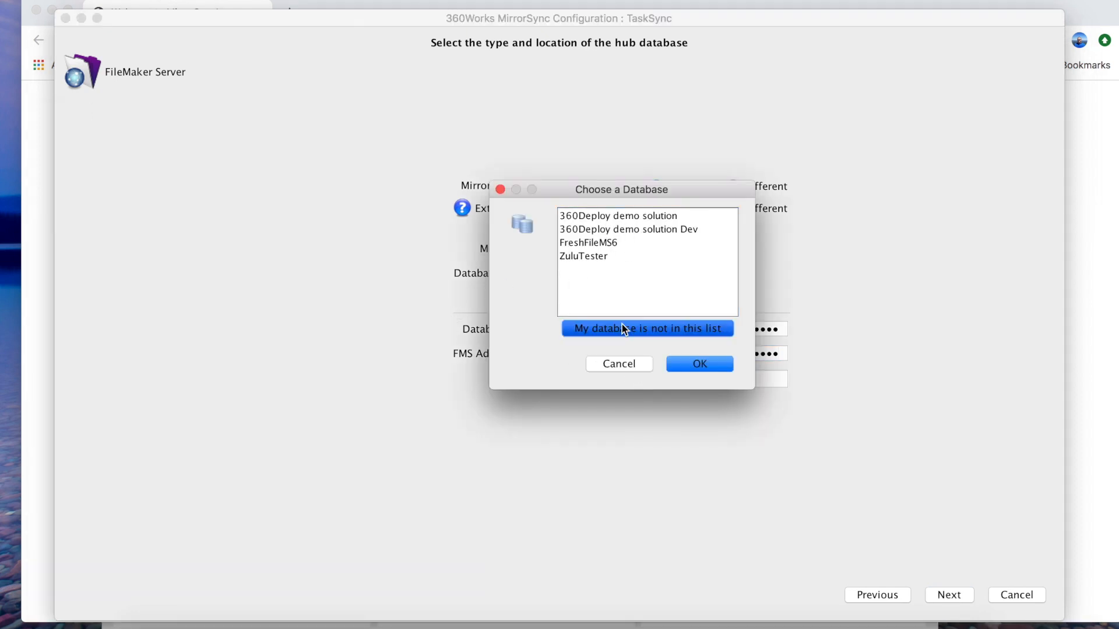
{"action": "left_click", "coordinate": [647, 329]}
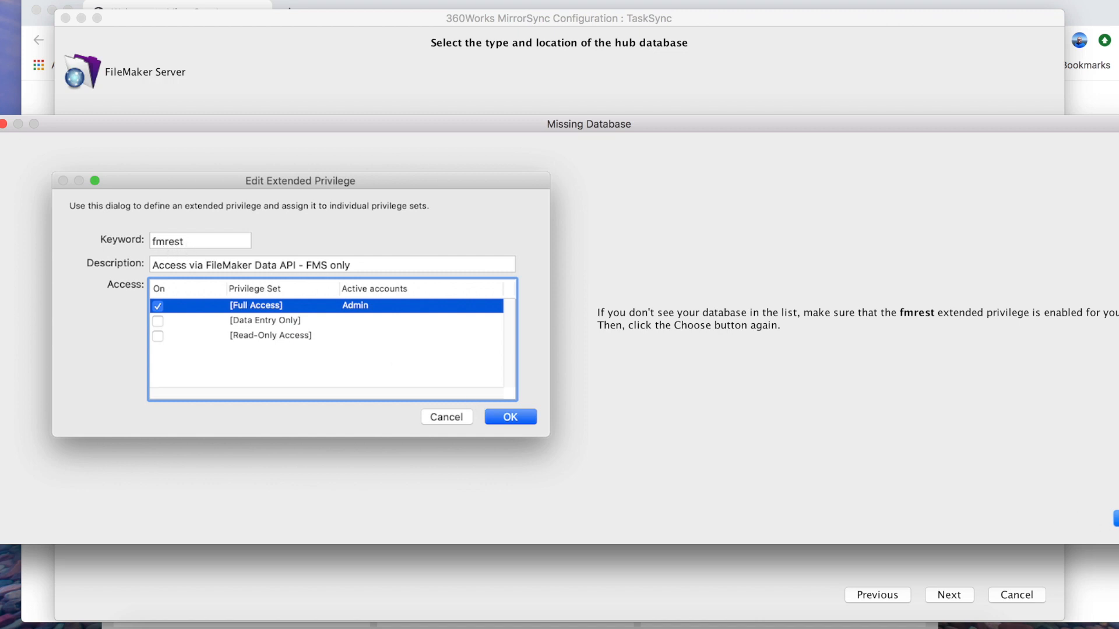
Grant the Admin account's Full Access privilege set access via FileMaker Data API (fmrest)
{"action": "left_click", "coordinate": [510, 418]}
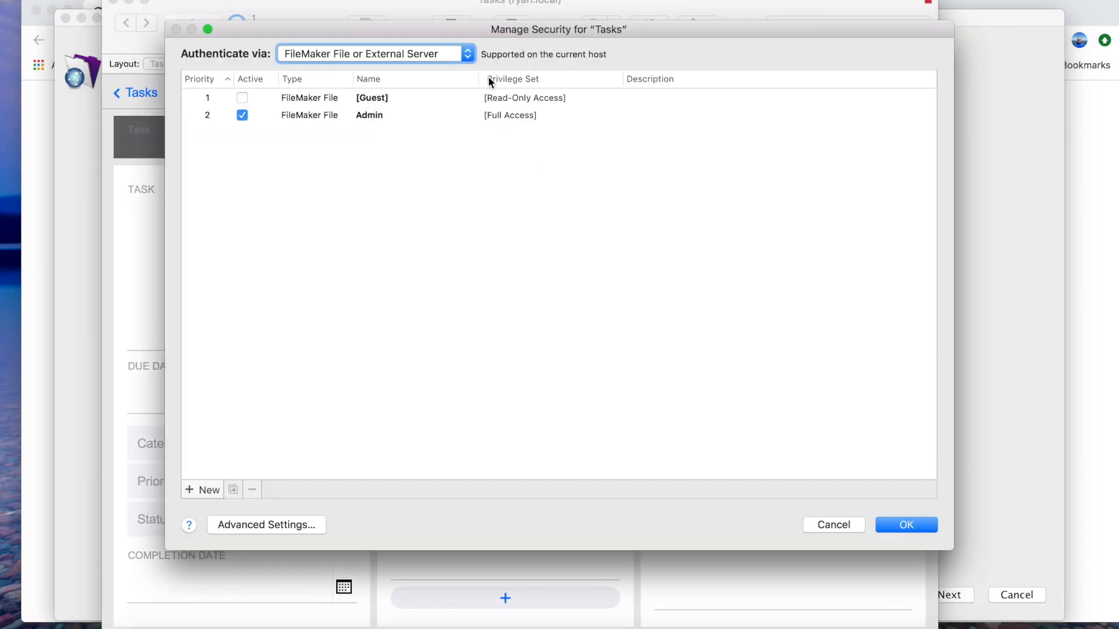
{"action": "left_click", "coordinate": [369, 115]}
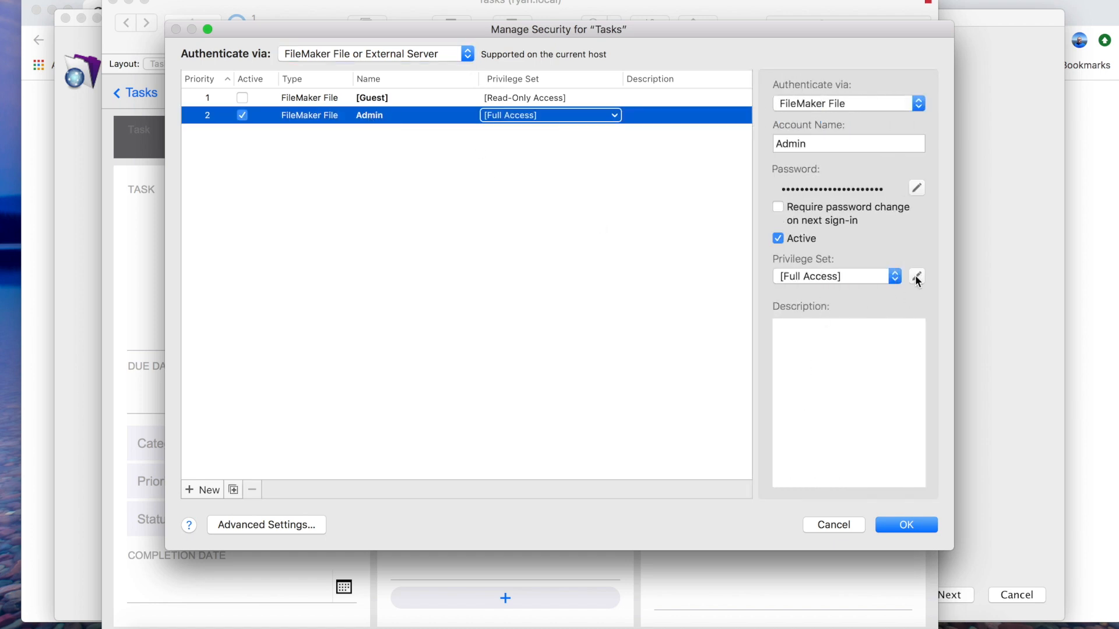
{"action": "left_click", "coordinate": [916, 277]}
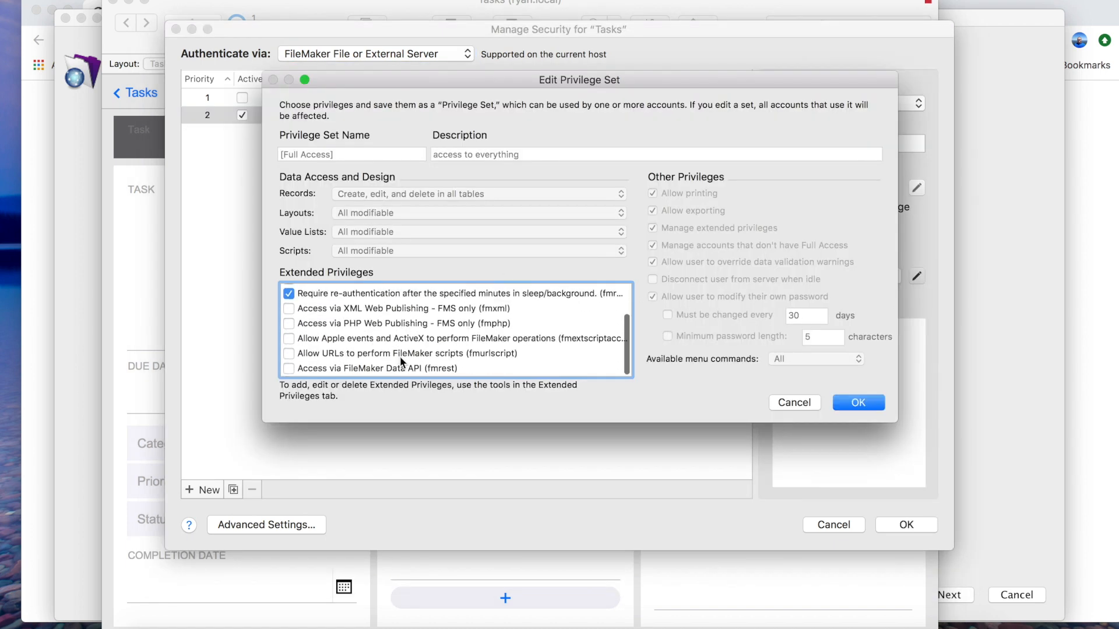
{"action": "left_click", "coordinate": [289, 369]}
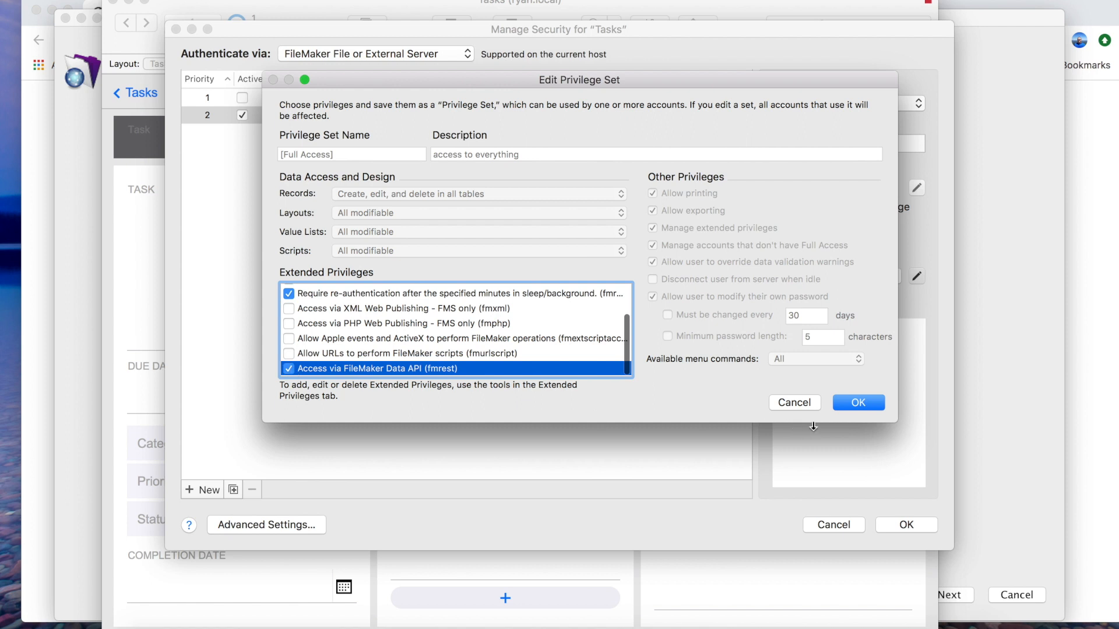
{"action": "left_click", "coordinate": [858, 402]}
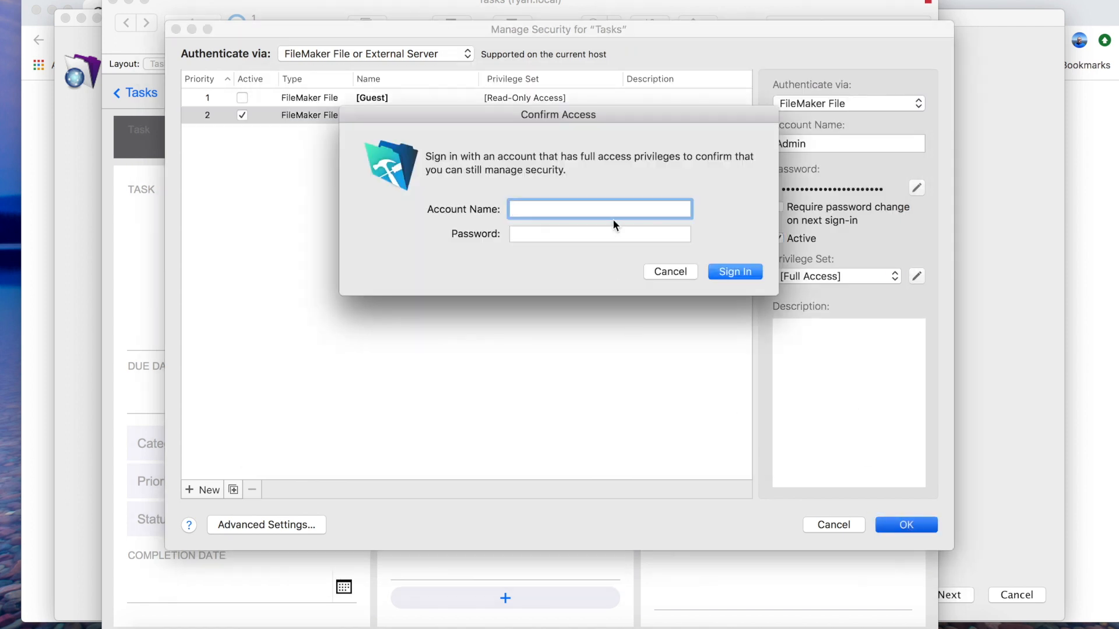
Confirm the security changes by signing in as admin with its password
{"action": "type", "text": "admin"}
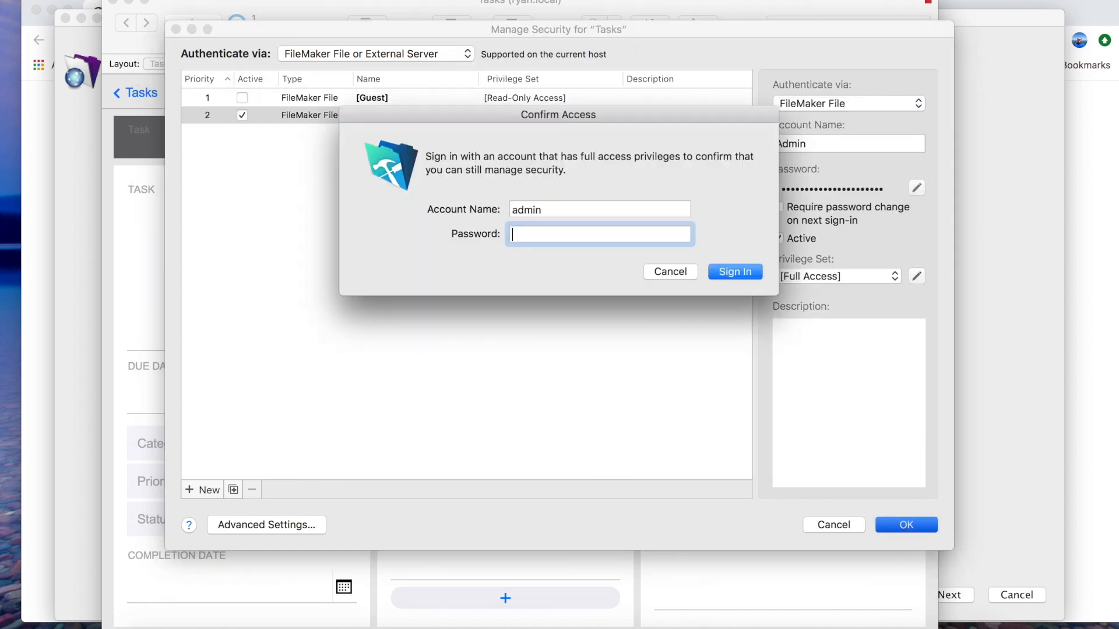
{"action": "type", "text": "password"}
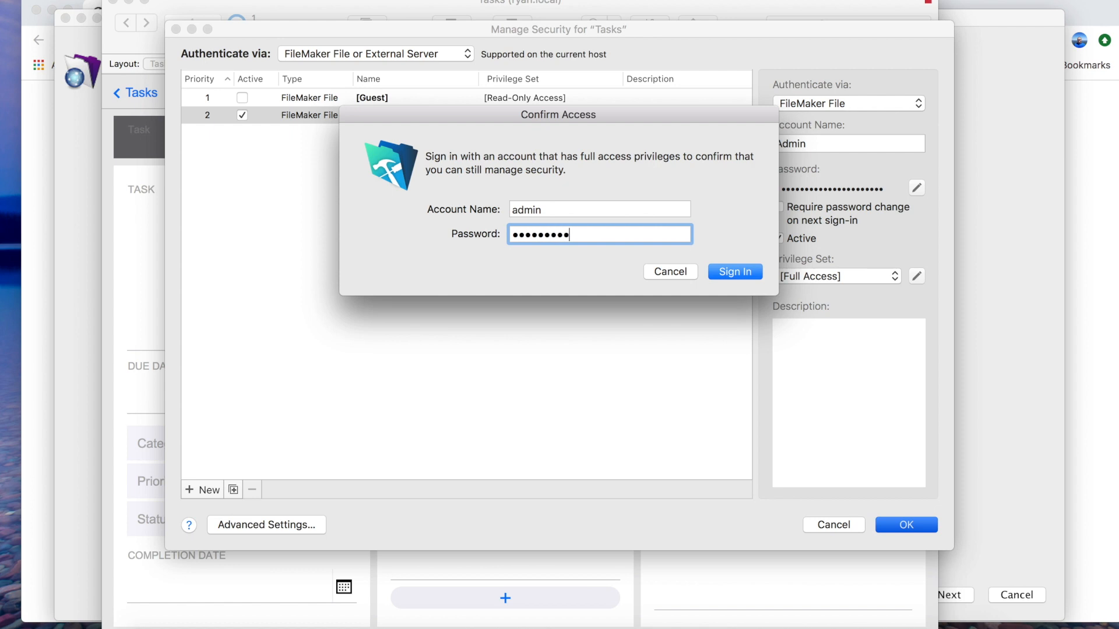
{"action": "left_click", "coordinate": [734, 271]}
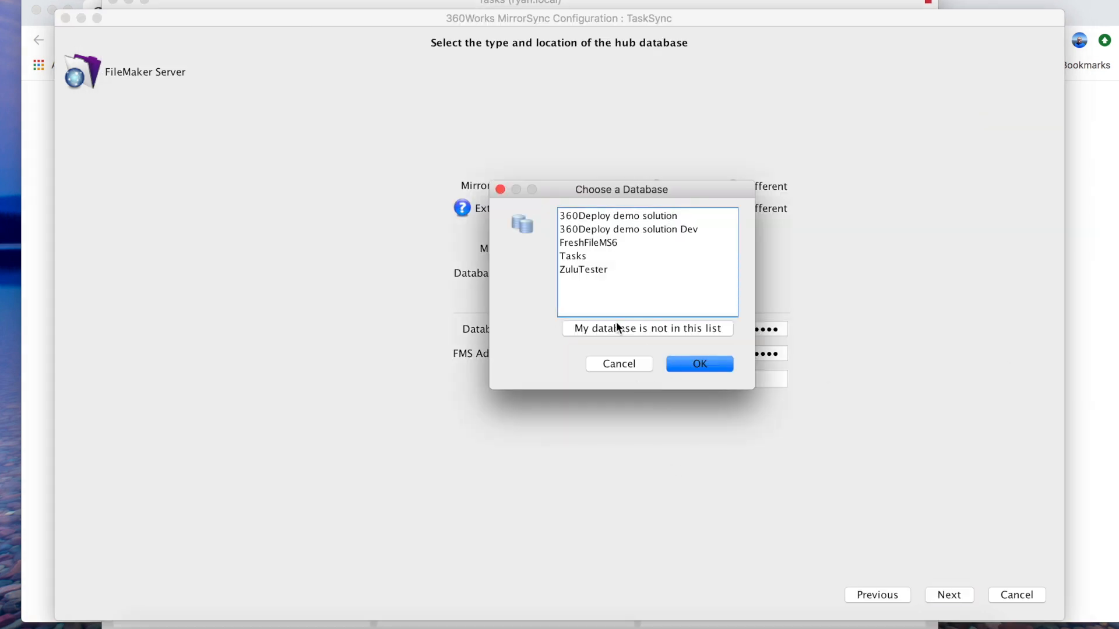
Choose Tasks as the hub database and advance to the integration steps
{"action": "left_click", "coordinate": [574, 256]}
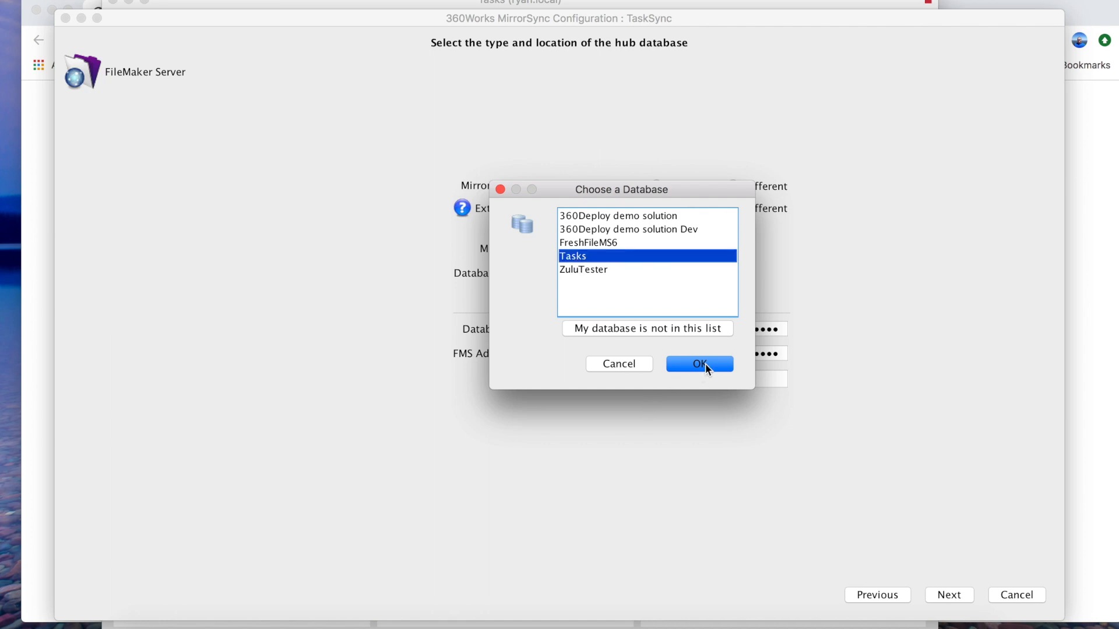
{"action": "left_click", "coordinate": [698, 364]}
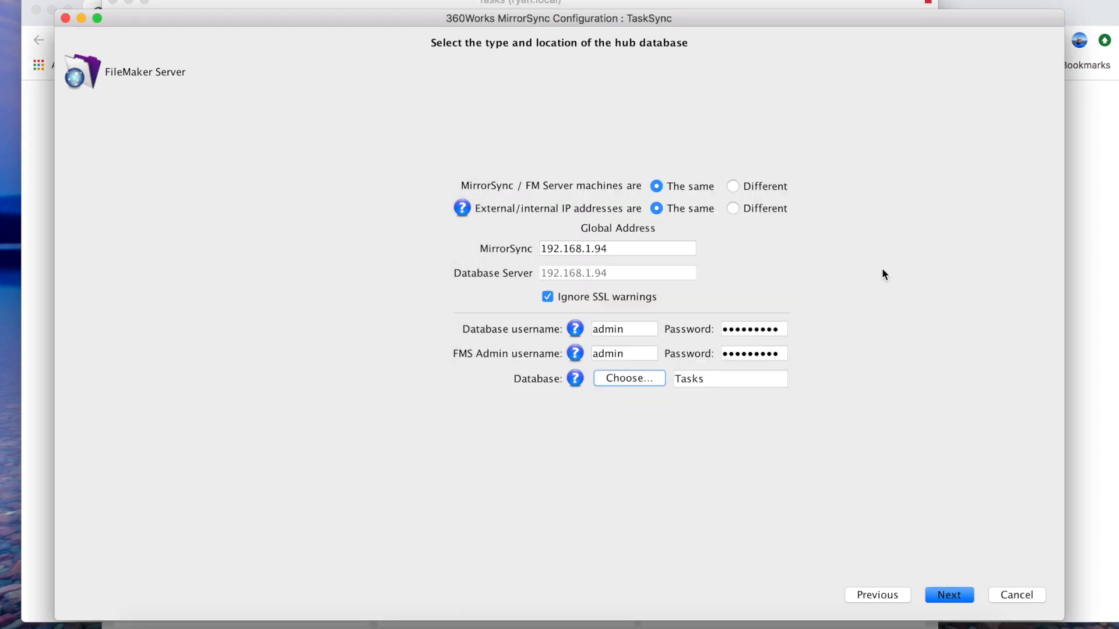
{"action": "mouse_move", "coordinate": [840, 303]}
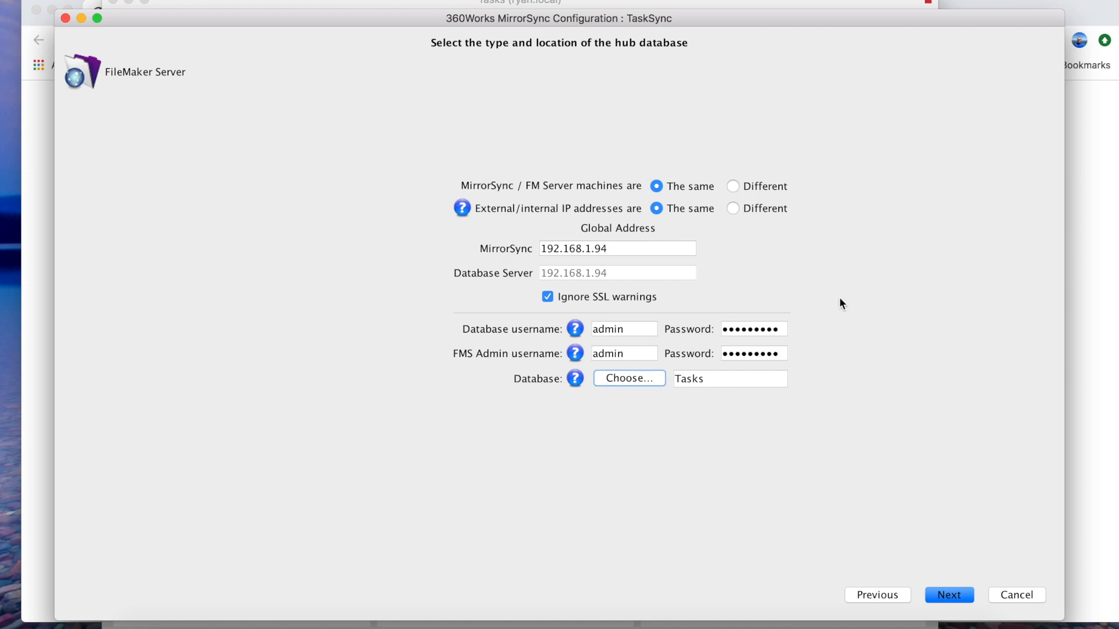
{"action": "mouse_move", "coordinate": [739, 439]}
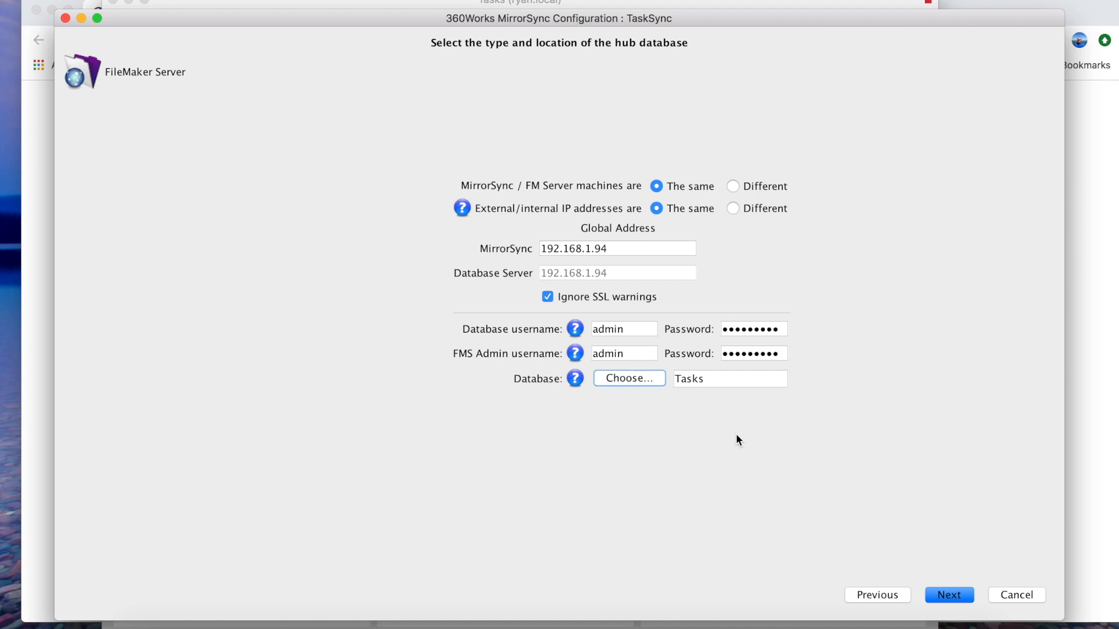
{"action": "left_click", "coordinate": [948, 594]}
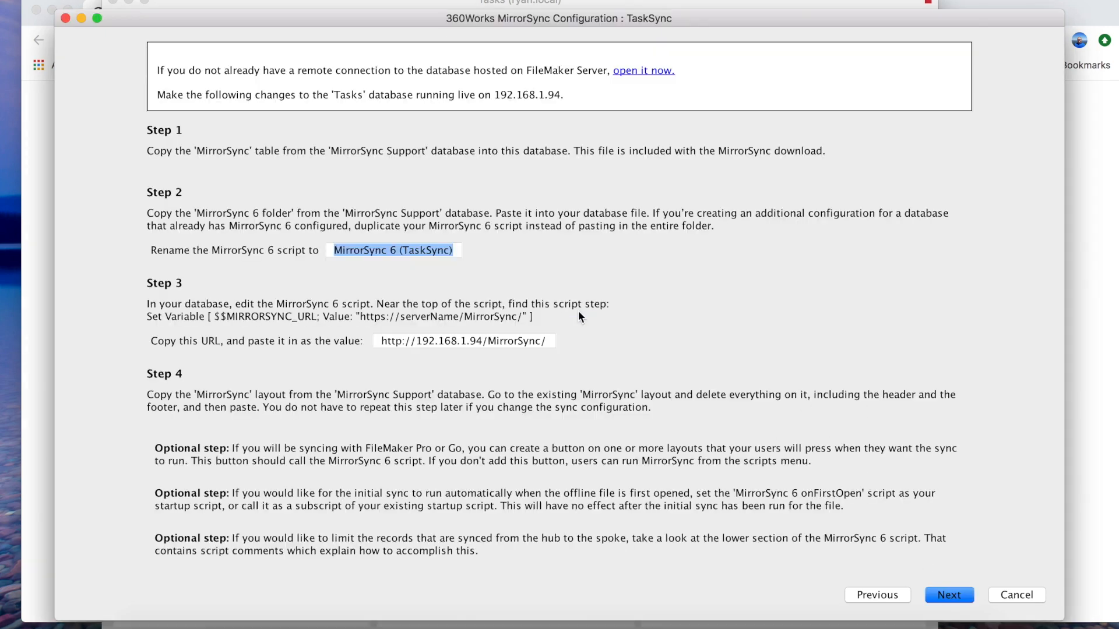
{"action": "mouse_move", "coordinate": [349, 164]}
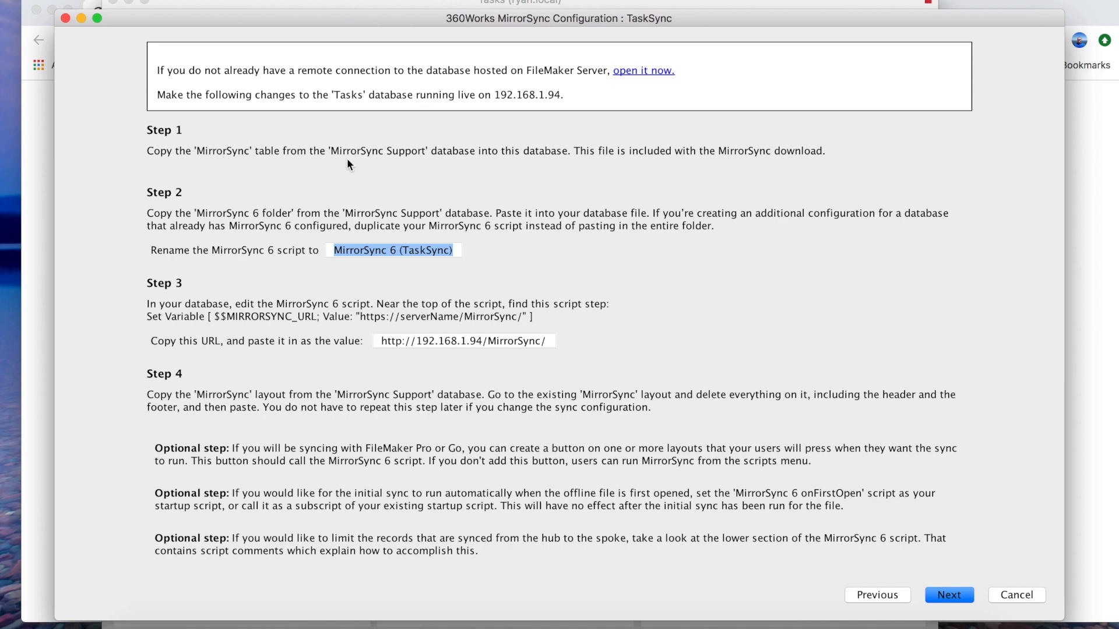
{"action": "mouse_move", "coordinate": [294, 202]}
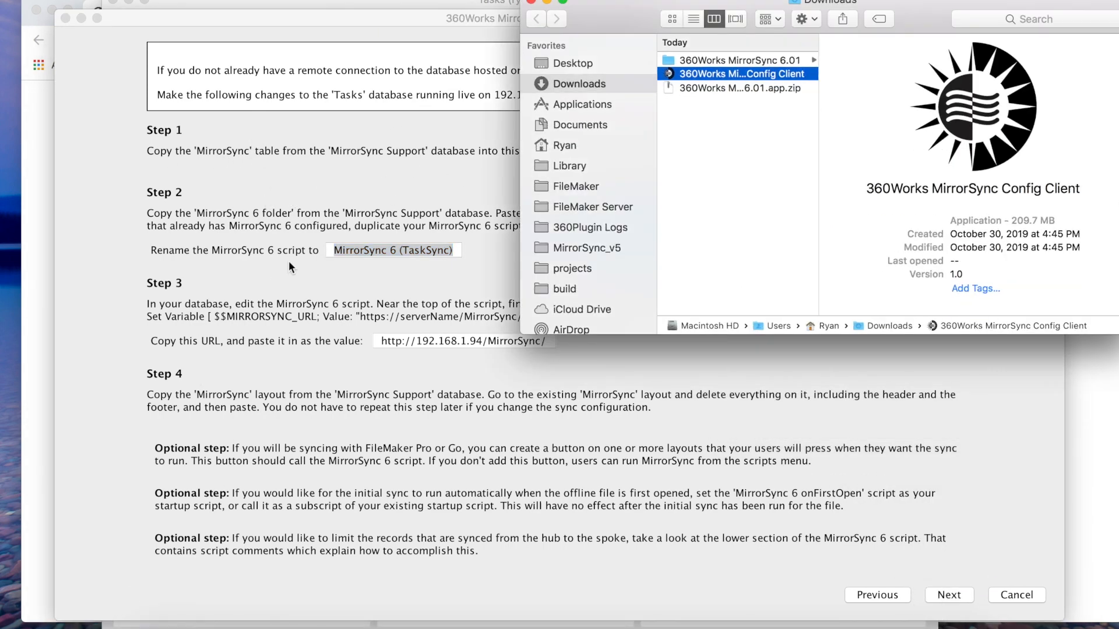
Open MirrorSync Support.fmp12 from the 360Works MirrorSync 6.01 folder in Downloads
{"action": "left_click", "coordinate": [735, 60]}
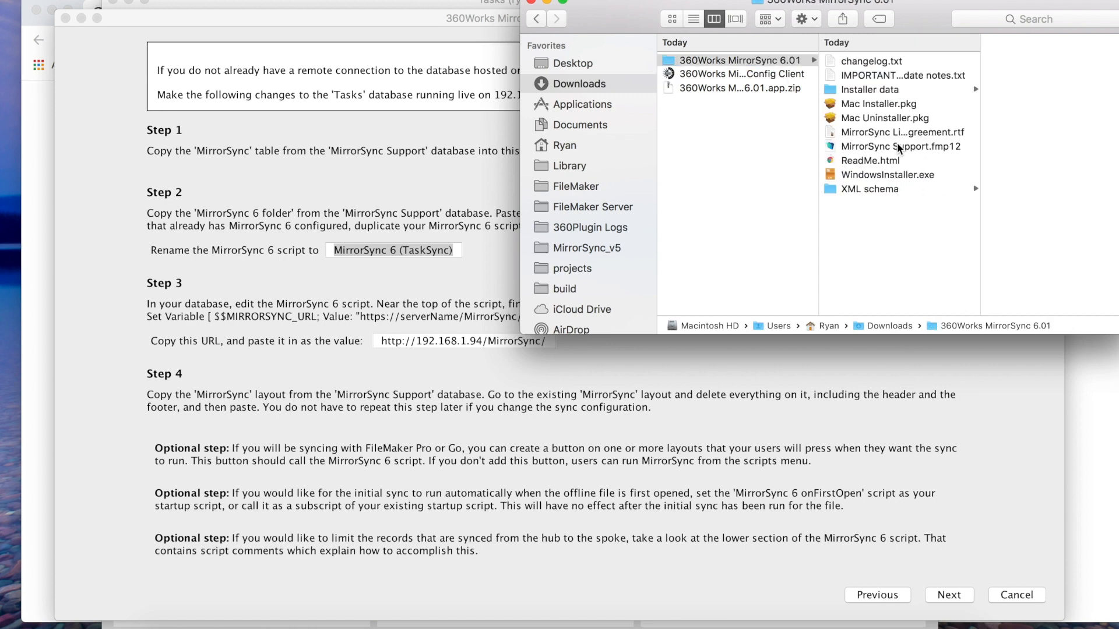
{"action": "double_click", "coordinate": [902, 147]}
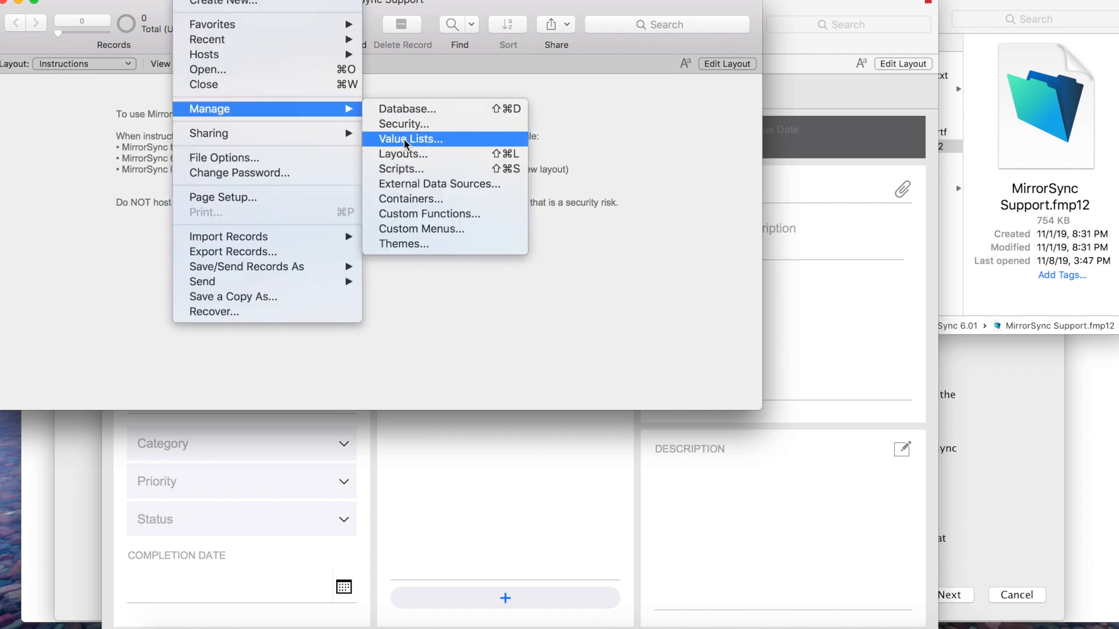
Copy the MirrorSync table from MirrorSync Support's Manage Database and paste it into Tasks
{"action": "left_click", "coordinate": [407, 109]}
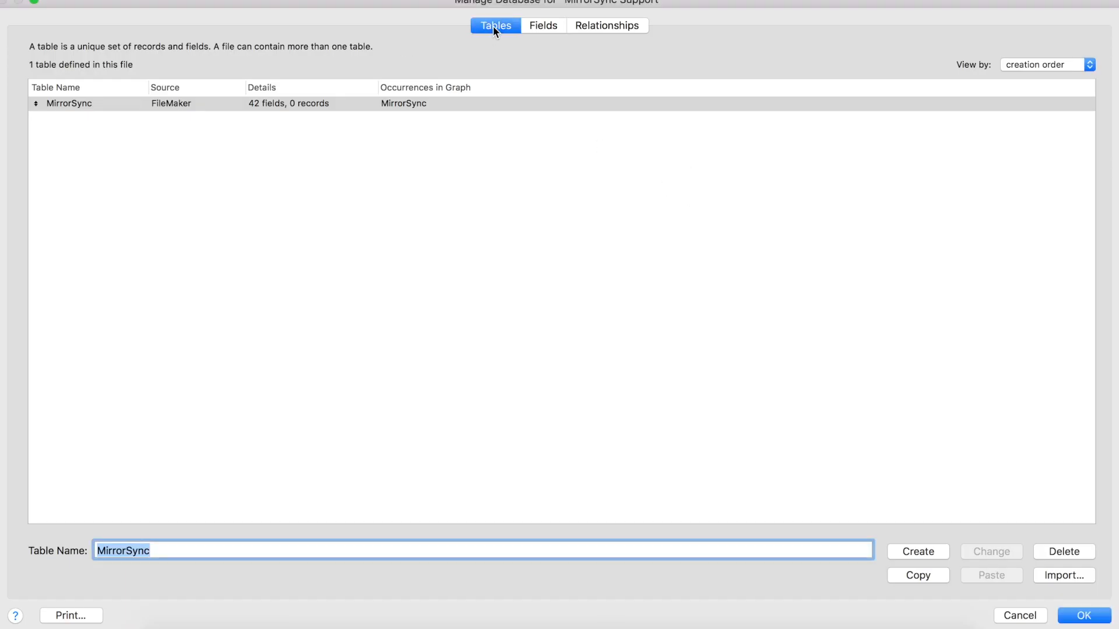
{"action": "left_click", "coordinate": [69, 102]}
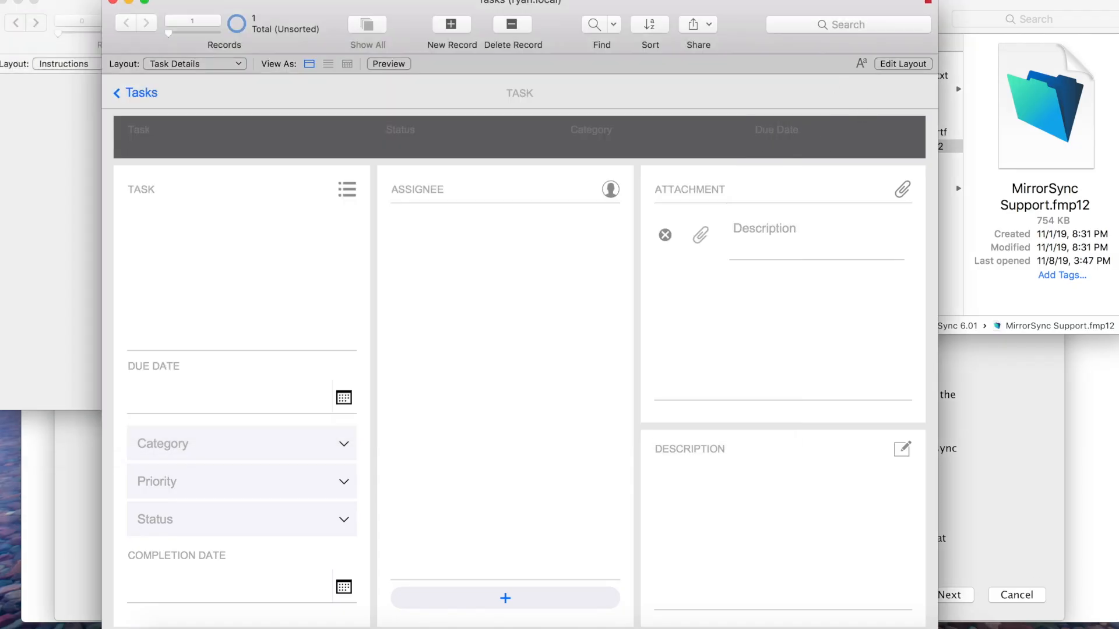
{"action": "left_click", "coordinate": [208, 108]}
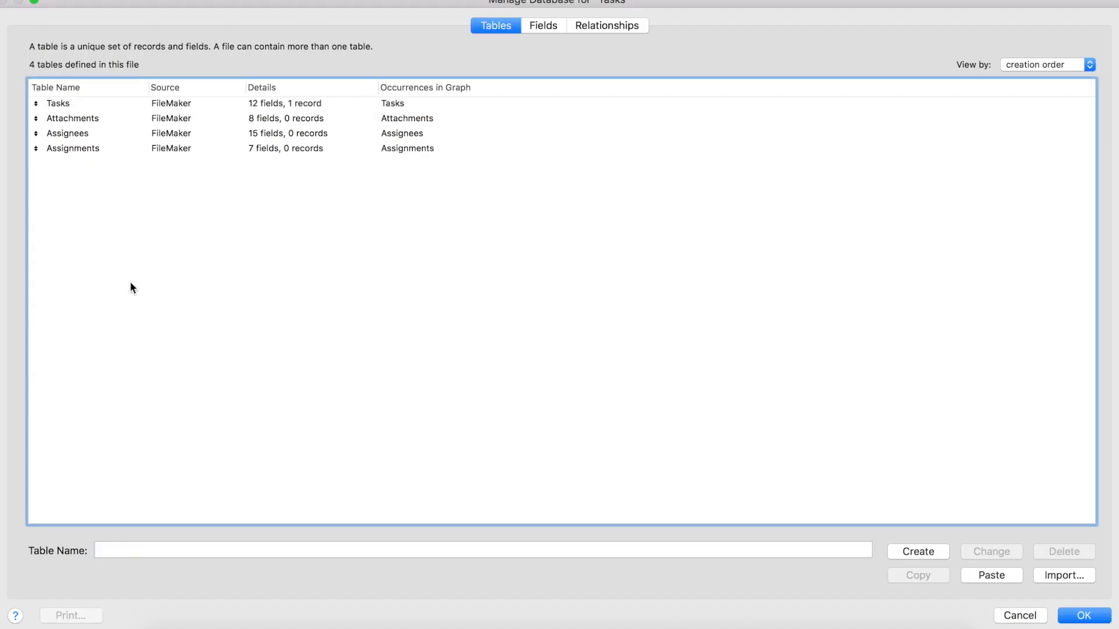
{"action": "left_click", "coordinate": [1083, 615]}
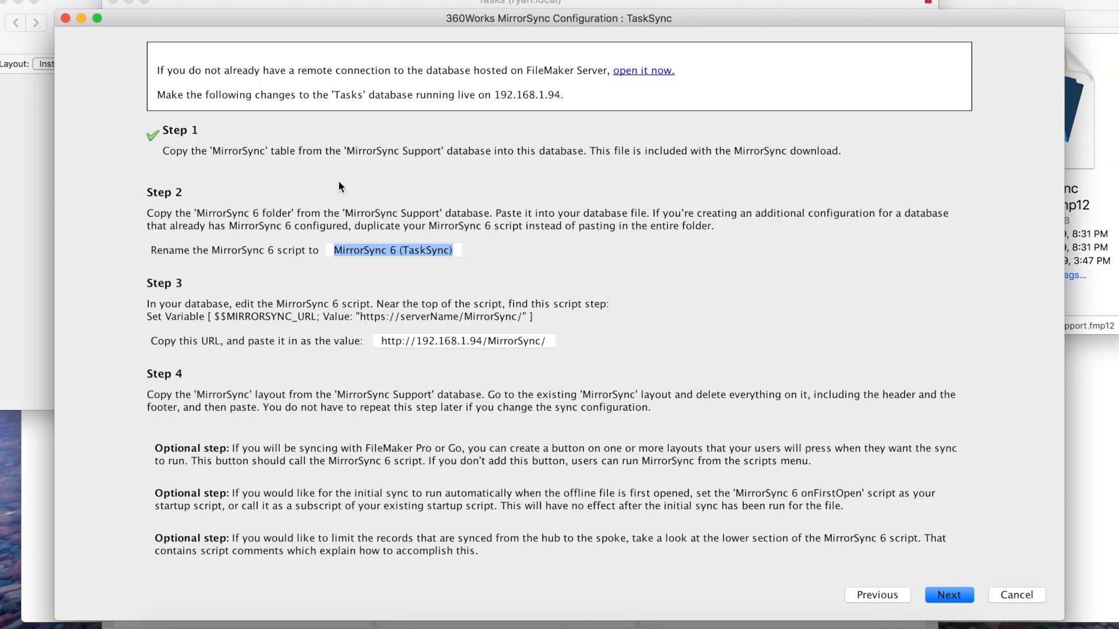
{"action": "mouse_move", "coordinate": [1031, 50]}
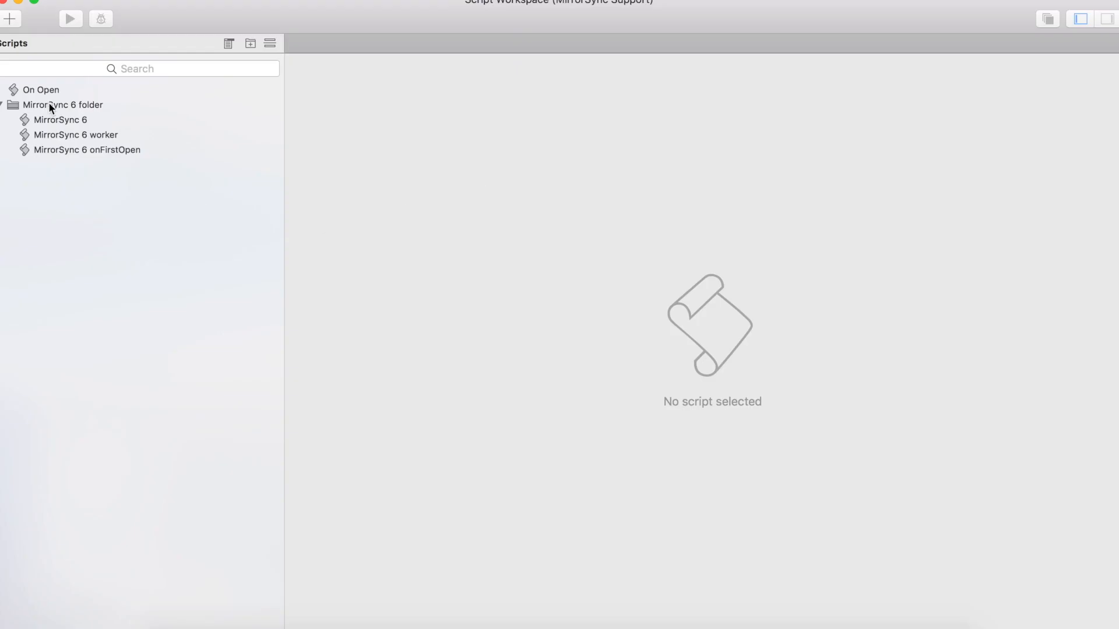
Copy the MirrorSync 6 script folder into Tasks and rename its script 'MirrorSync 6 (TaskSync)'
{"action": "left_click", "coordinate": [63, 105]}
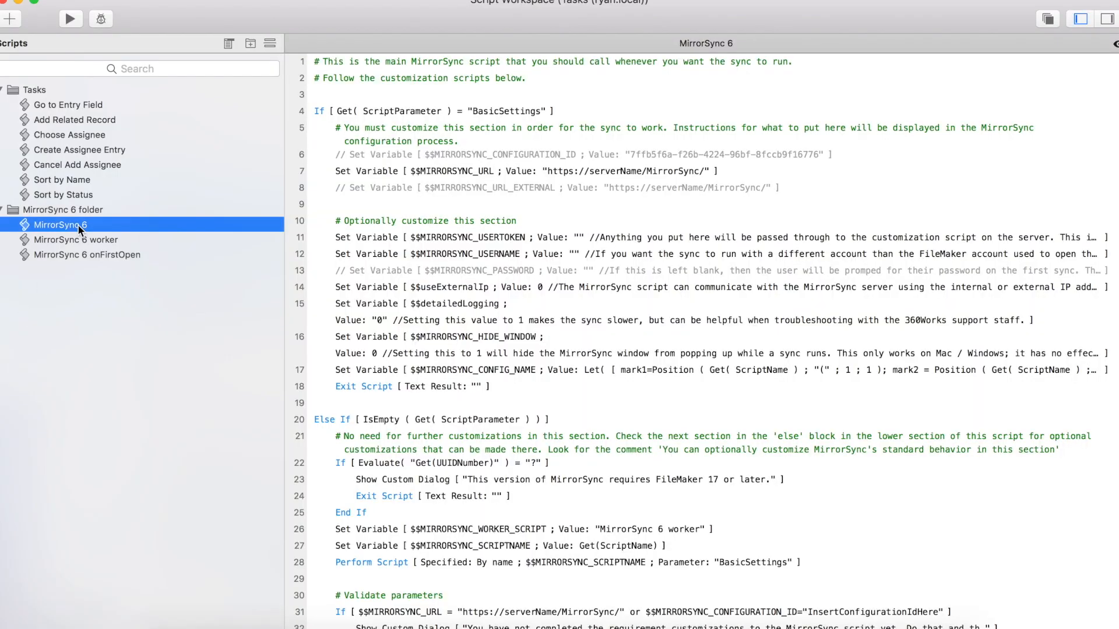
{"action": "double_click", "coordinate": [59, 225]}
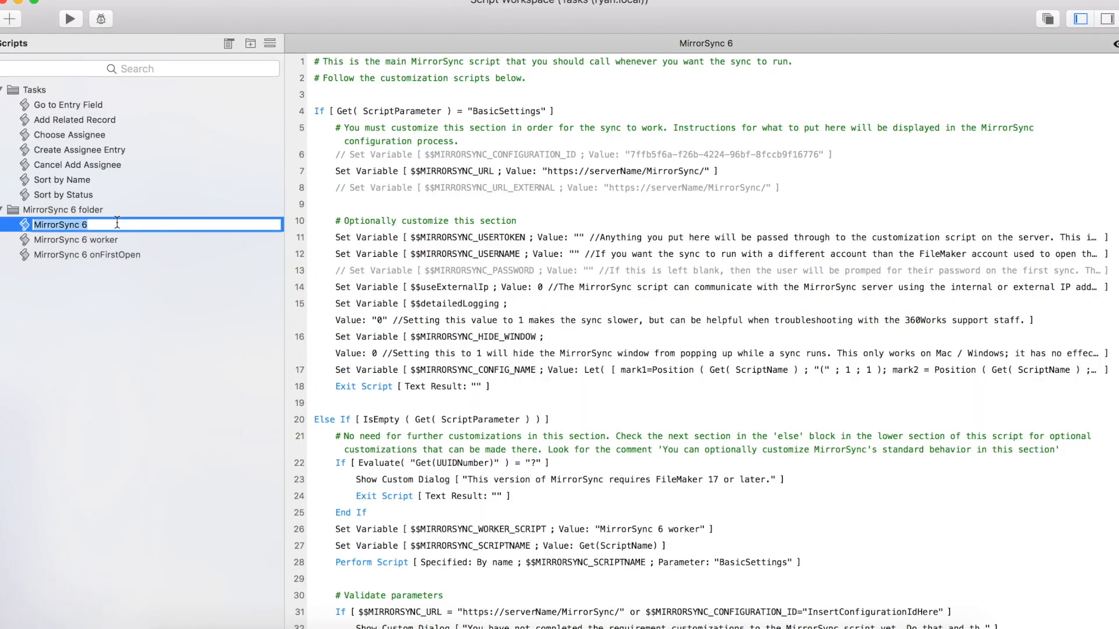
{"action": "type", "text": "(TaskSync)"}
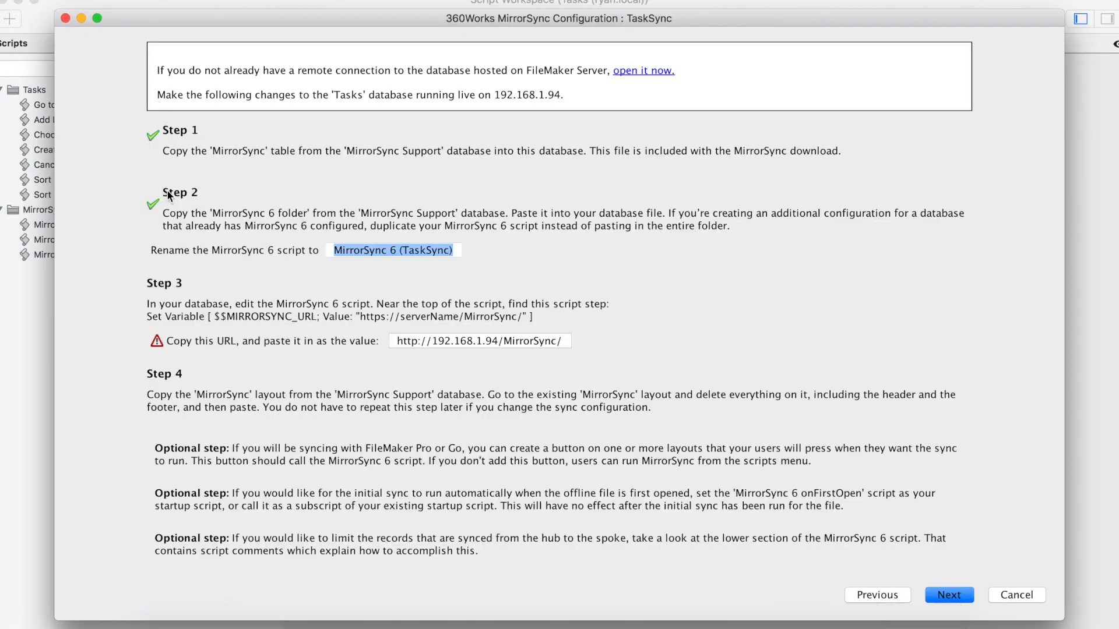
{"action": "triple_click", "coordinate": [479, 341]}
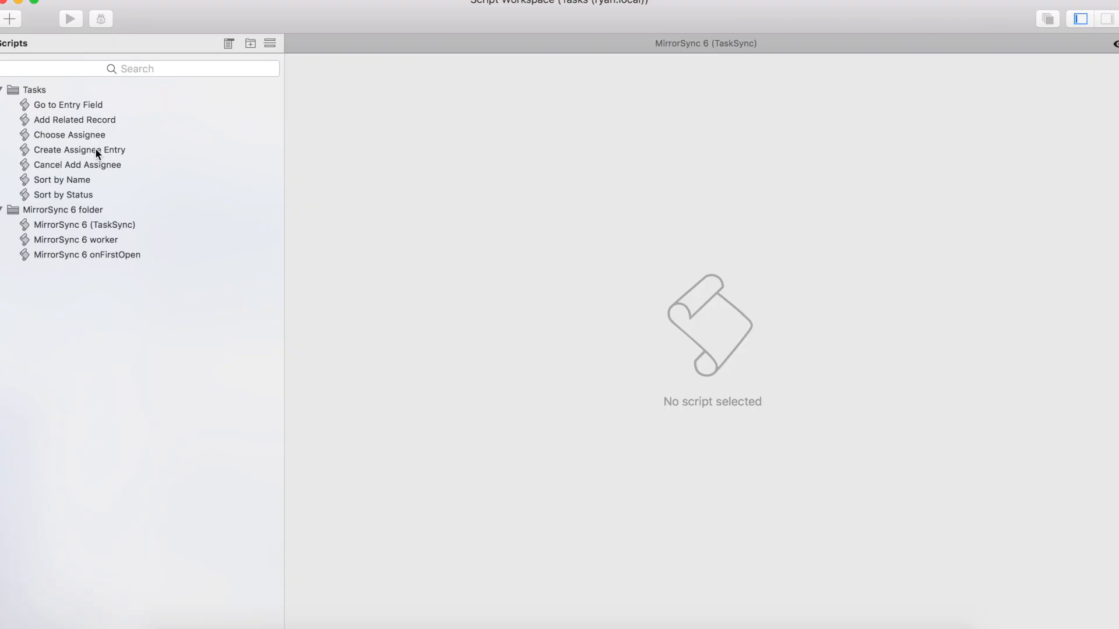
{"action": "left_click", "coordinate": [84, 225]}
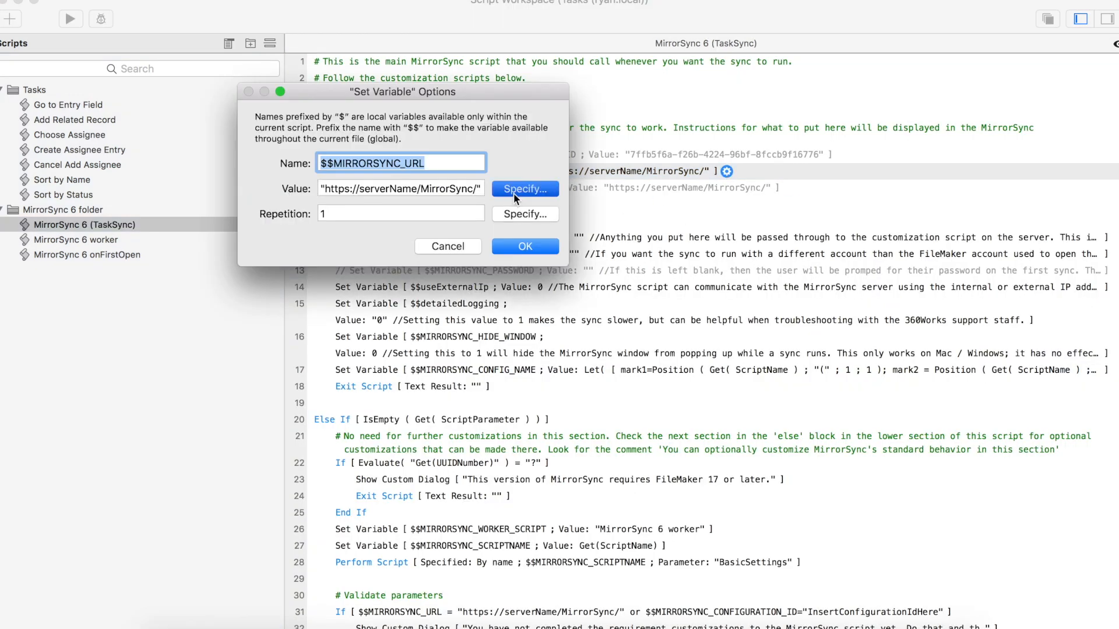
{"action": "left_click", "coordinate": [524, 189]}
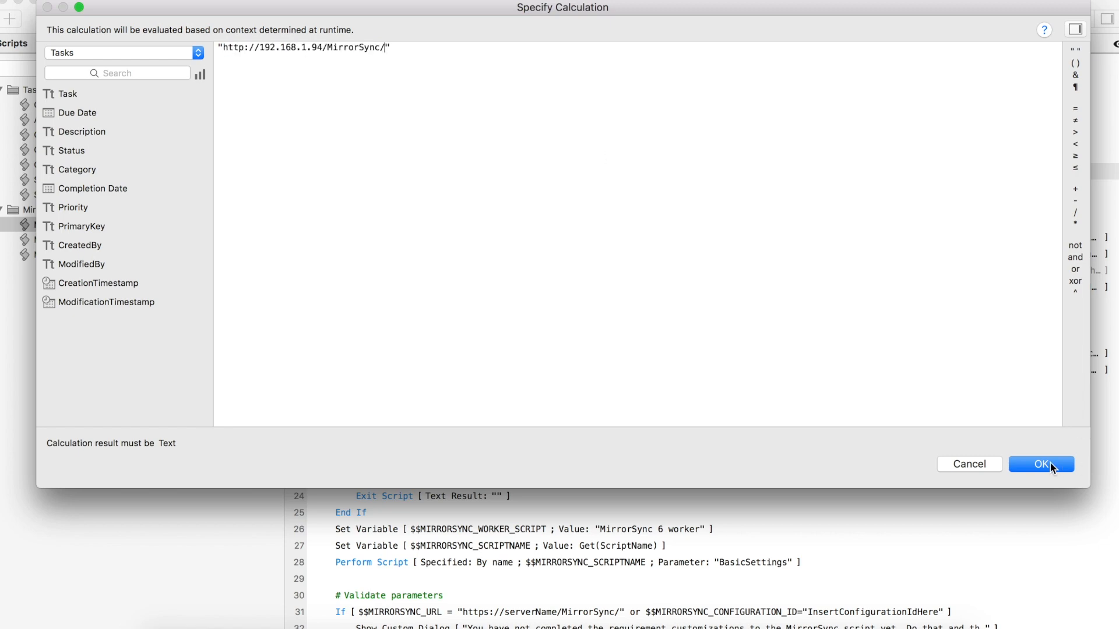
{"action": "left_click", "coordinate": [1038, 463]}
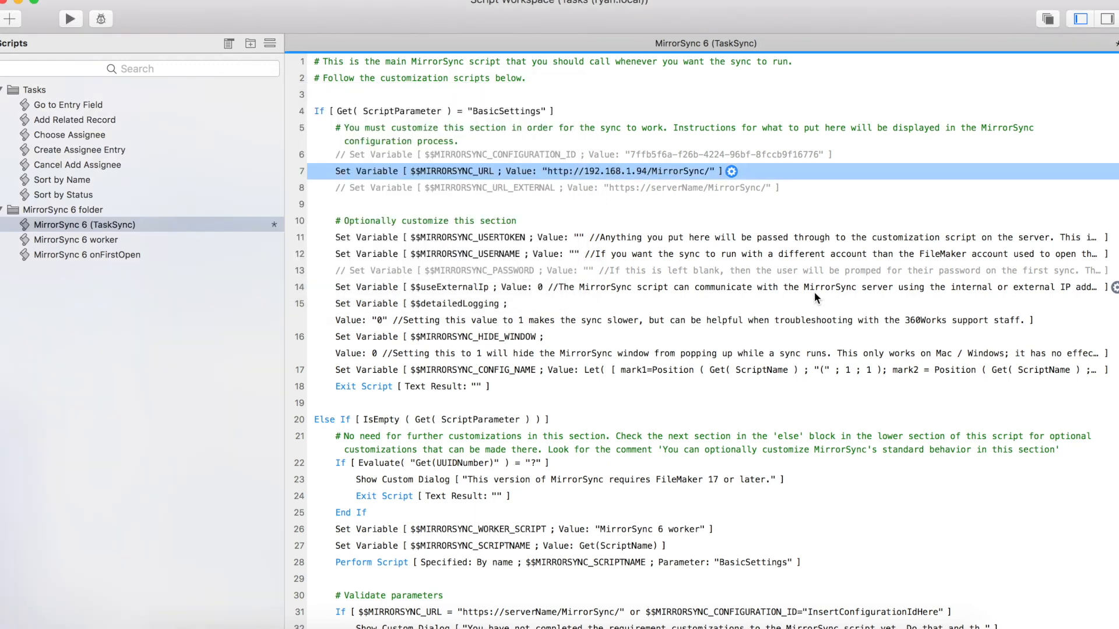
{"action": "mouse_move", "coordinate": [7, 7]}
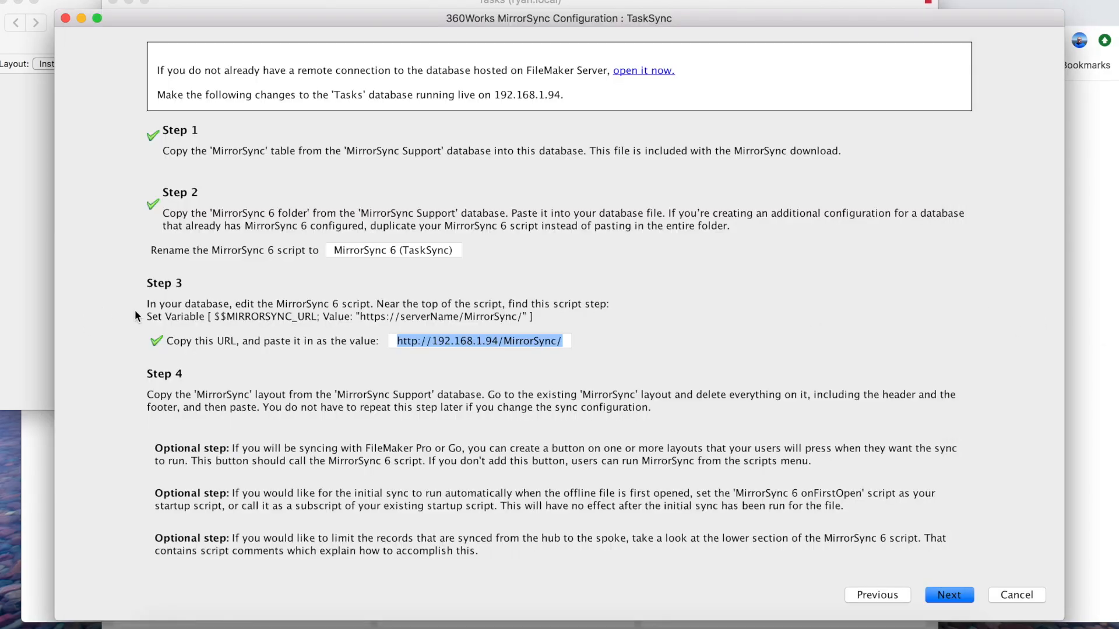
{"action": "mouse_move", "coordinate": [114, 196]}
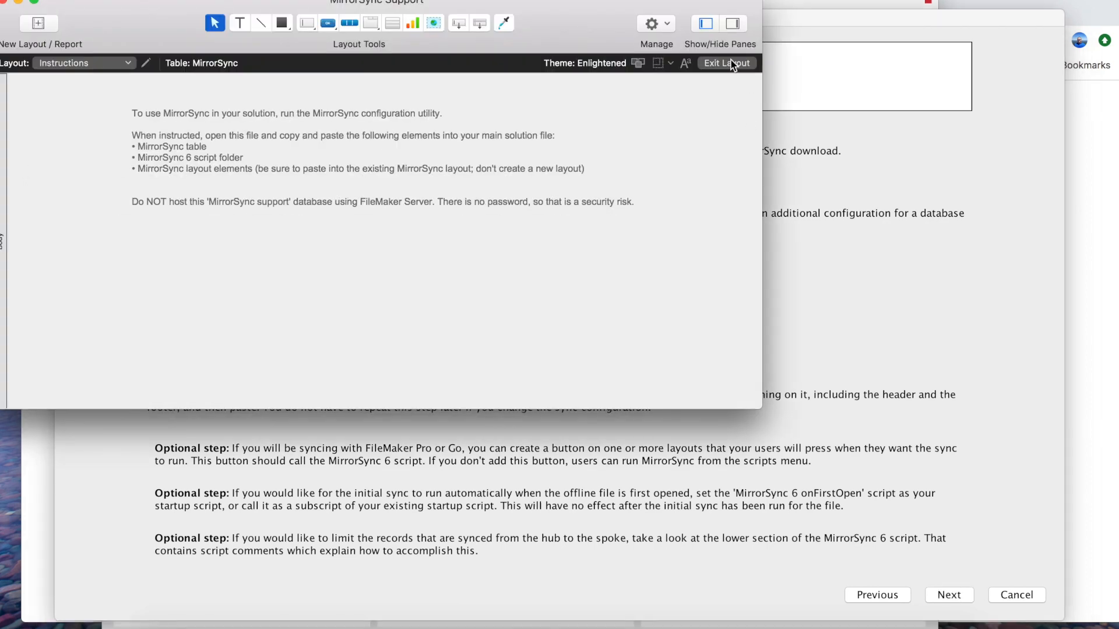
Paste the MirrorSync support layout elements into the Tasks file's MirrorSync layout in Layout mode
{"action": "left_click", "coordinate": [725, 63]}
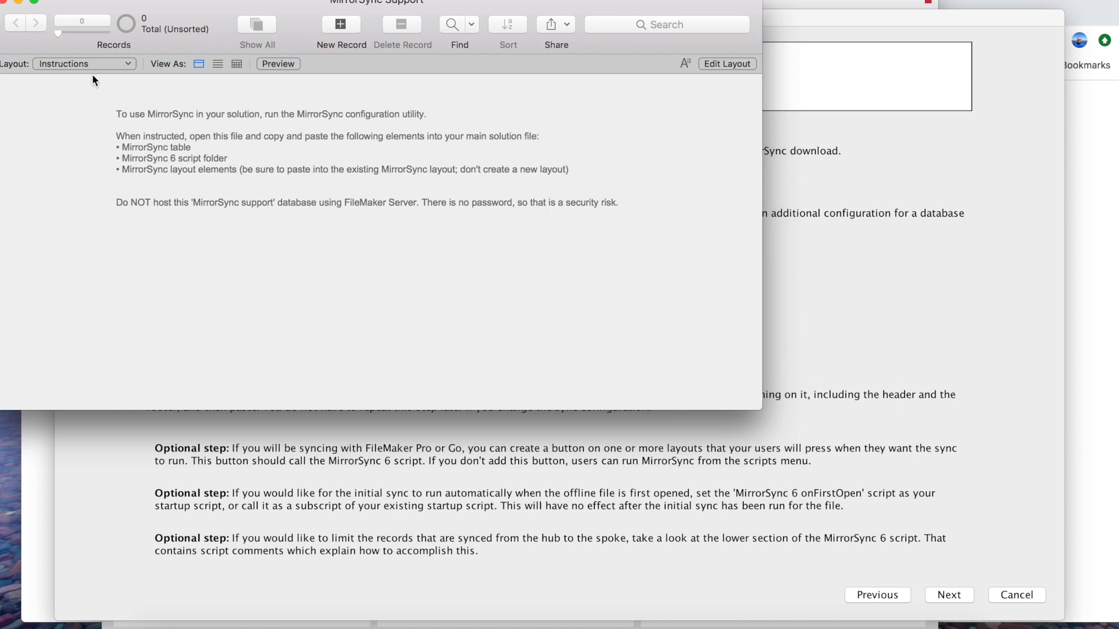
{"action": "left_click", "coordinate": [83, 62]}
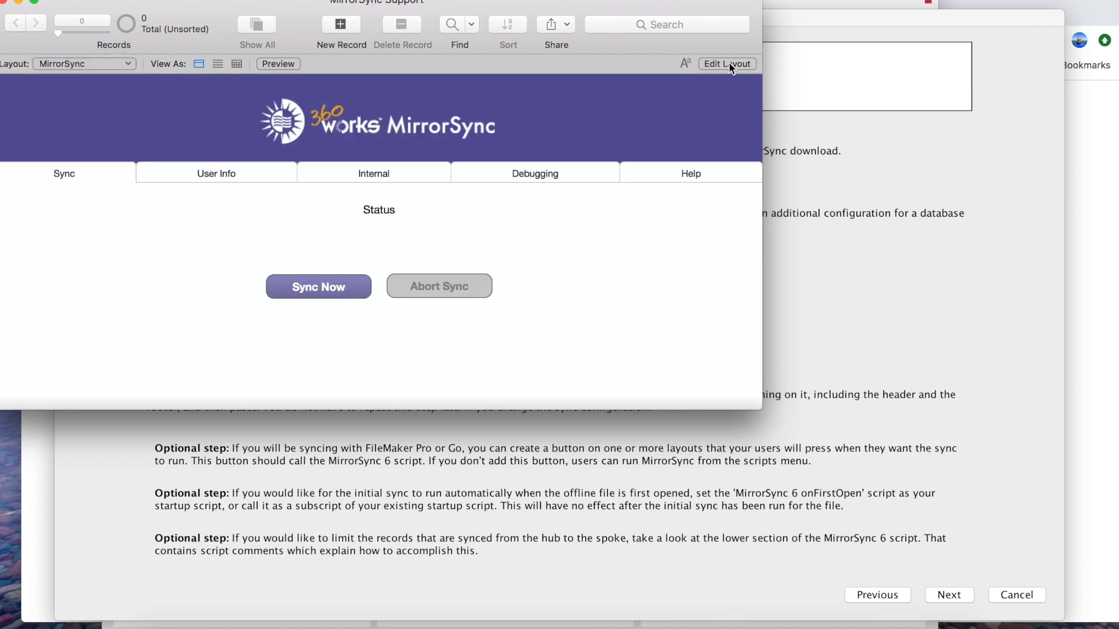
{"action": "left_click", "coordinate": [726, 63]}
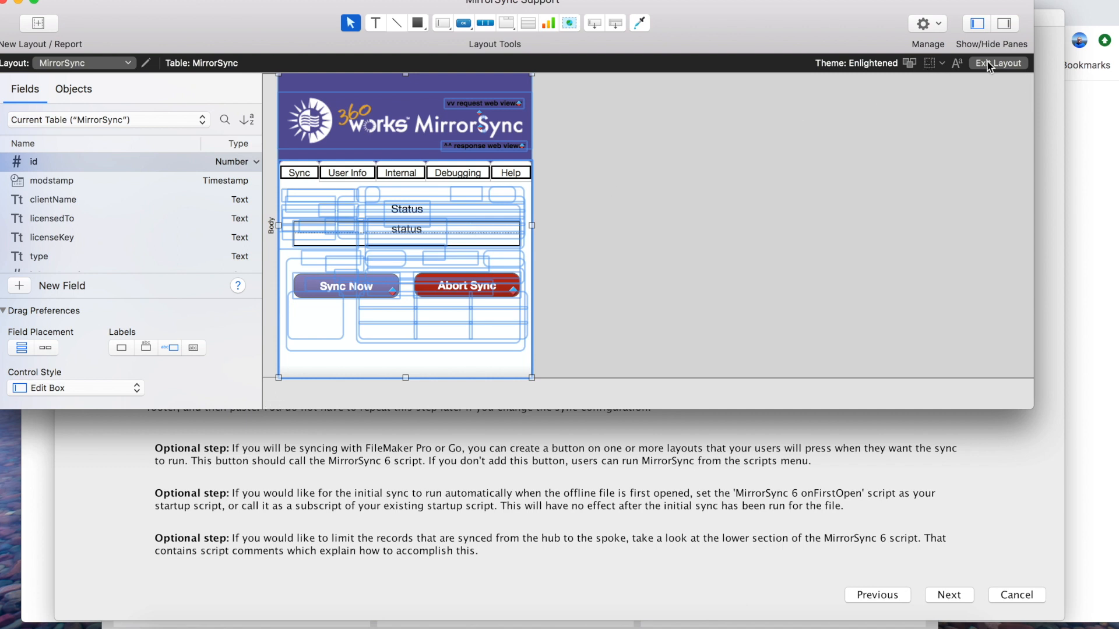
{"action": "left_click", "coordinate": [998, 63]}
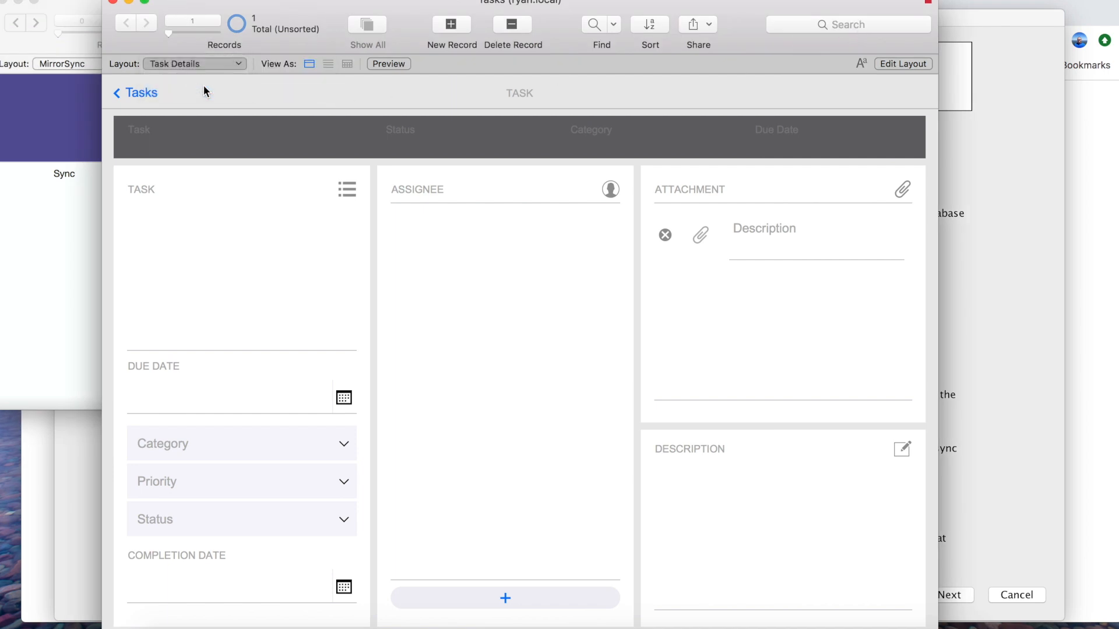
{"action": "left_click", "coordinate": [902, 63]}
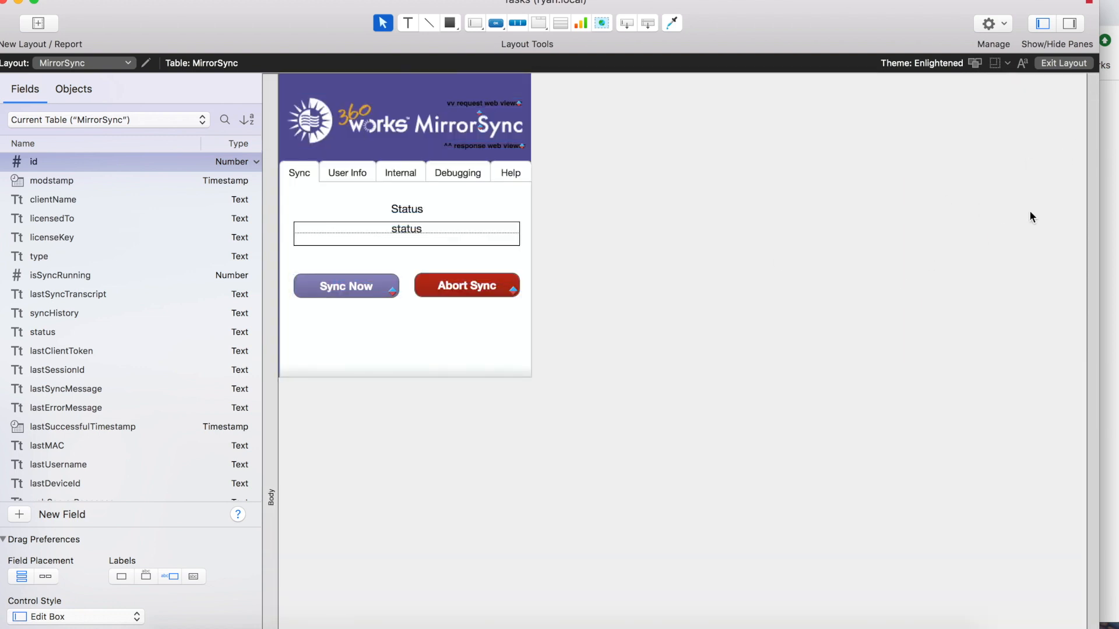
{"action": "mouse_move", "coordinate": [1088, 200]}
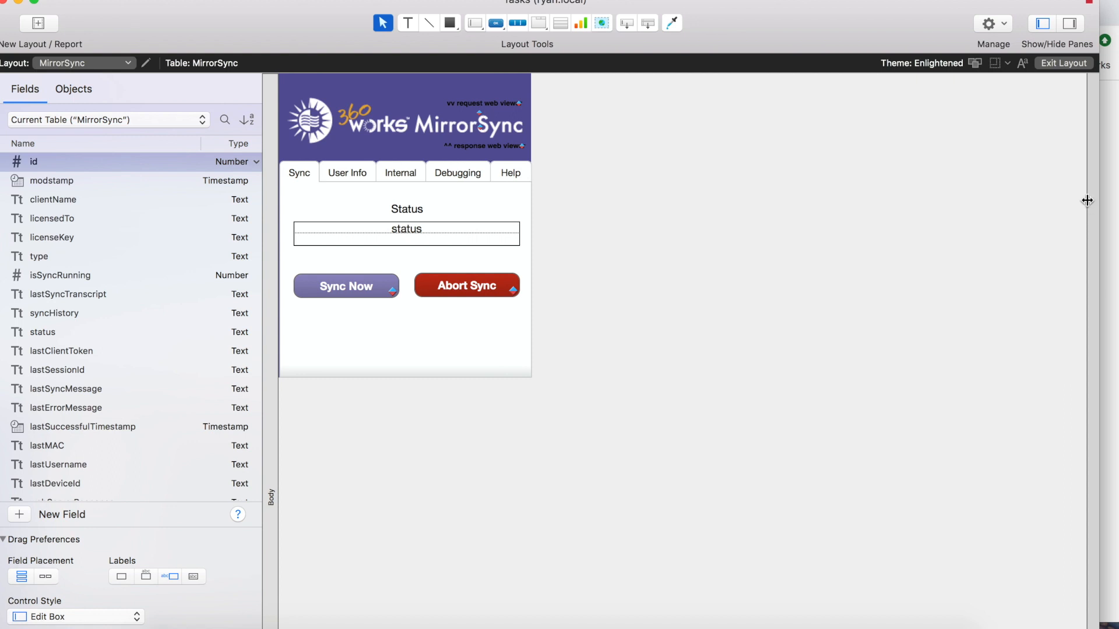
{"action": "mouse_move", "coordinate": [535, 269]}
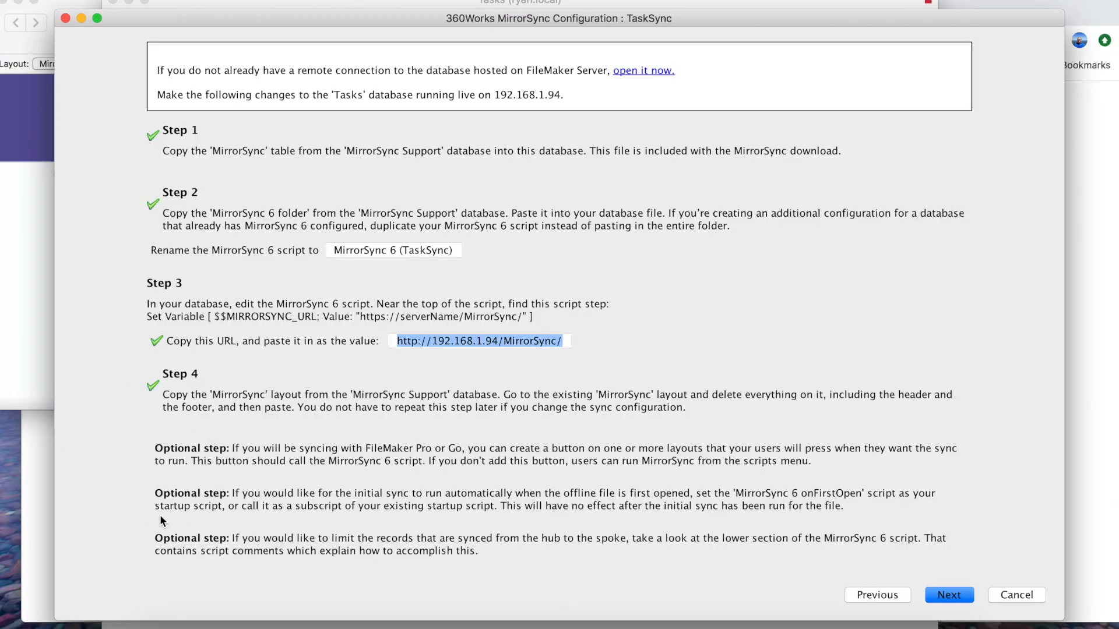
{"action": "mouse_move", "coordinate": [545, 575]}
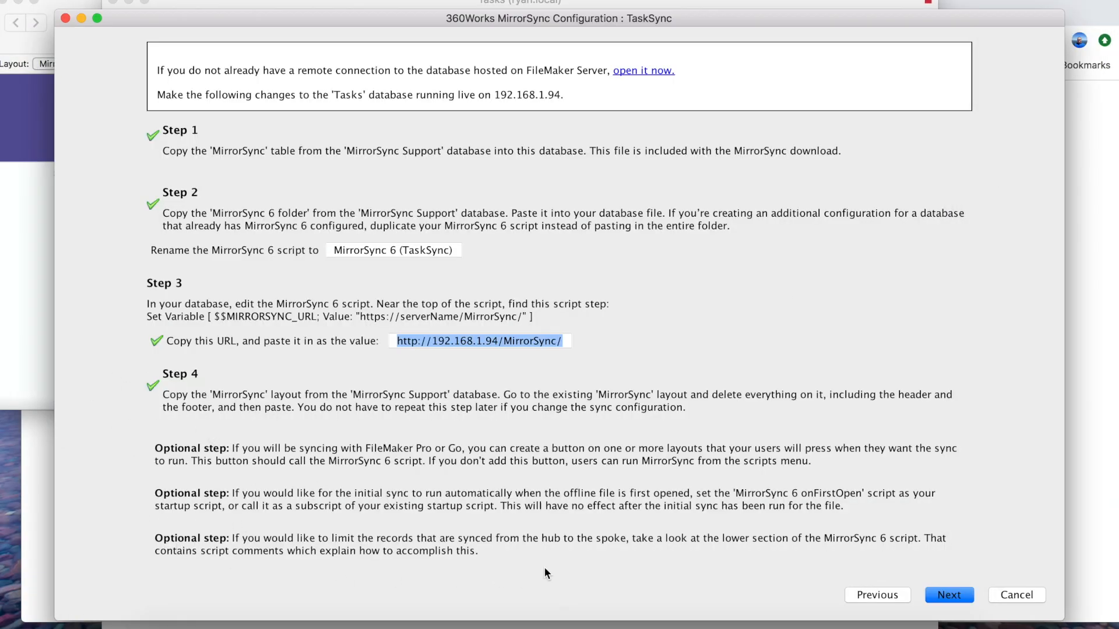
Advance to the 'Create sync layouts for database Tasks' instructions
{"action": "left_click", "coordinate": [949, 594]}
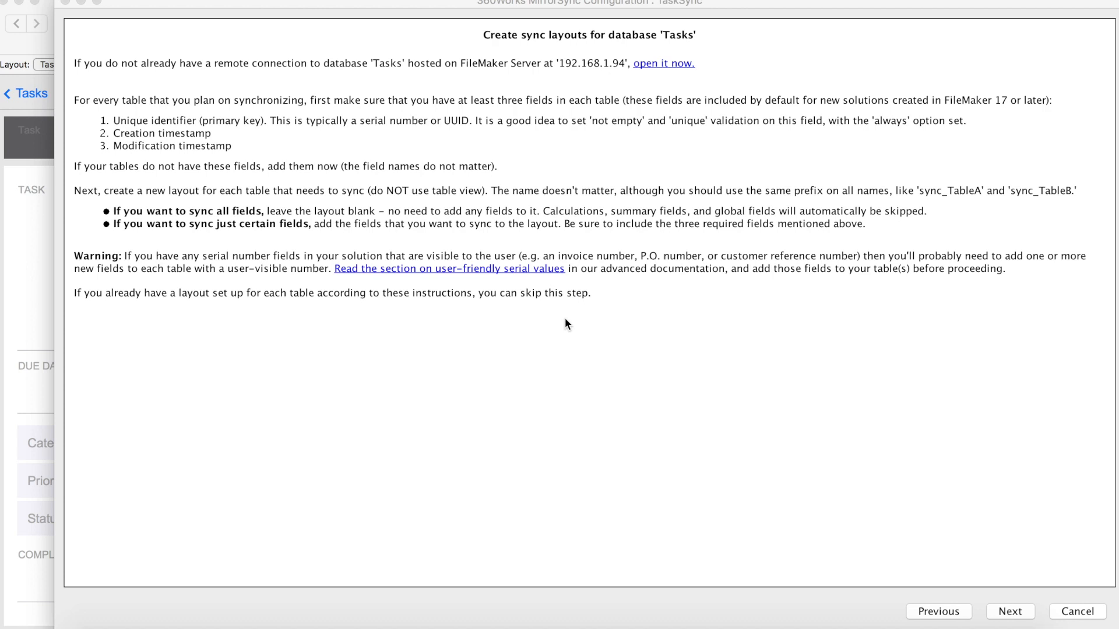
{"action": "mouse_move", "coordinate": [190, 389]}
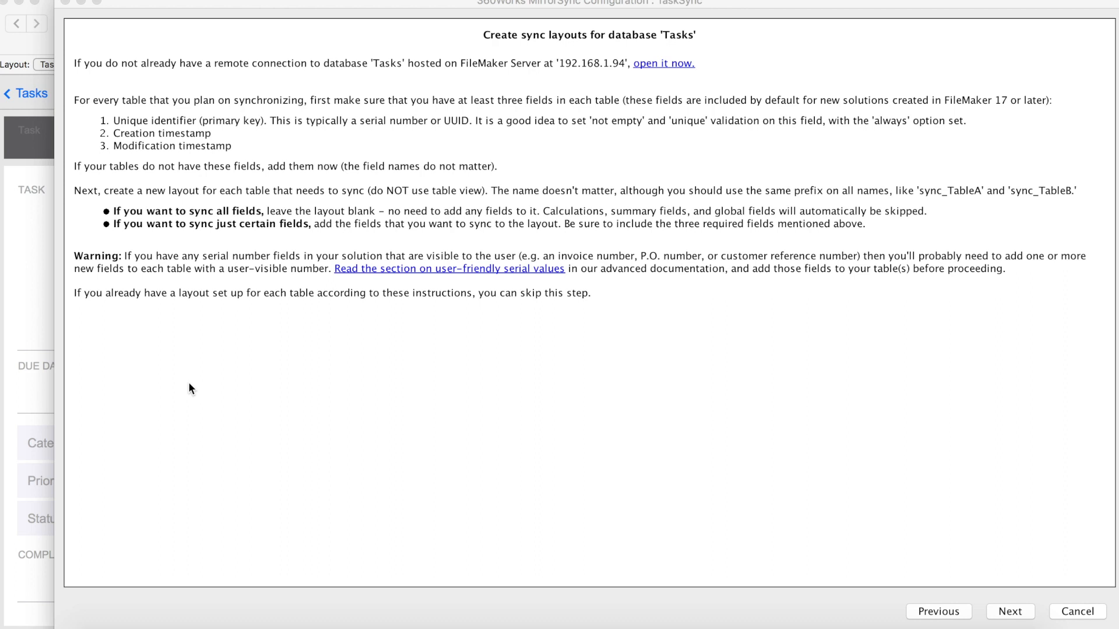
{"action": "mouse_move", "coordinate": [239, 240]}
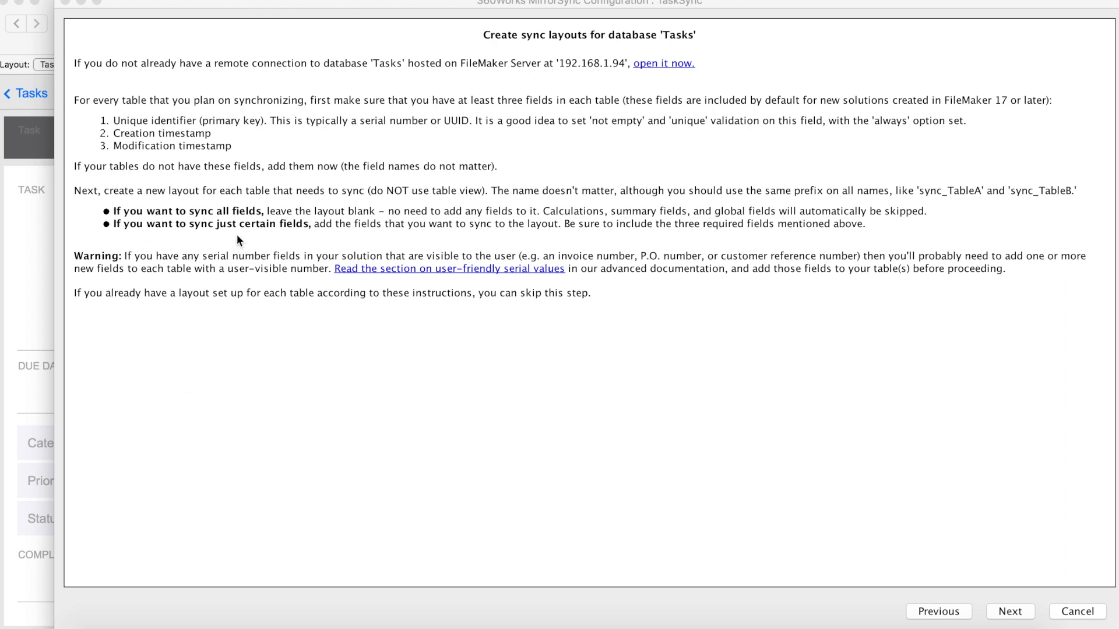
{"action": "mouse_move", "coordinate": [285, 214]}
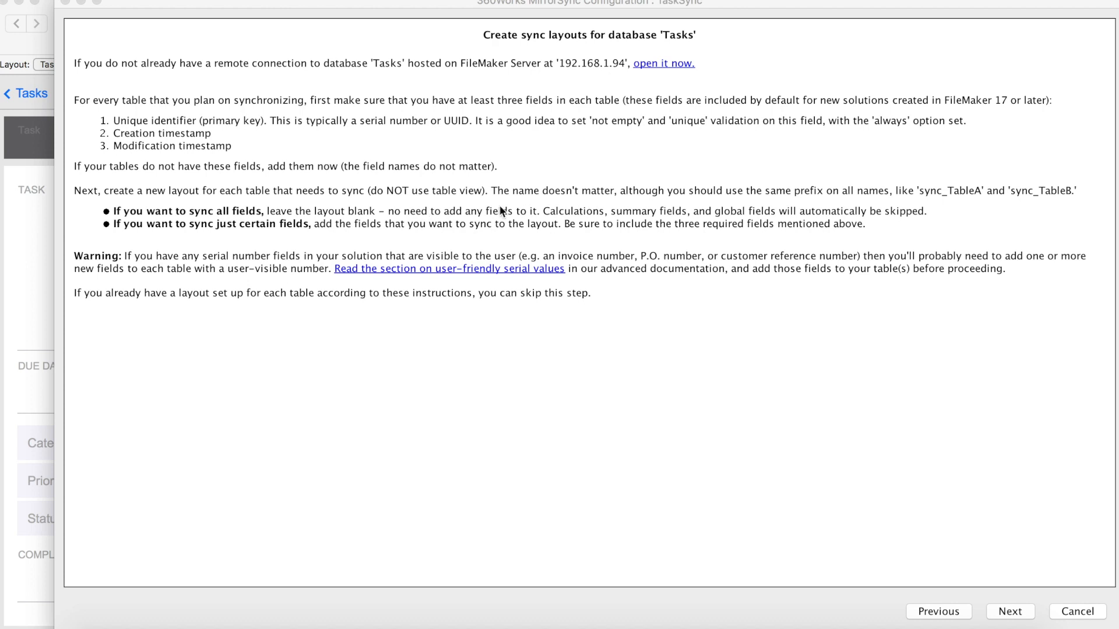
{"action": "mouse_move", "coordinate": [145, 244]}
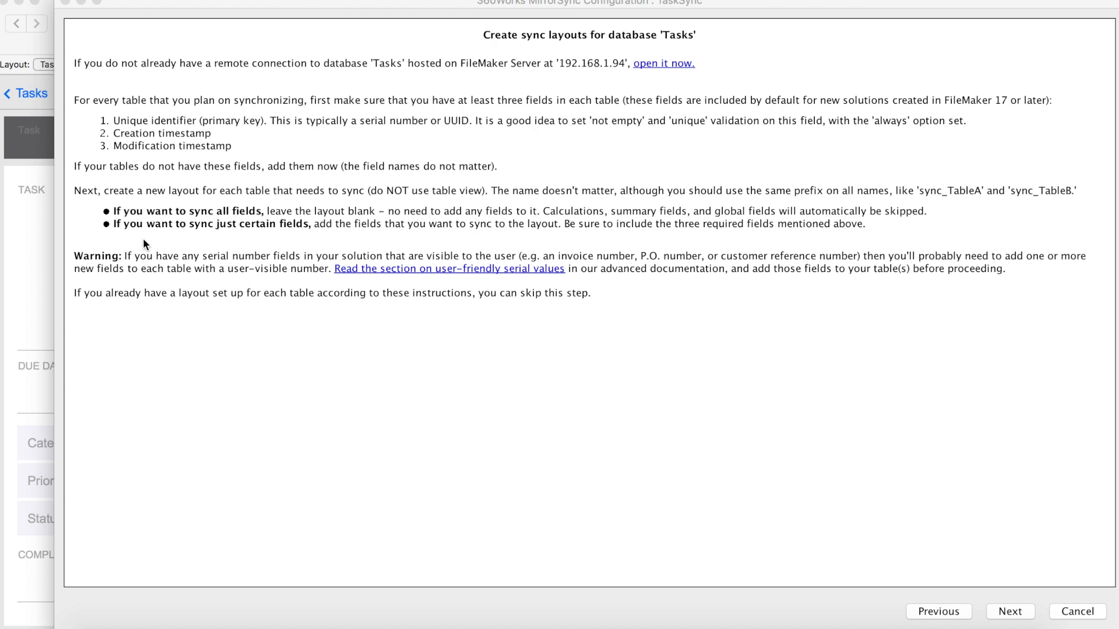
{"action": "mouse_move", "coordinate": [536, 233]}
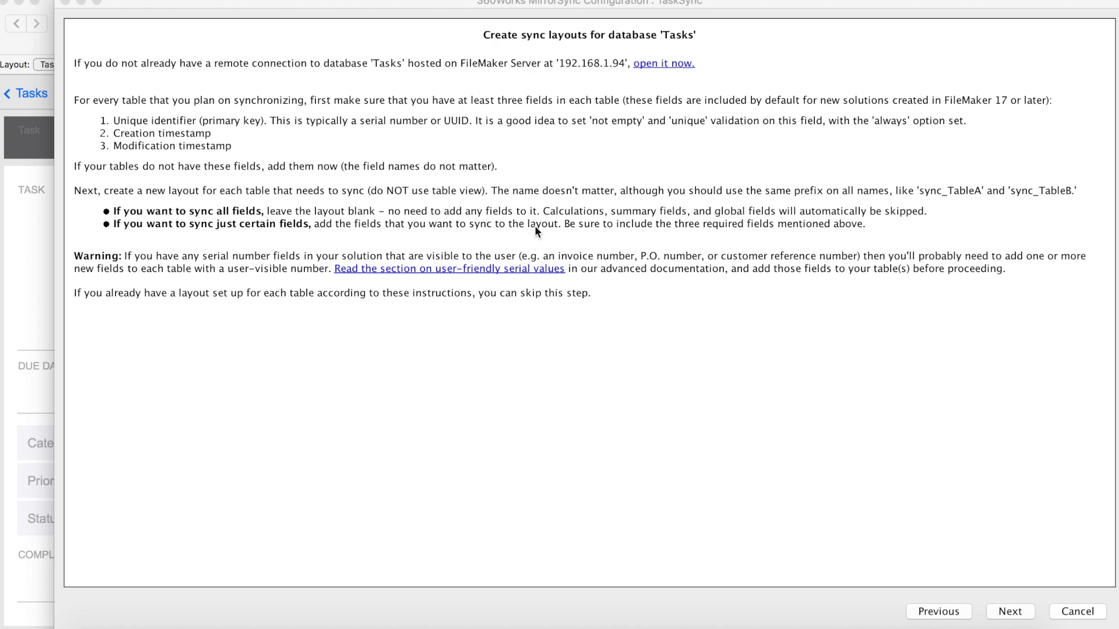
{"action": "mouse_move", "coordinate": [663, 236]}
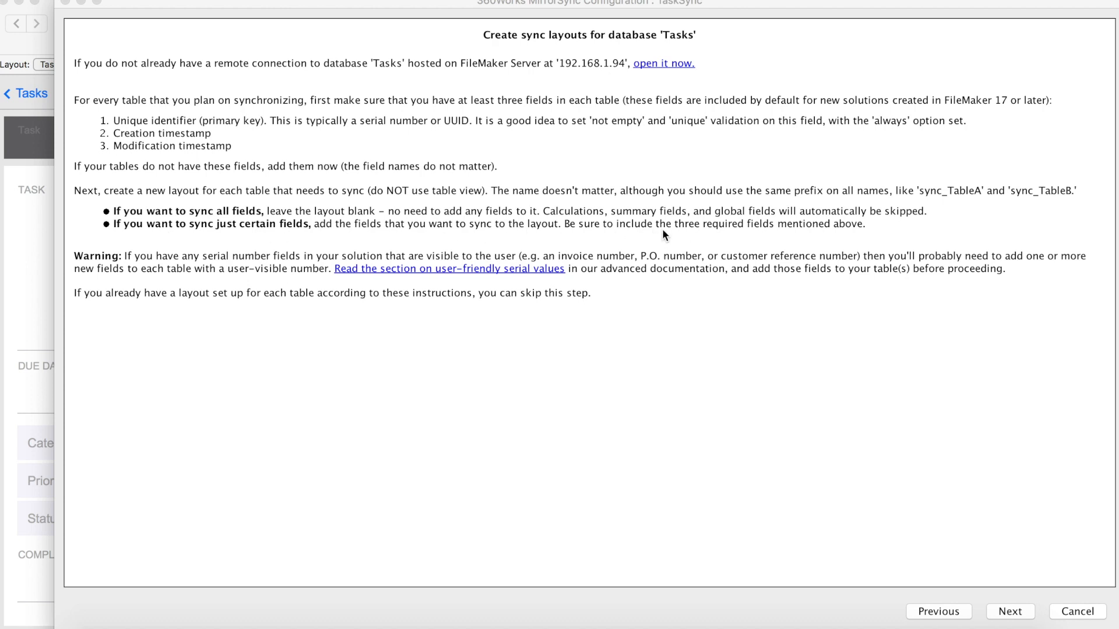
{"action": "mouse_move", "coordinate": [609, 415]}
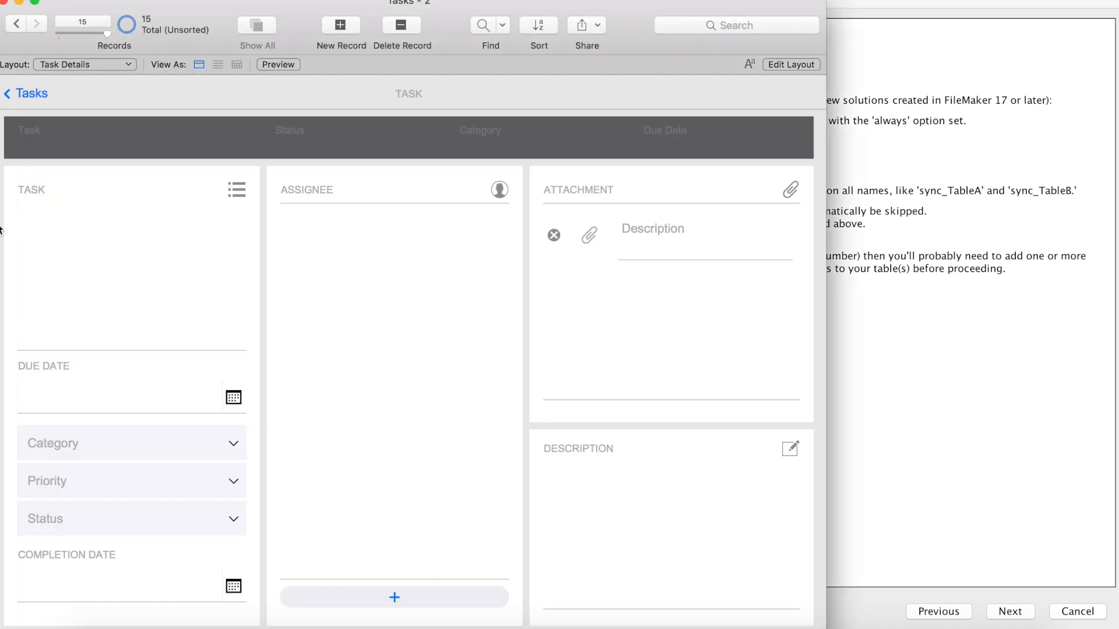
{"action": "mouse_move", "coordinate": [176, 147]}
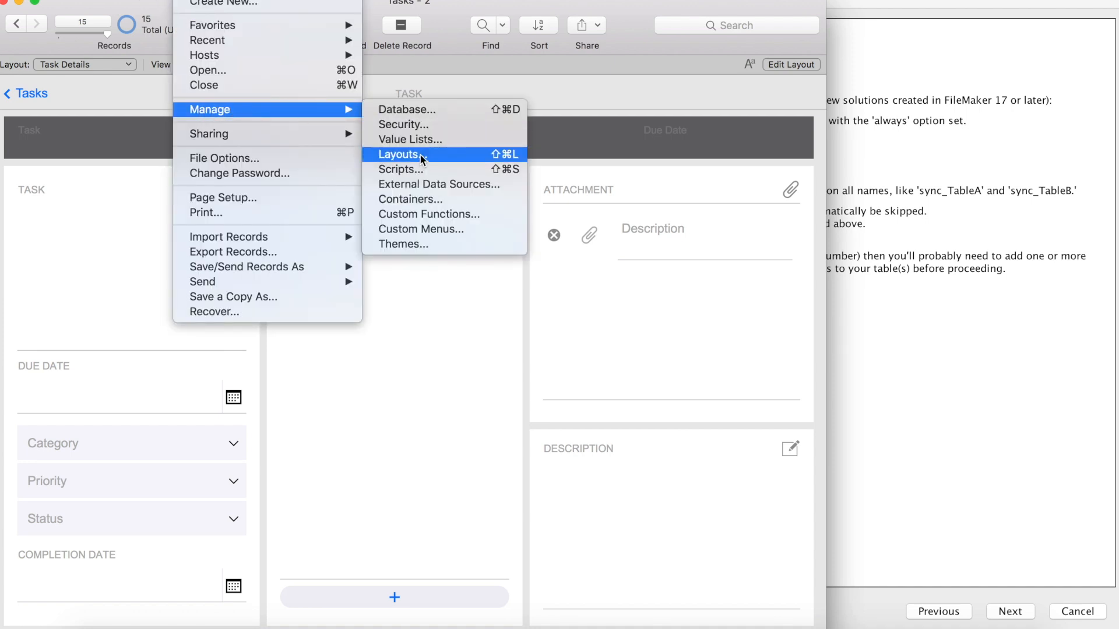
Create a new layout named sync_tasks on the Tasks table via Manage Layouts
{"action": "left_click", "coordinate": [400, 154]}
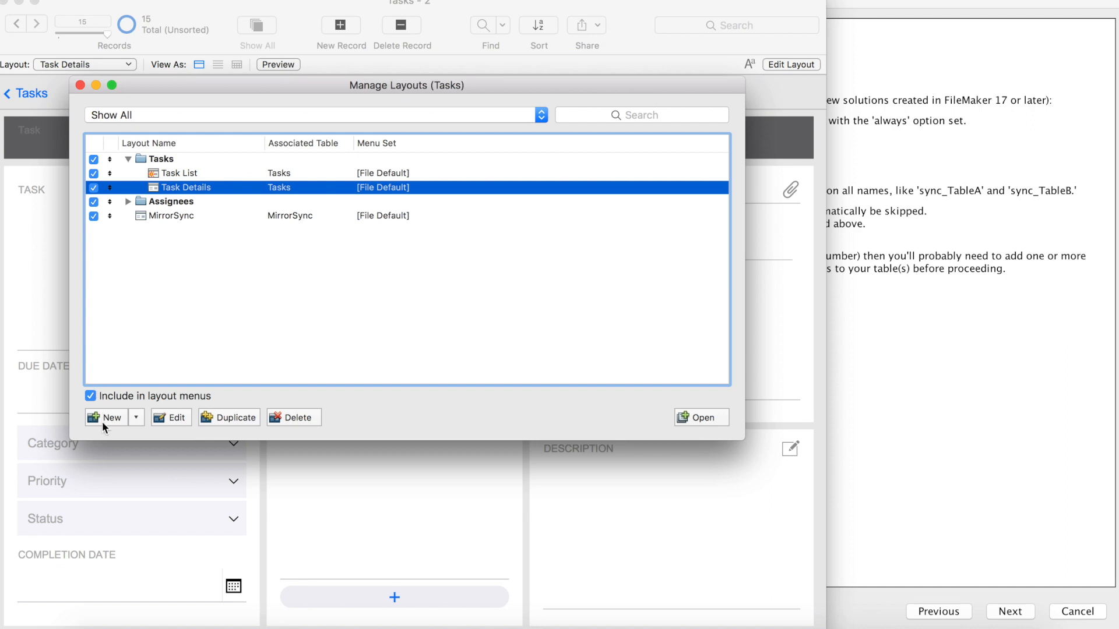
{"action": "left_click", "coordinate": [106, 417]}
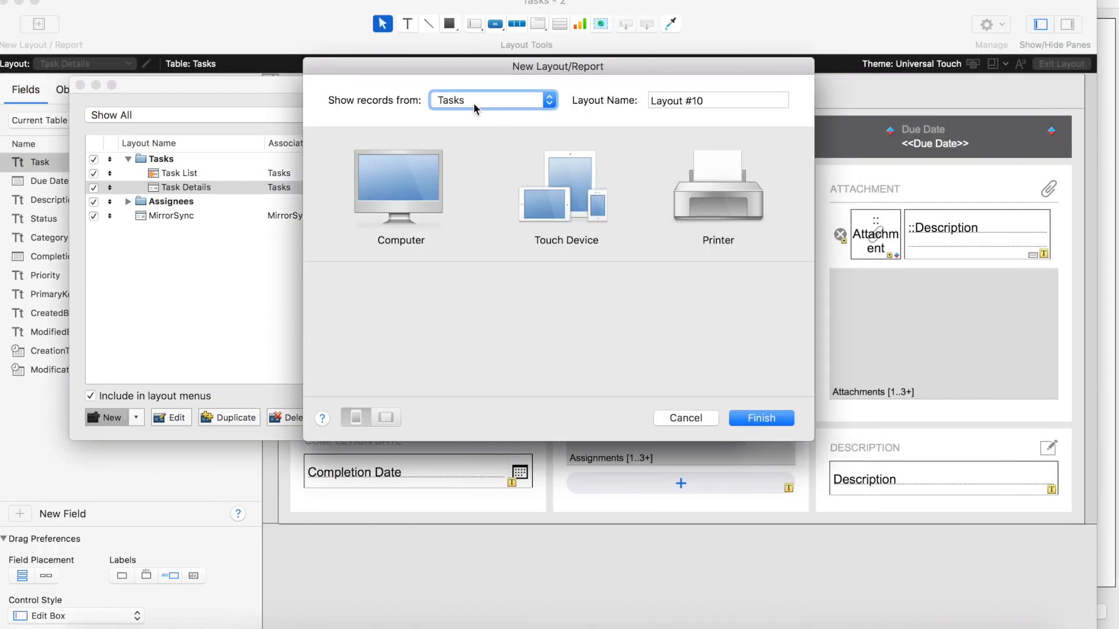
{"action": "left_click", "coordinate": [717, 100]}
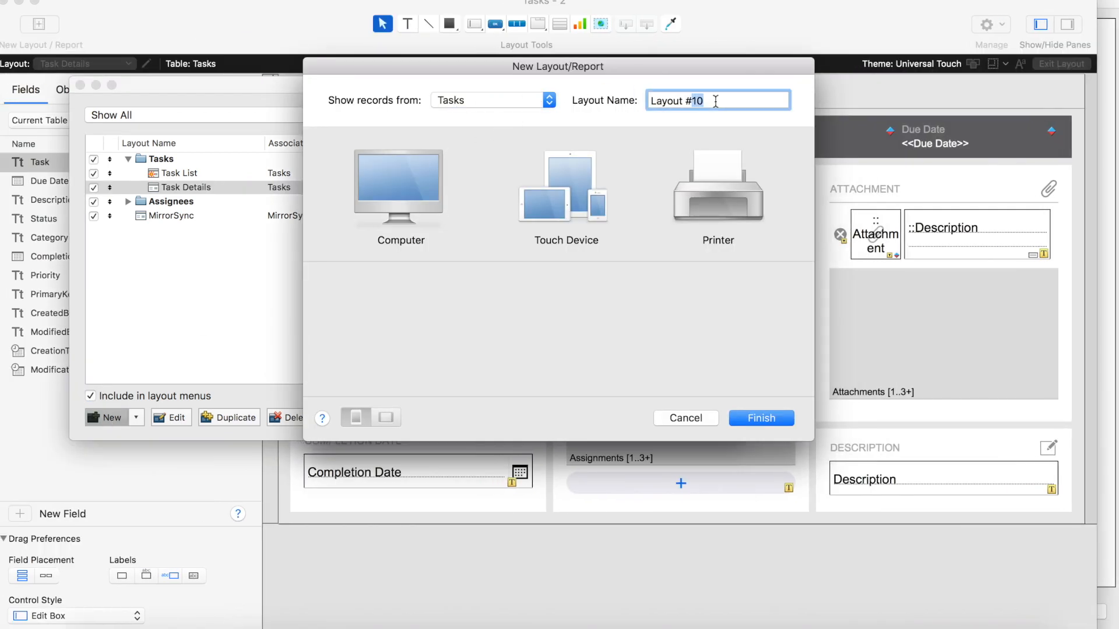
{"action": "type", "text": "s"}
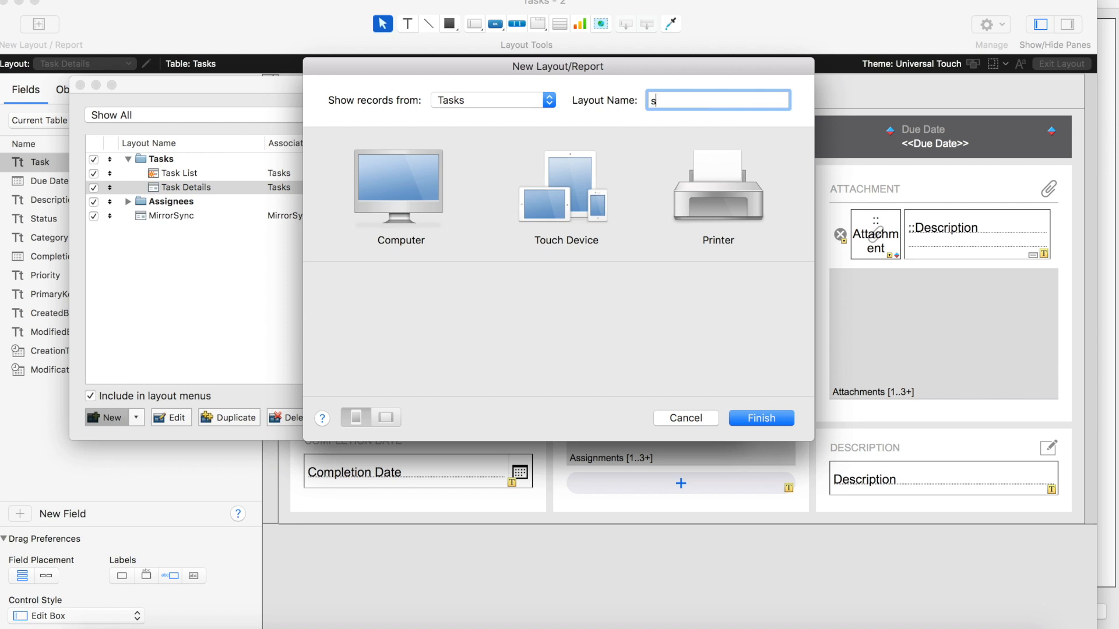
{"action": "type", "text": "ync"}
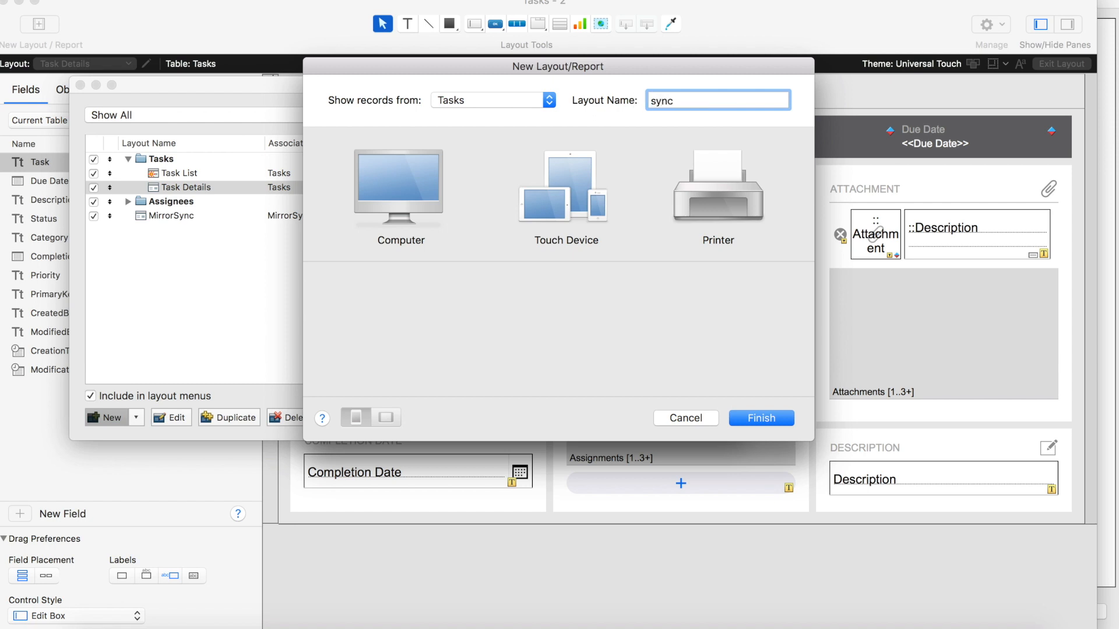
{"action": "type", "text": "_tasls"}
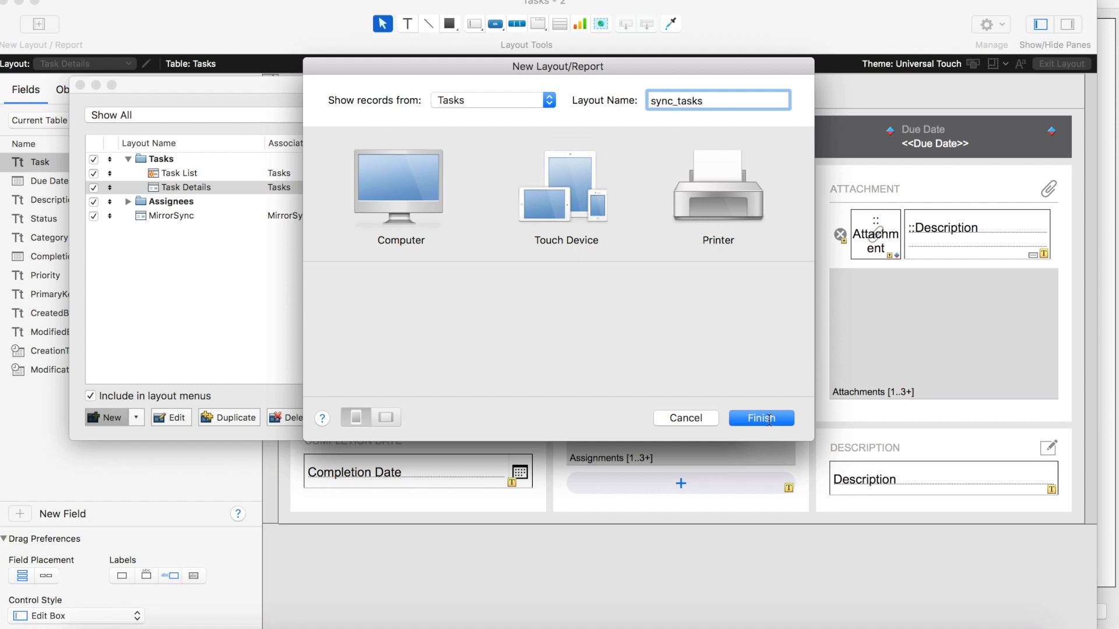
{"action": "left_click", "coordinate": [760, 417]}
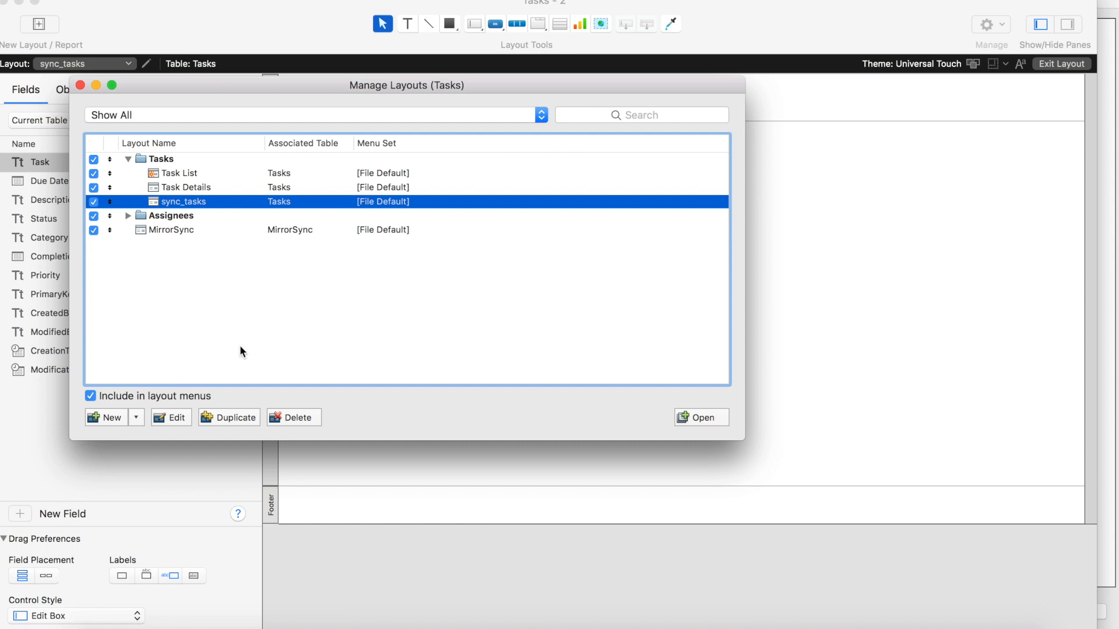
{"action": "left_click", "coordinate": [699, 417]}
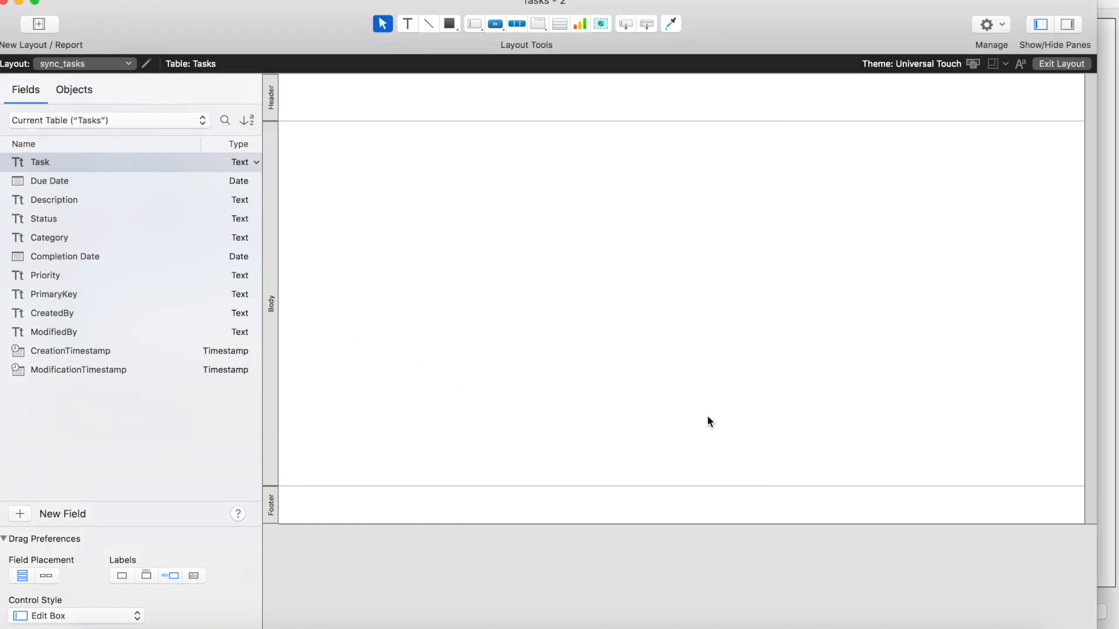
{"action": "mouse_move", "coordinate": [615, 201]}
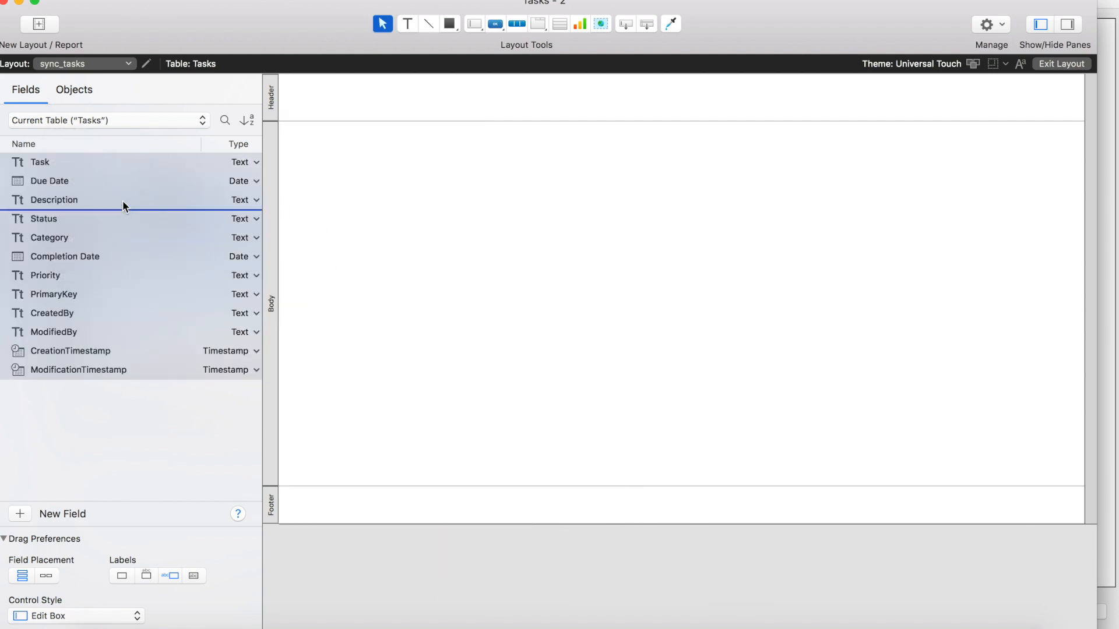
Select all Tasks fields and exit layout editing for sync_tasks
{"action": "key", "text": "cmd+a"}
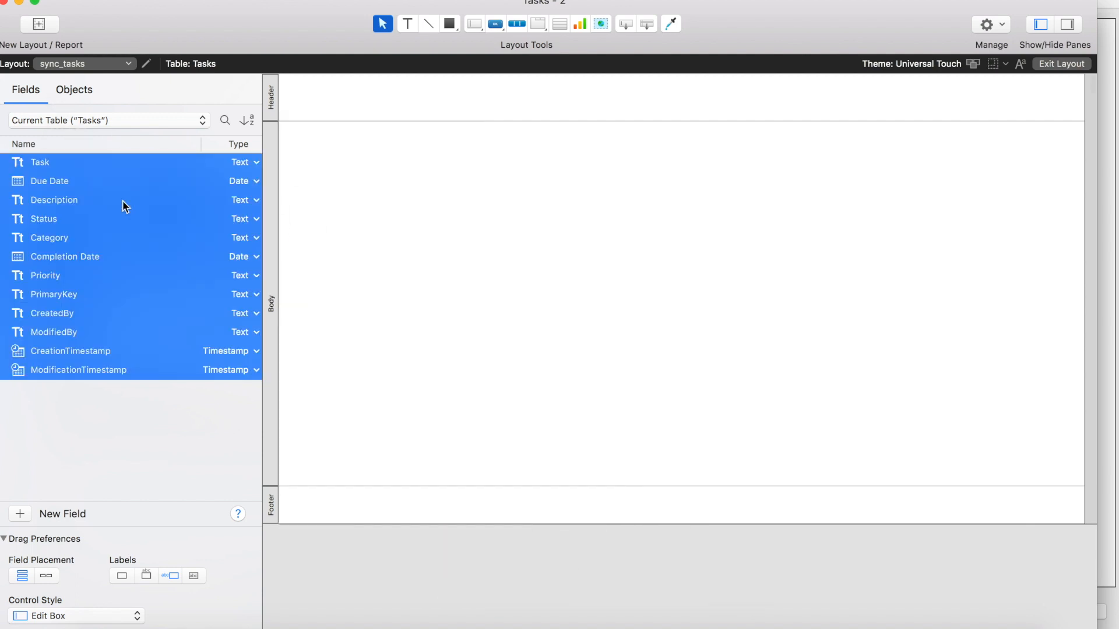
{"action": "mouse_move", "coordinate": [563, 243]}
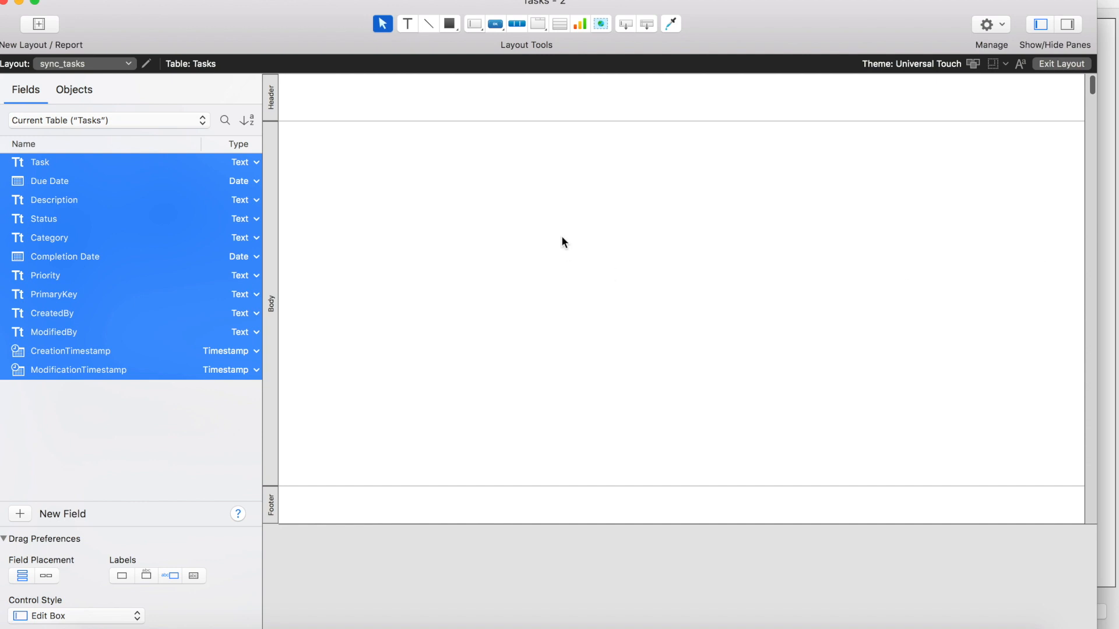
{"action": "mouse_move", "coordinate": [157, 318]}
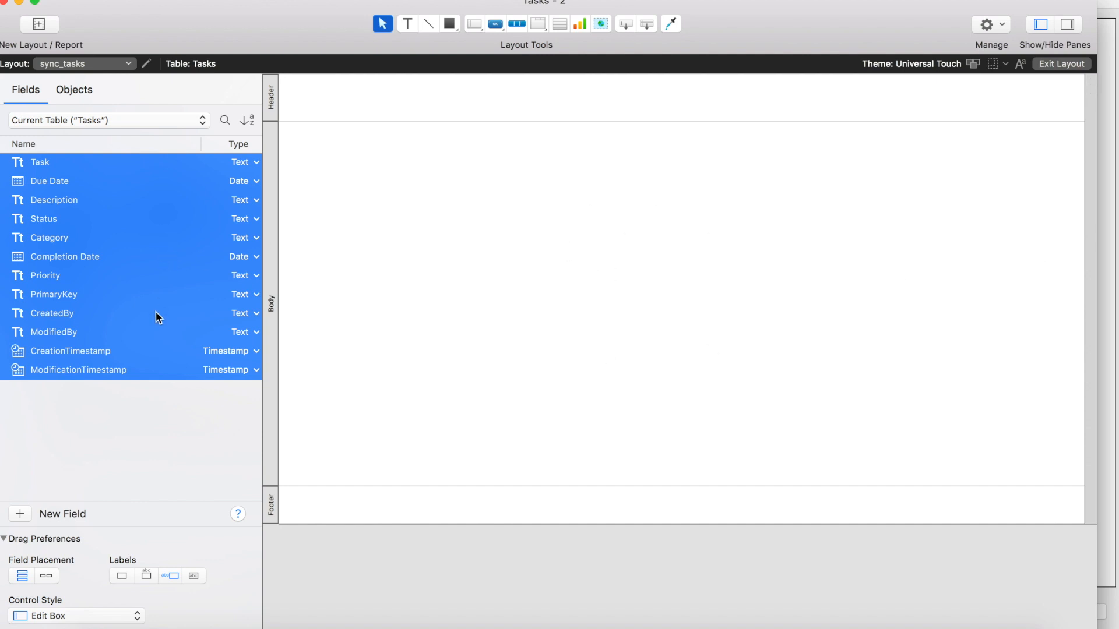
{"action": "left_click", "coordinate": [1060, 64]}
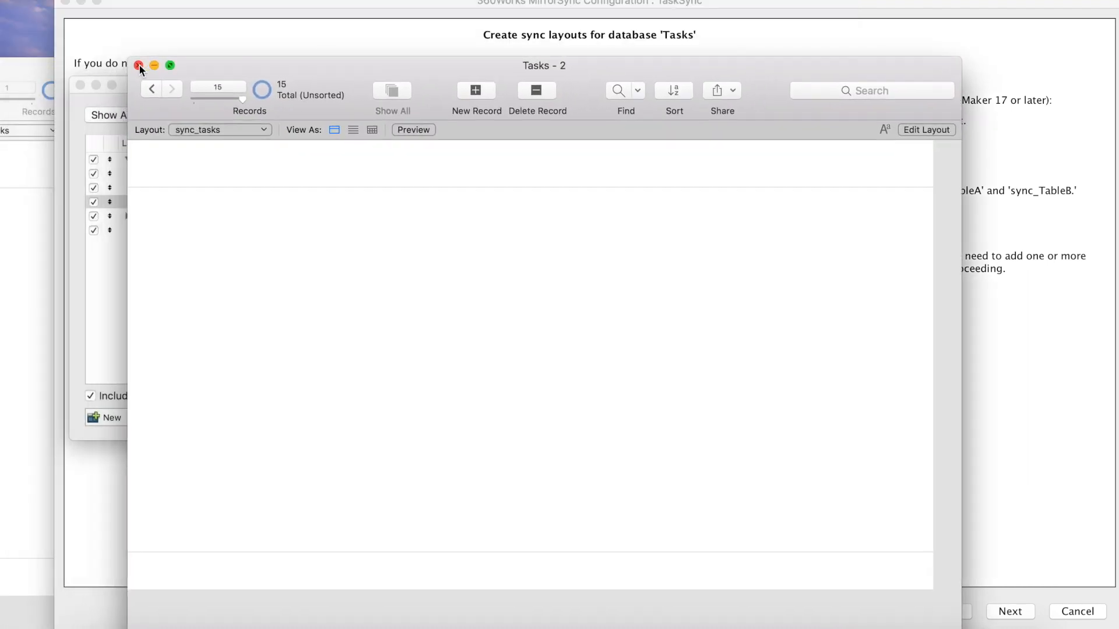
Close the remote Tasks window to return to the MirrorSync sync-layouts instructions
{"action": "left_click", "coordinate": [139, 66]}
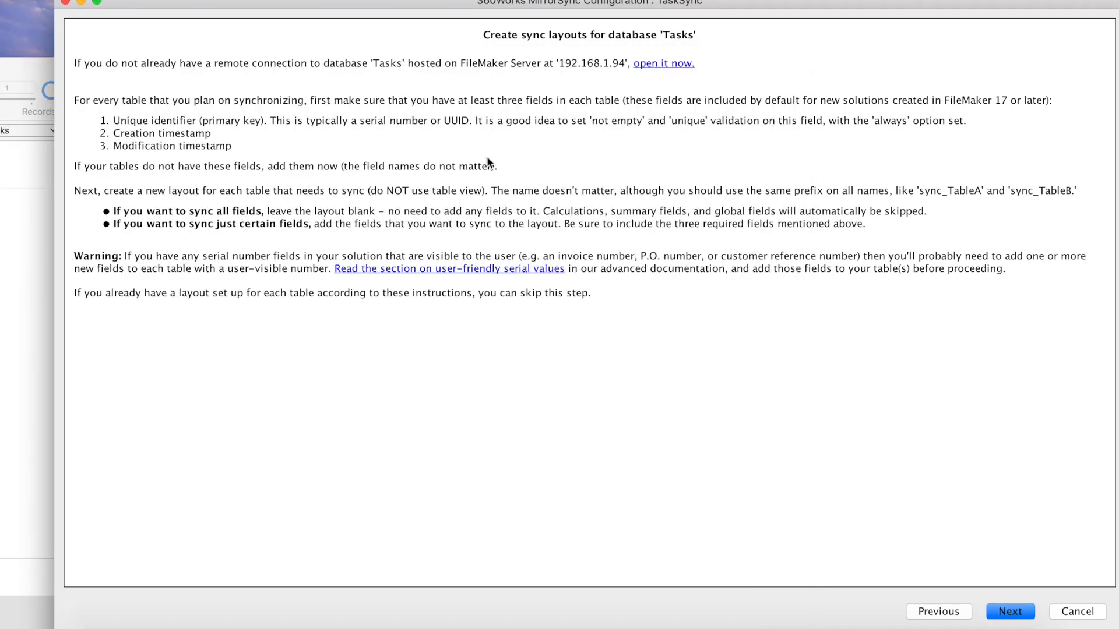
{"action": "mouse_move", "coordinate": [584, 154]}
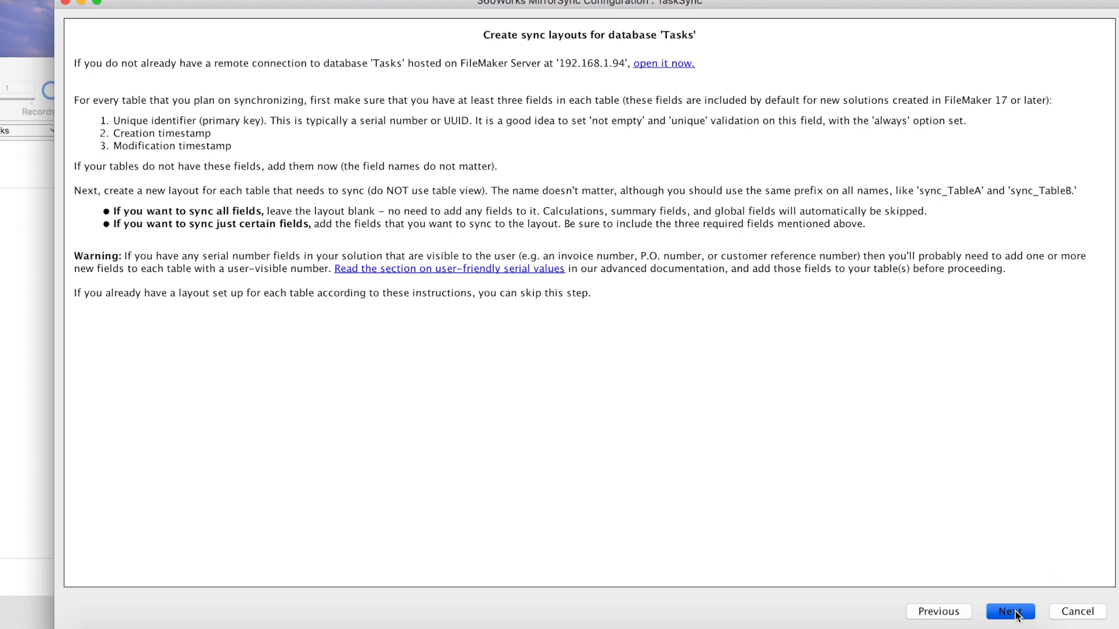
Advance to the spoke database step, keeping client credentials and empty-clone syncing
{"action": "left_click", "coordinate": [1010, 612]}
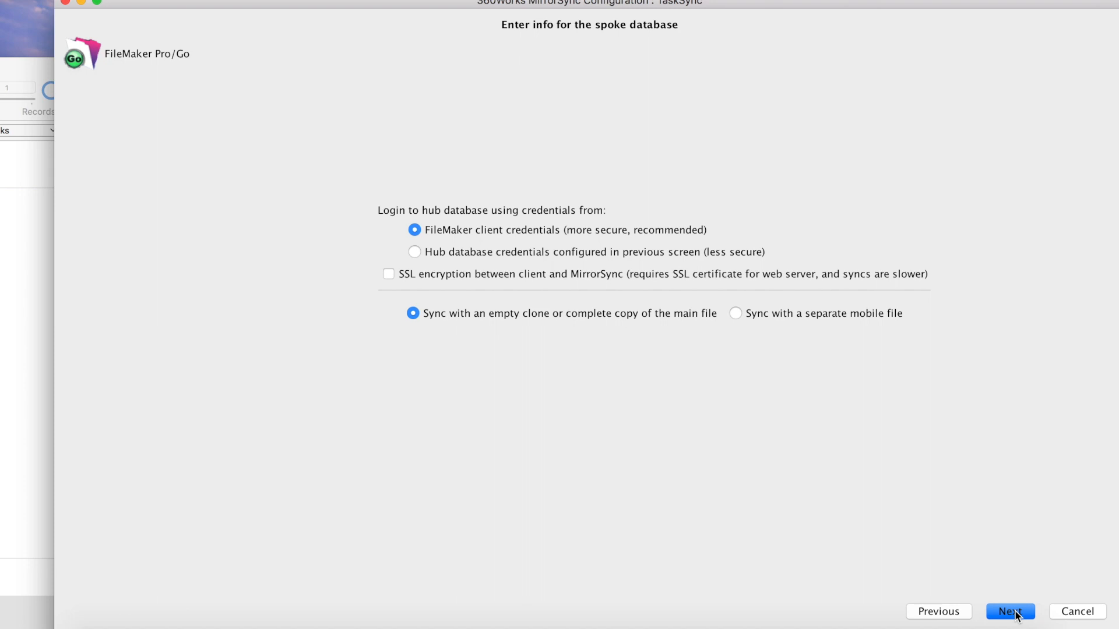
{"action": "mouse_move", "coordinate": [453, 232]}
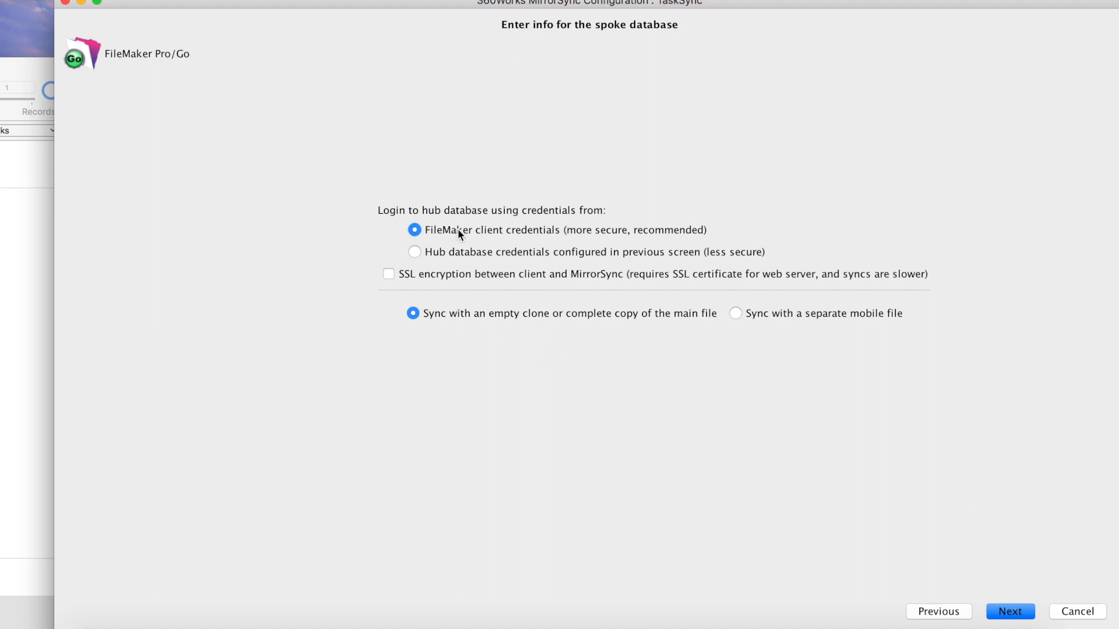
{"action": "mouse_move", "coordinate": [469, 317]}
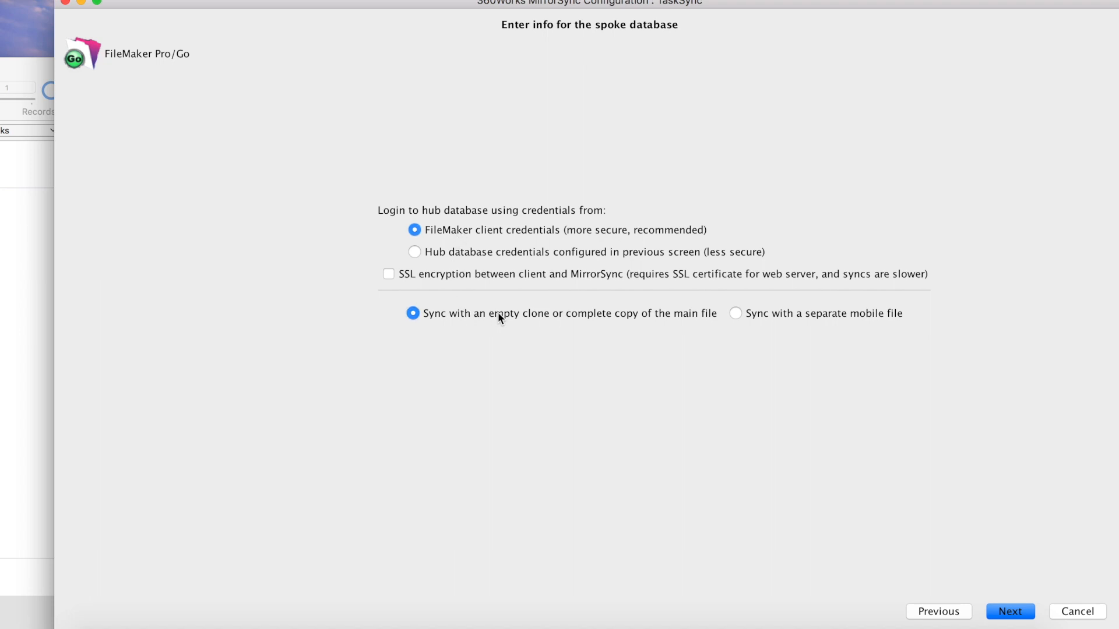
{"action": "mouse_move", "coordinate": [998, 587]}
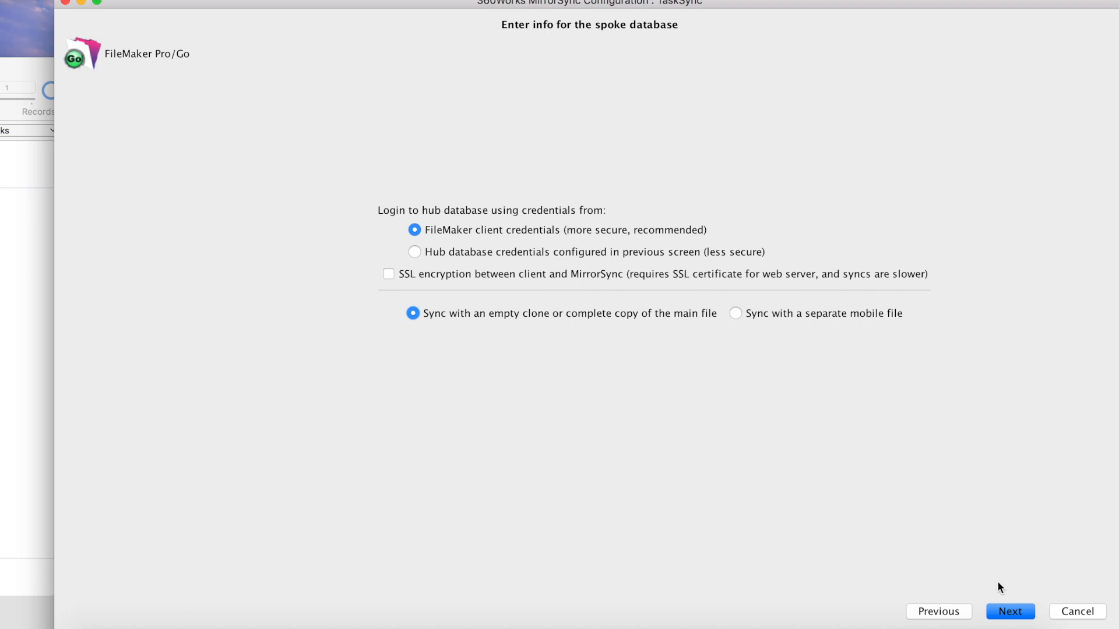
{"action": "mouse_move", "coordinate": [1009, 612]}
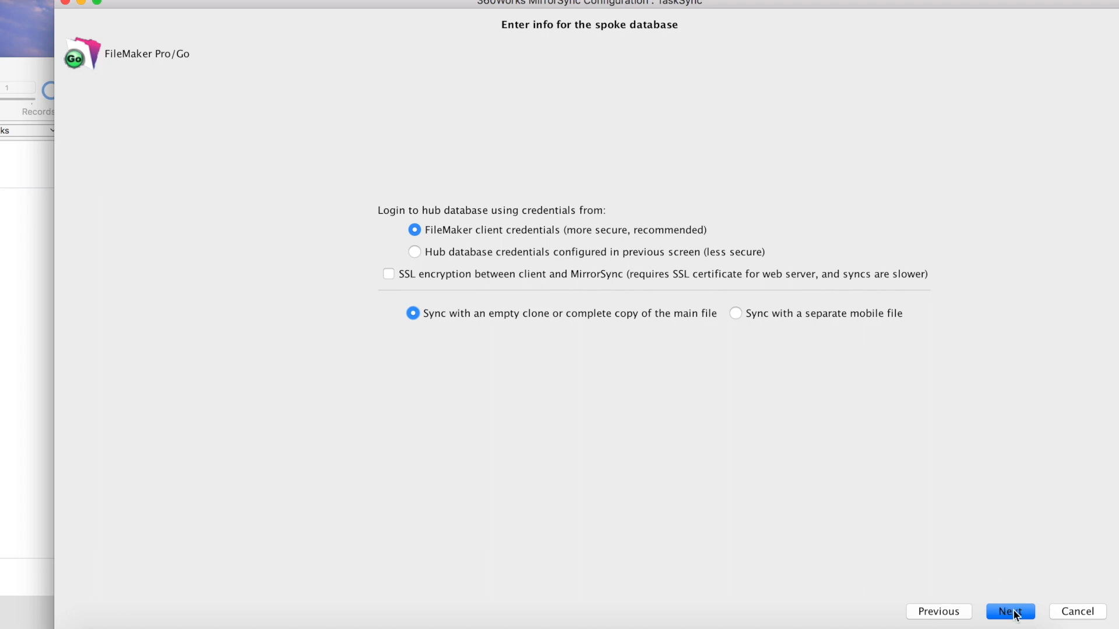
{"action": "mouse_move", "coordinate": [891, 459]}
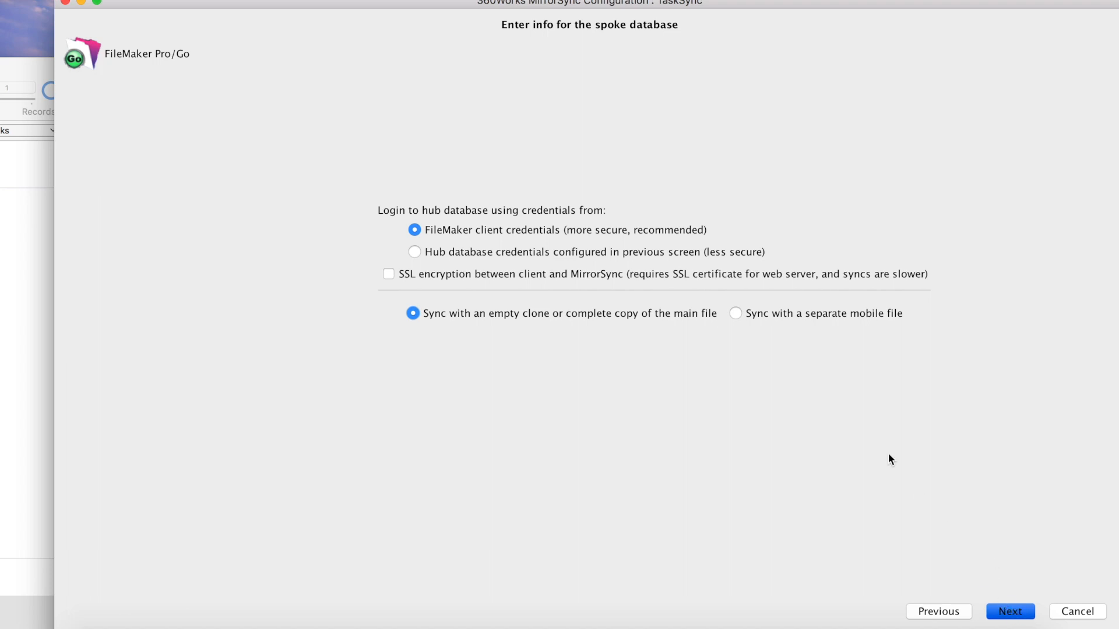
Reach Table Selection, try excluding sync_tasks, then keep syncing layouts starting with Sync_
{"action": "left_click", "coordinate": [1009, 612]}
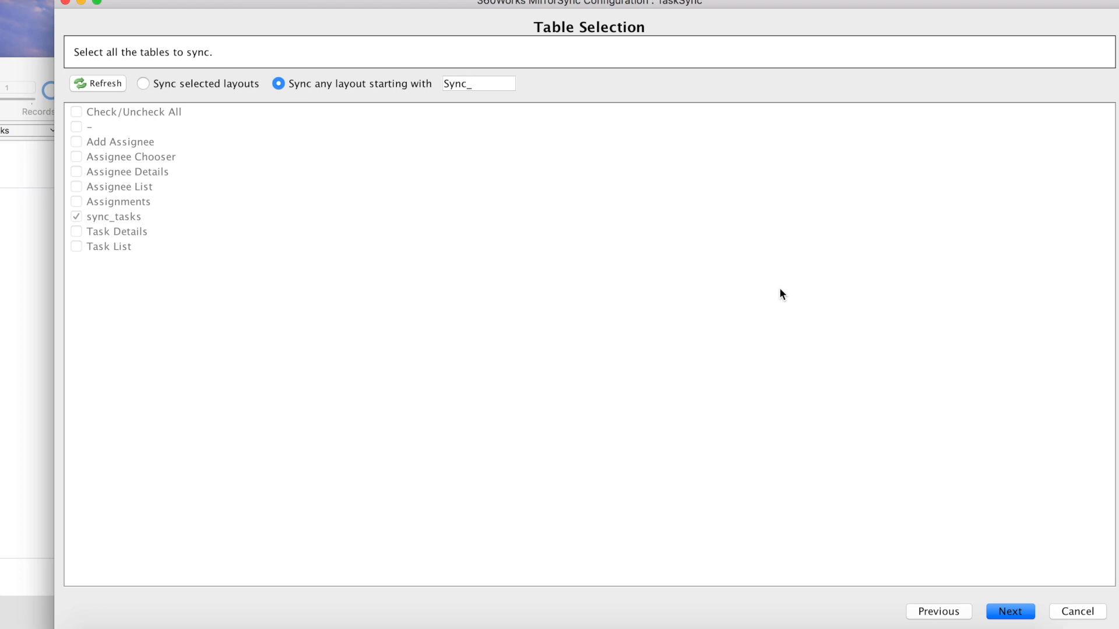
{"action": "mouse_move", "coordinate": [144, 100]}
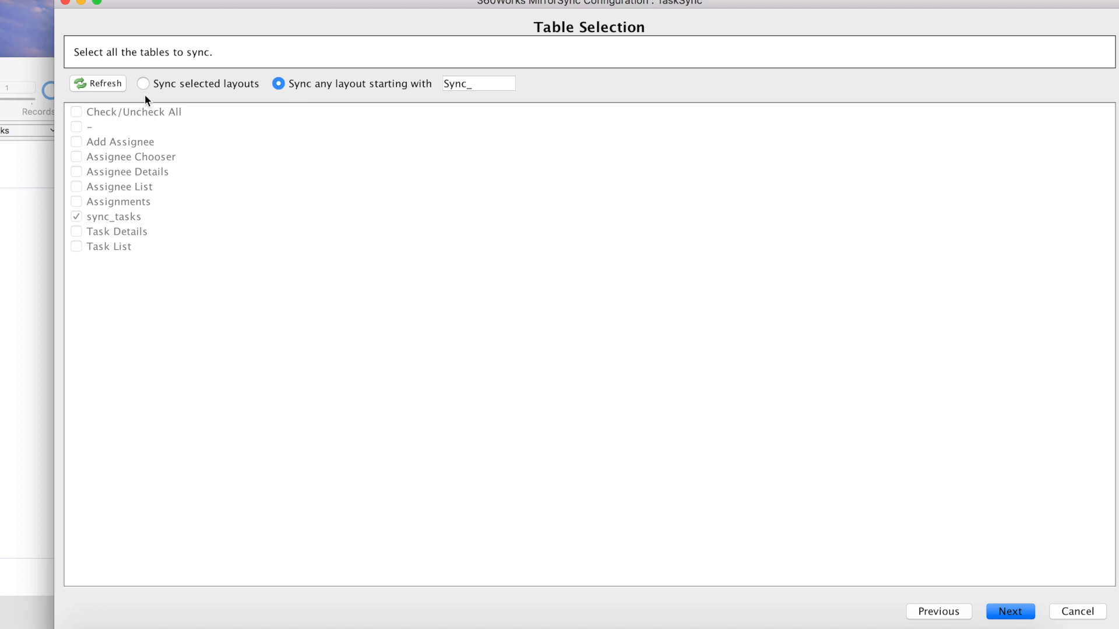
{"action": "left_click", "coordinate": [143, 84]}
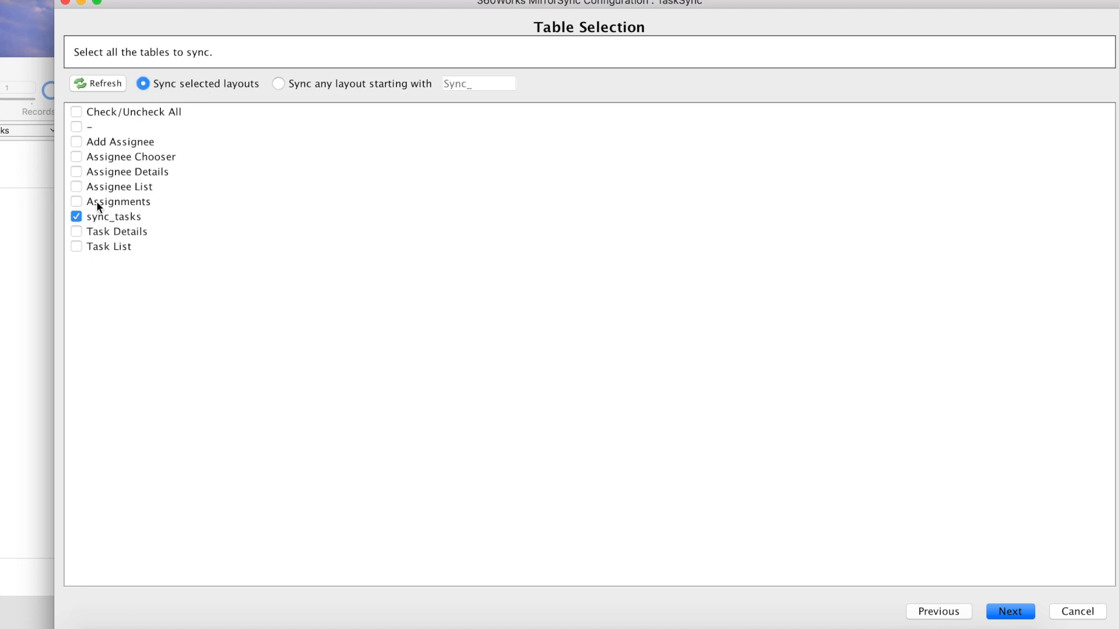
{"action": "left_click", "coordinate": [77, 217]}
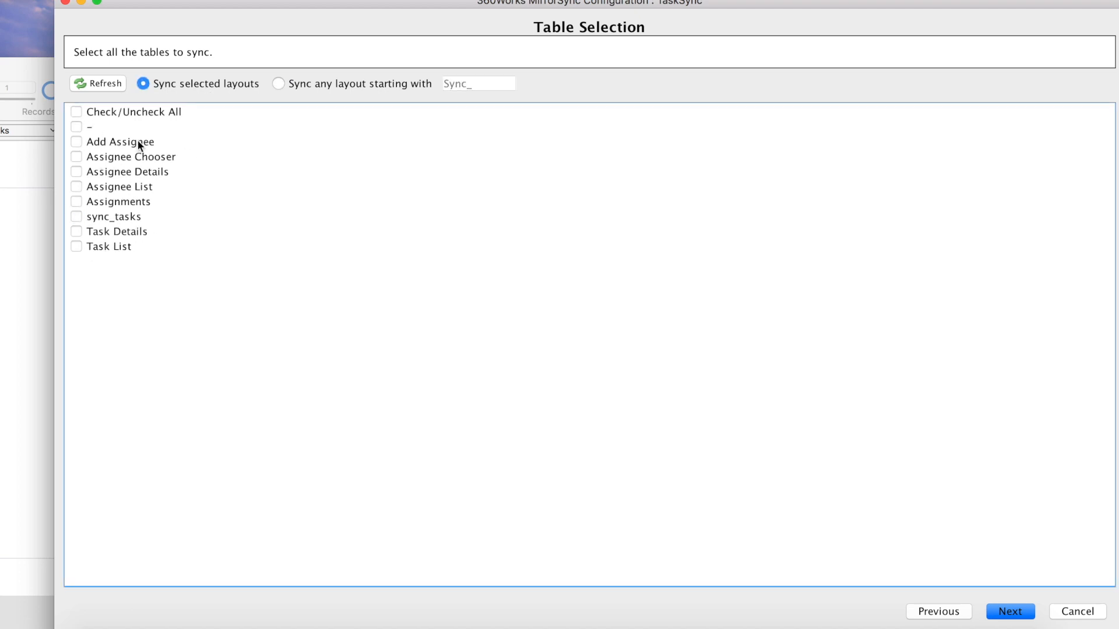
{"action": "left_click", "coordinate": [277, 84]}
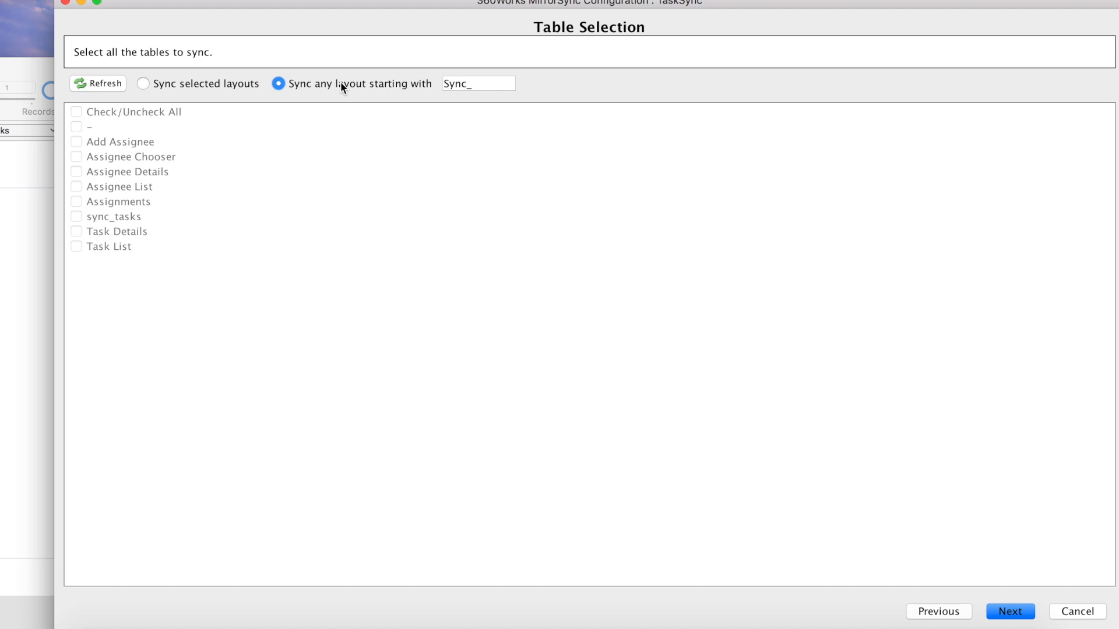
Reach table configuration options, keeping email notifications on sync failures only
{"action": "left_click", "coordinate": [1009, 611]}
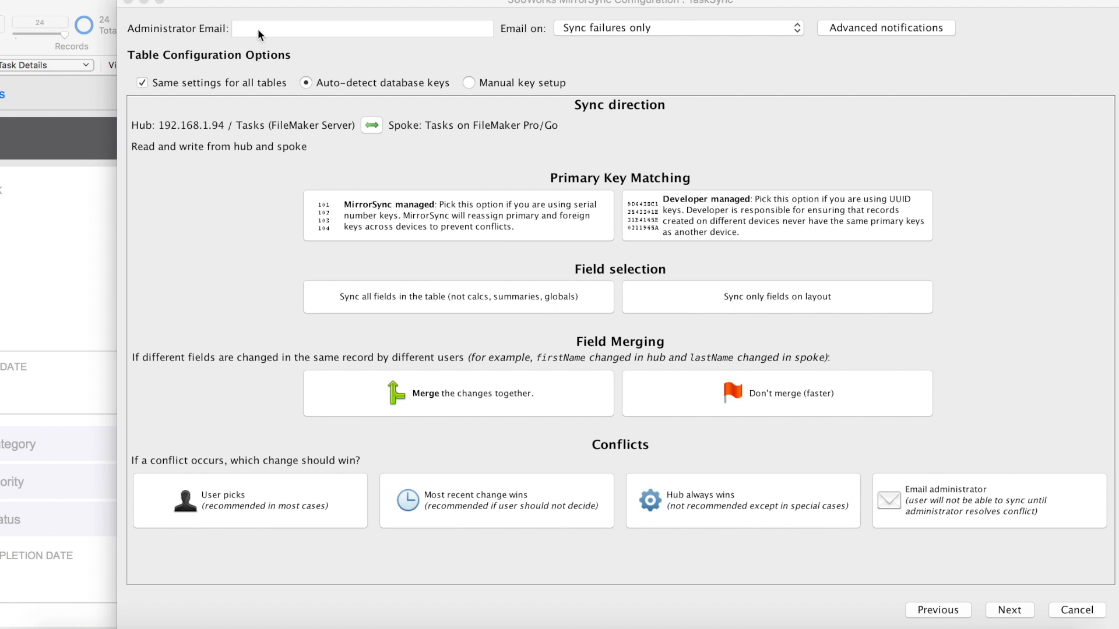
{"action": "left_click", "coordinate": [361, 28]}
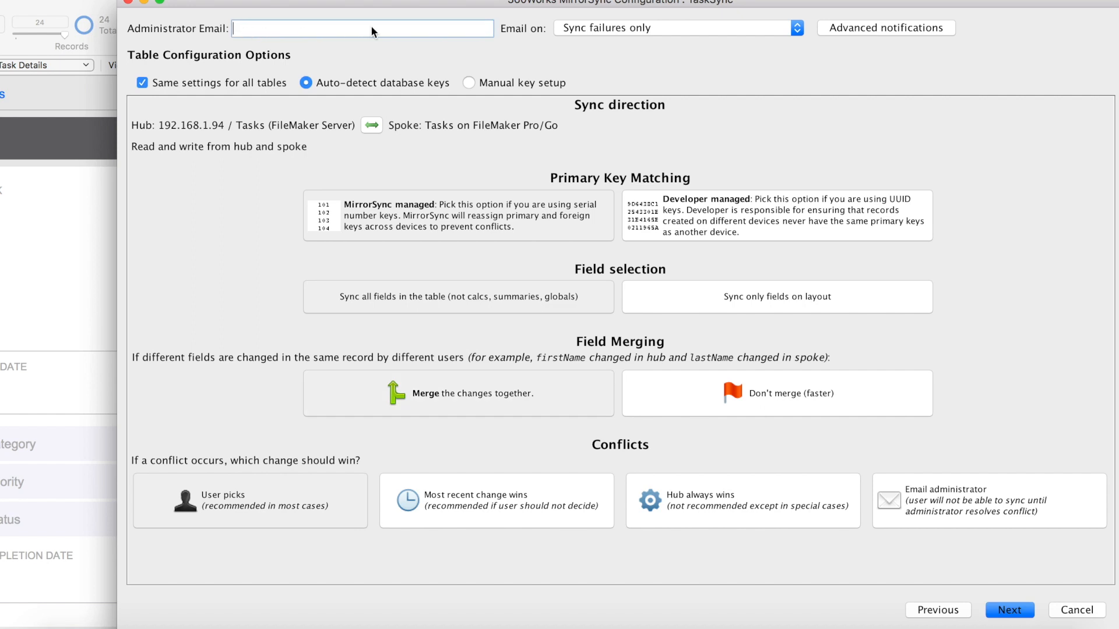
{"action": "mouse_move", "coordinate": [667, 64]}
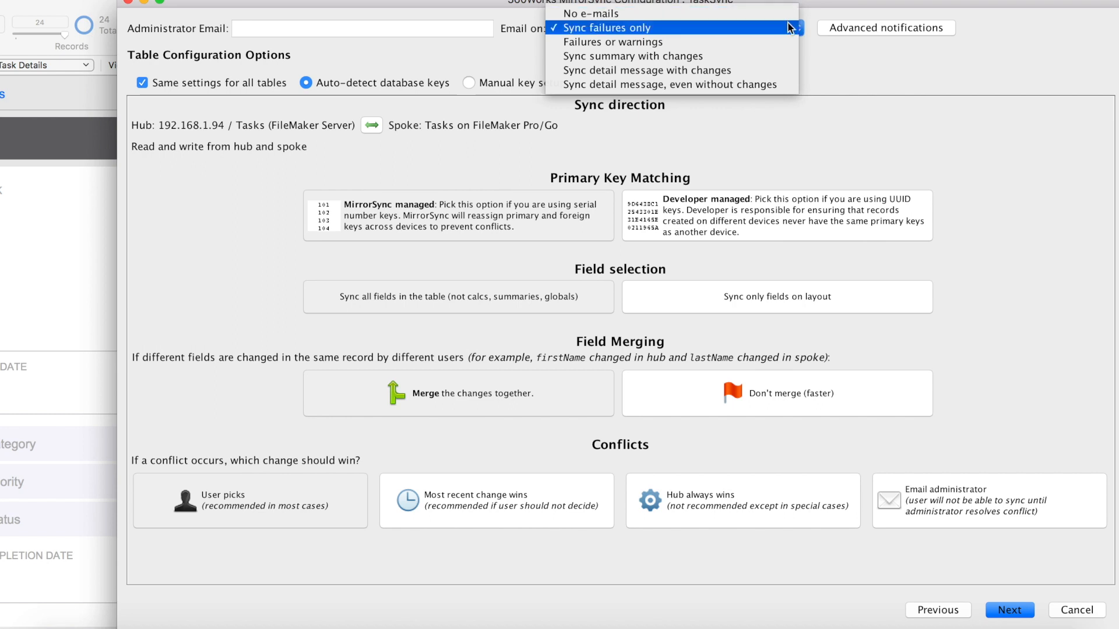
{"action": "mouse_move", "coordinate": [736, 109]}
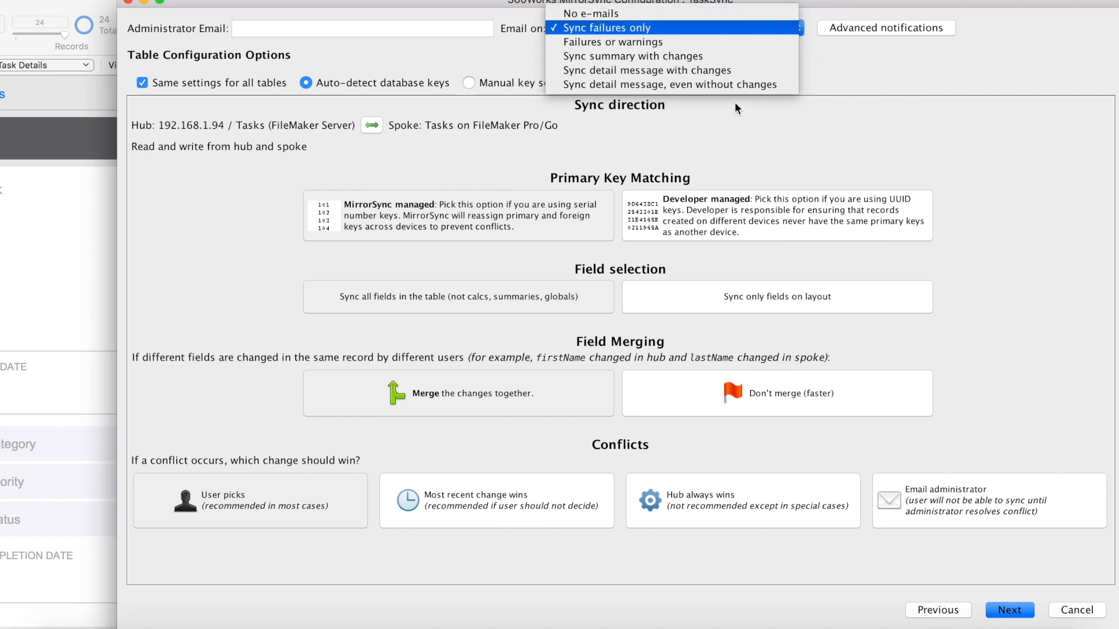
{"action": "mouse_move", "coordinate": [671, 84]}
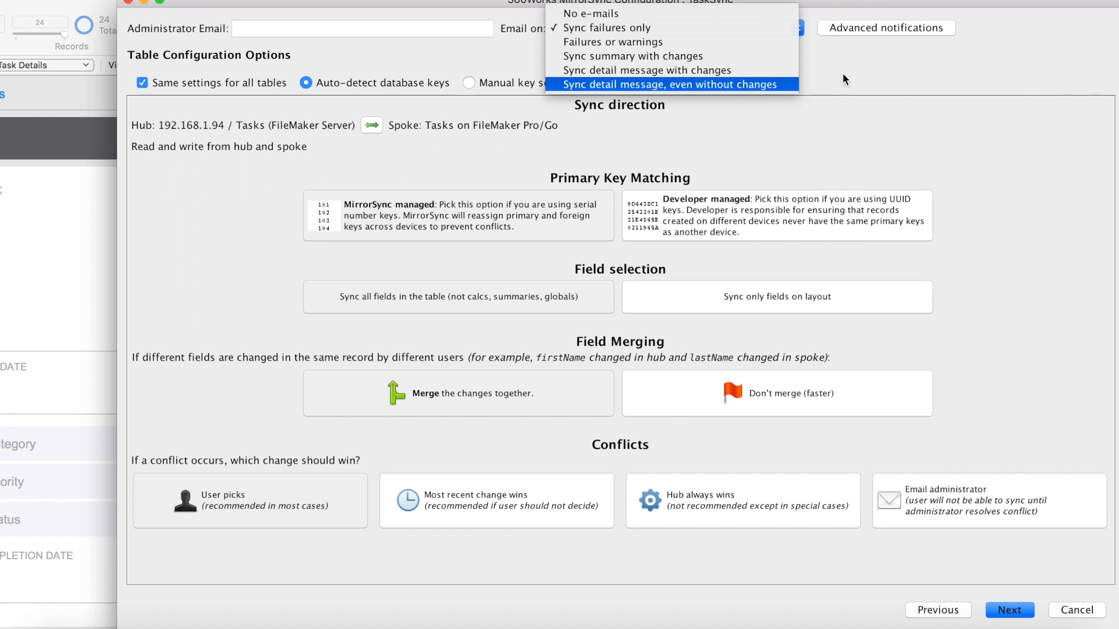
{"action": "left_click", "coordinate": [606, 27]}
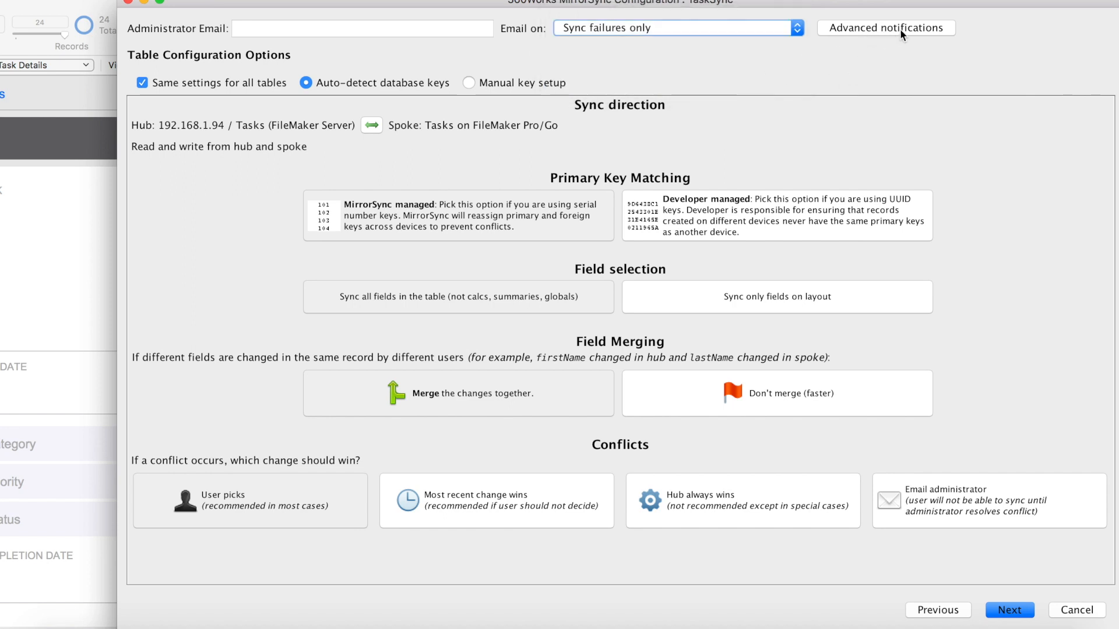
{"action": "mouse_move", "coordinate": [889, 43]}
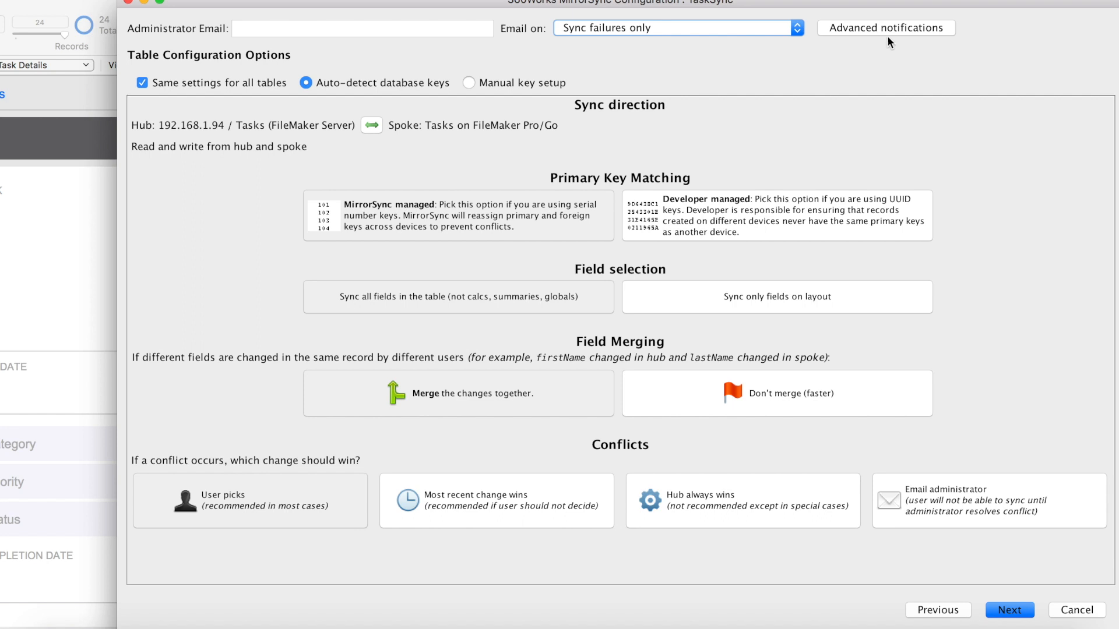
{"action": "left_click", "coordinate": [886, 27]}
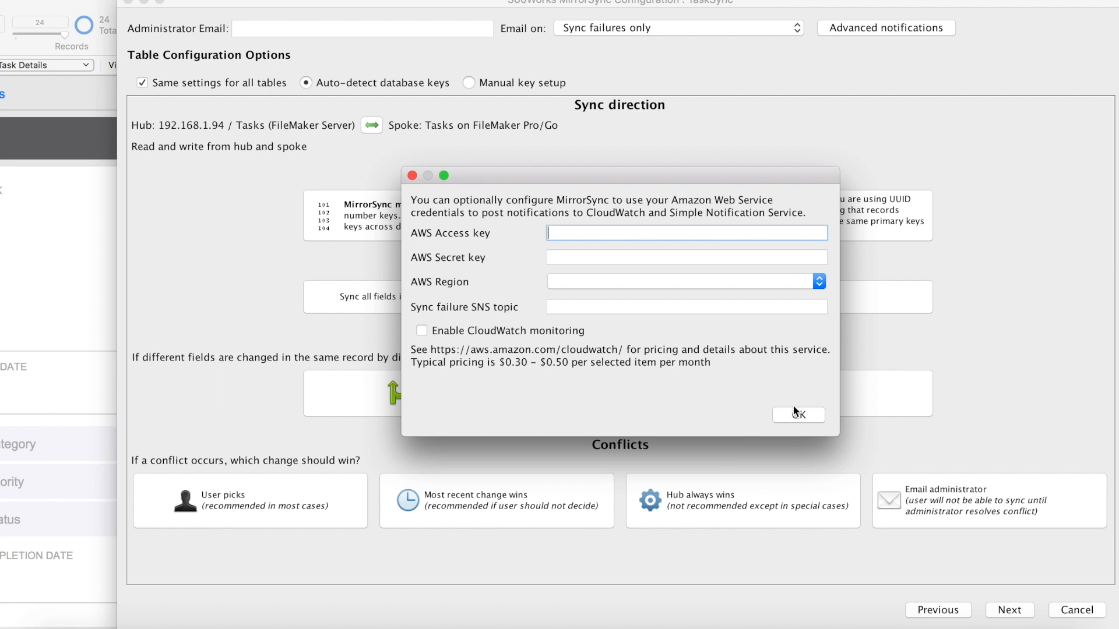
{"action": "left_click", "coordinate": [797, 415]}
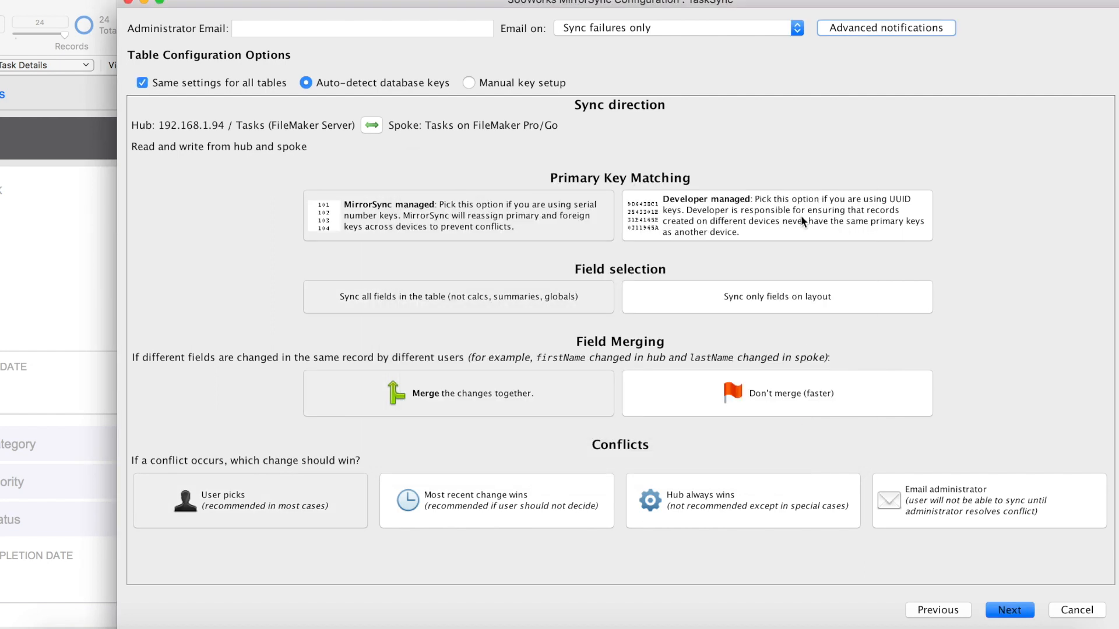
{"action": "mouse_move", "coordinate": [326, 34]}
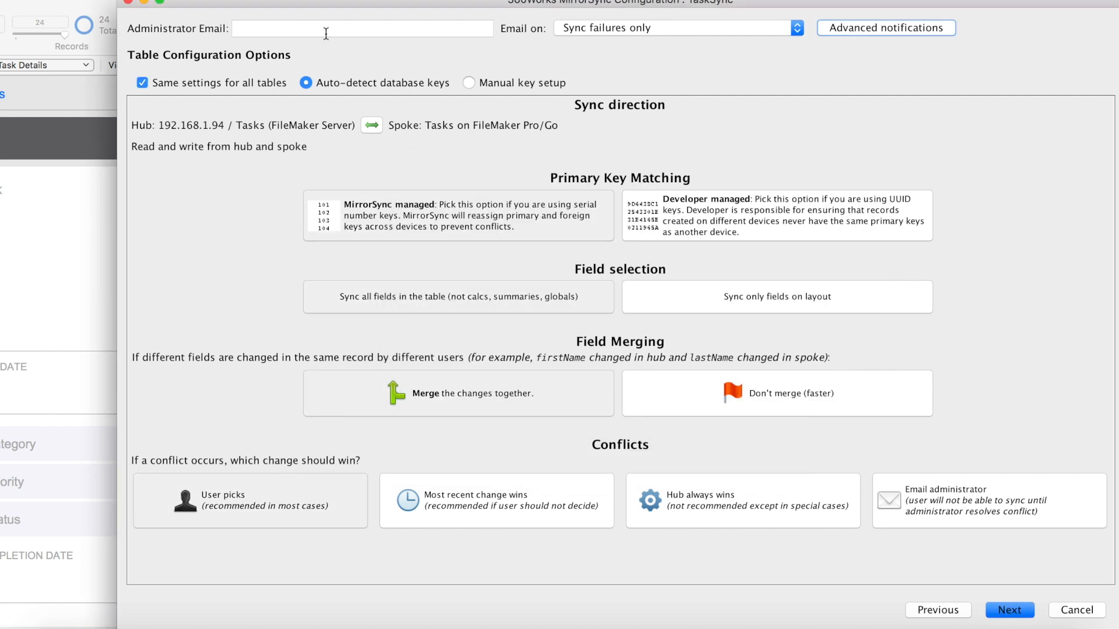
{"action": "mouse_move", "coordinate": [536, 36]}
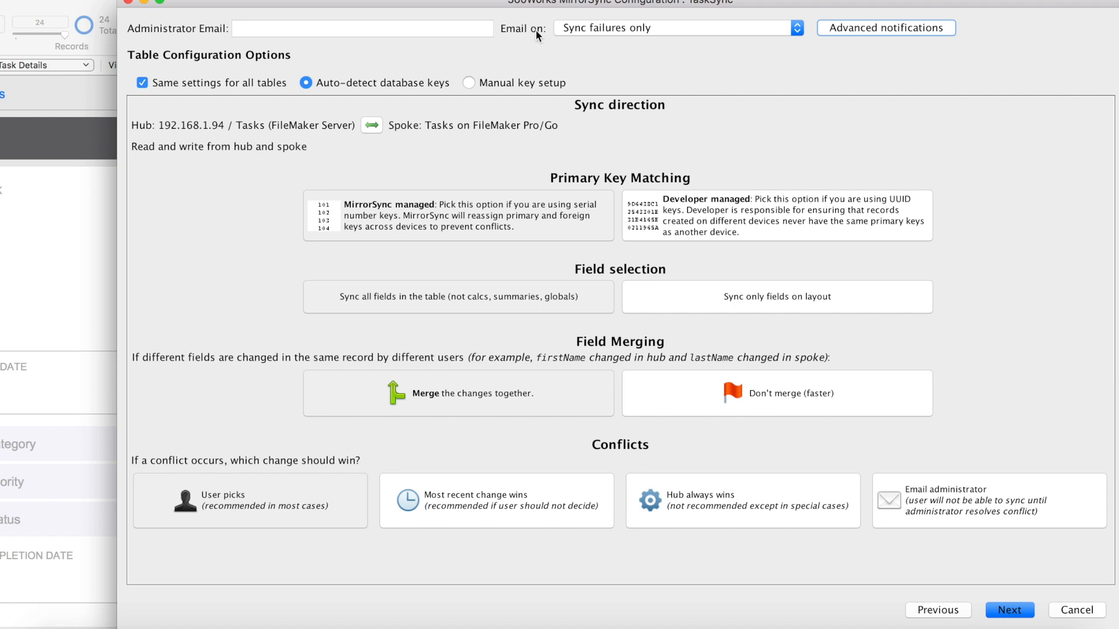
{"action": "mouse_move", "coordinate": [118, 94]}
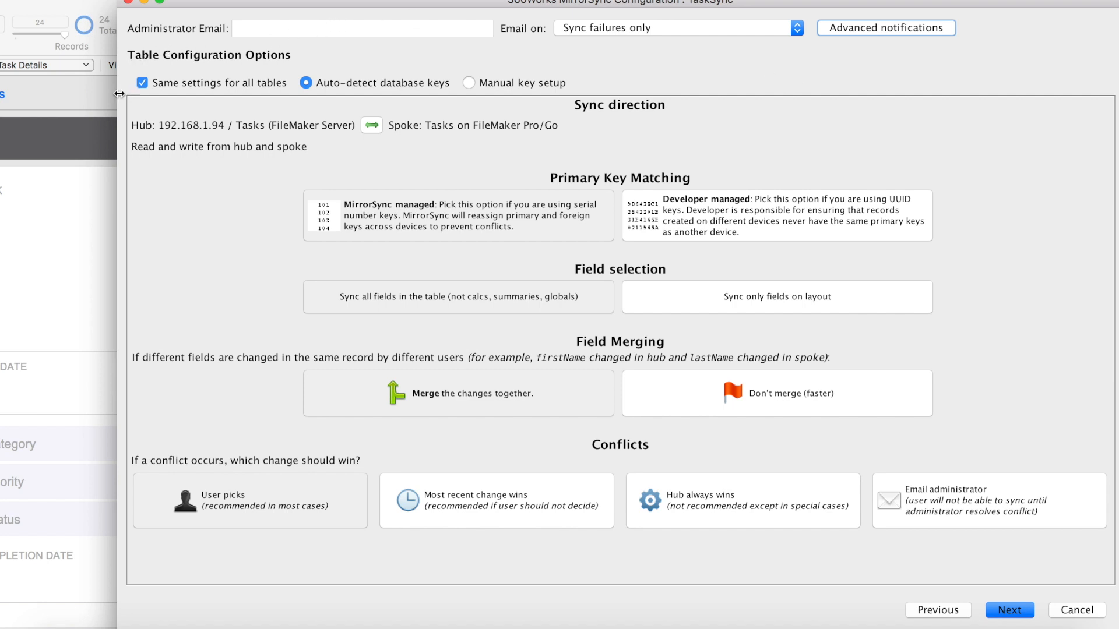
{"action": "mouse_move", "coordinate": [163, 93]}
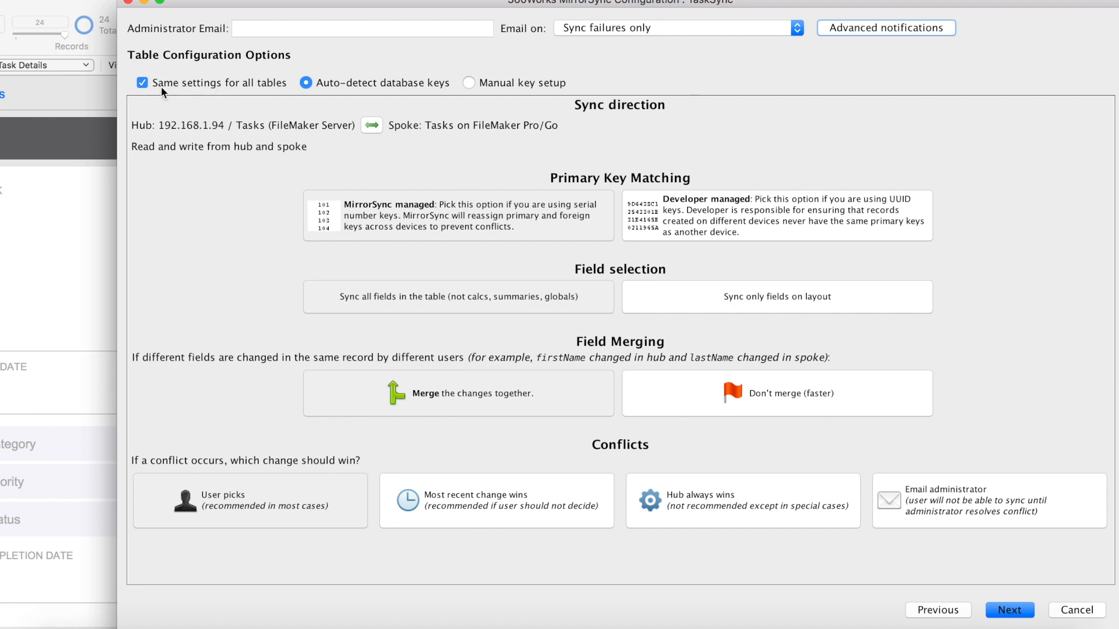
{"action": "mouse_move", "coordinate": [262, 94]}
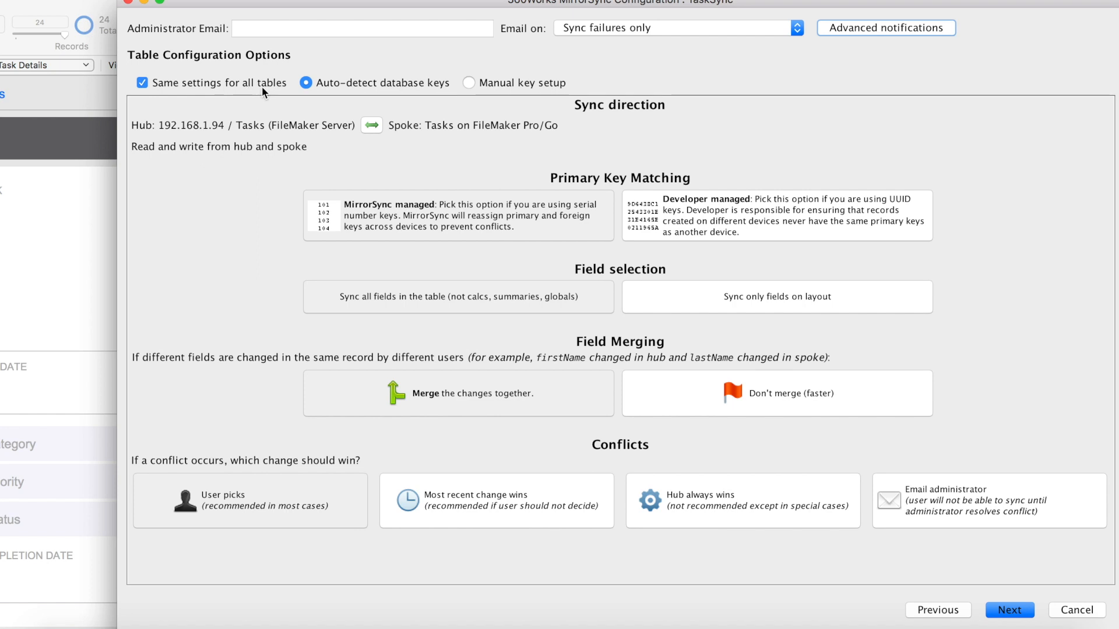
{"action": "left_click", "coordinate": [142, 82]}
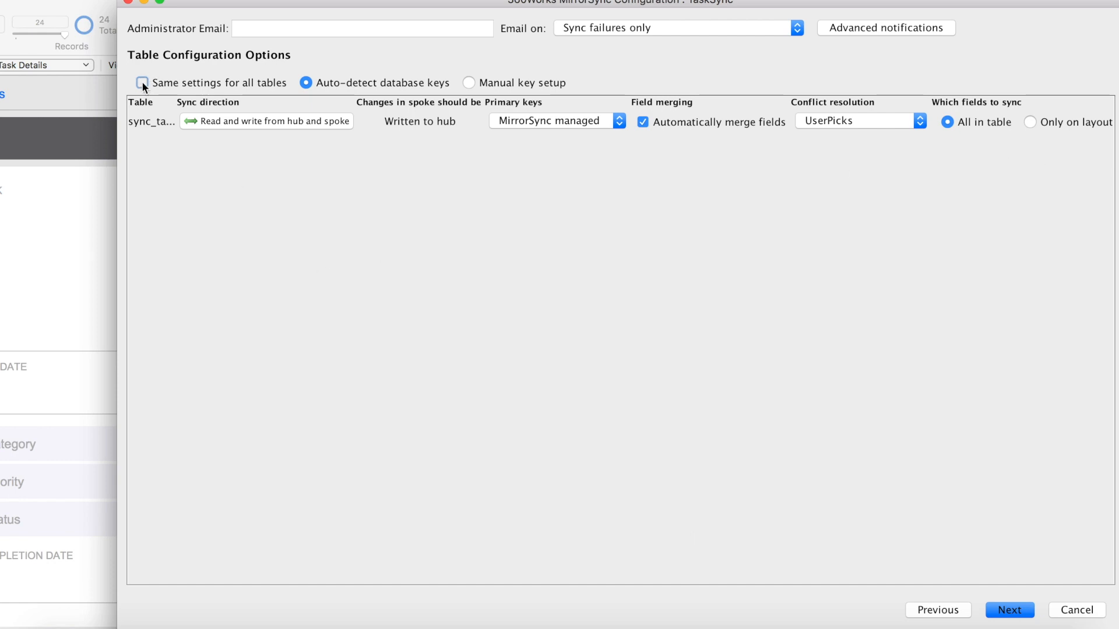
{"action": "left_click", "coordinate": [142, 81]}
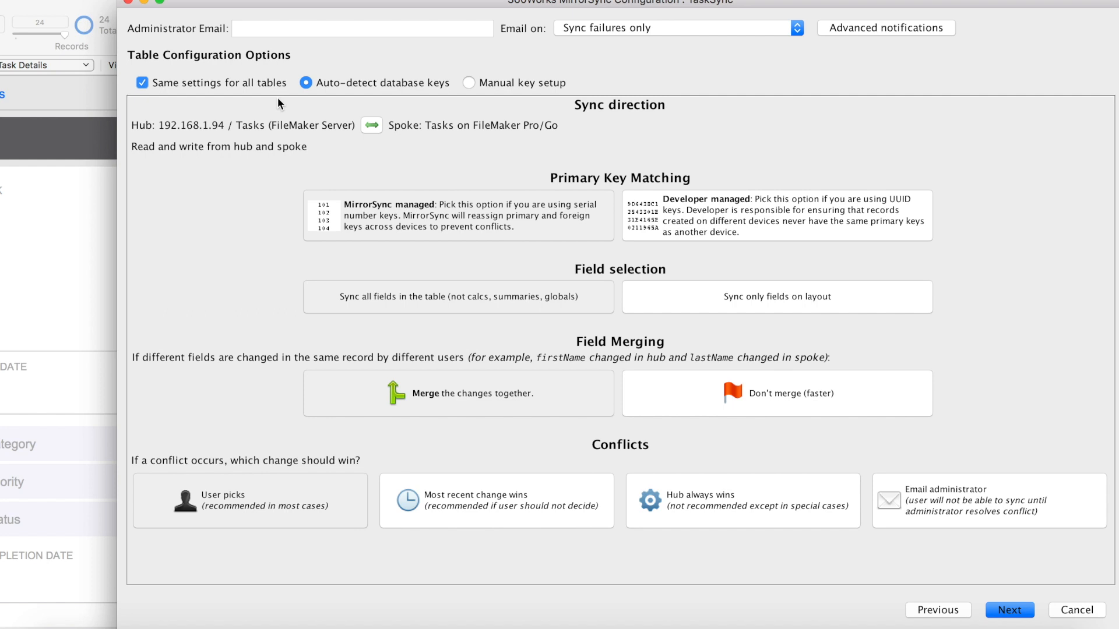
{"action": "mouse_move", "coordinate": [391, 85]}
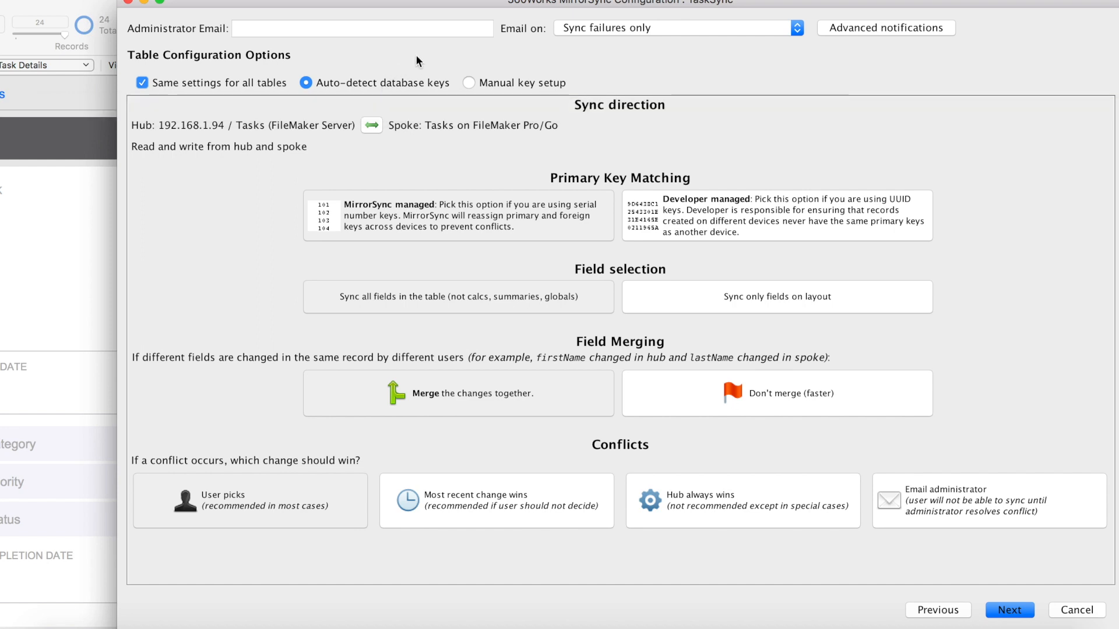
{"action": "mouse_move", "coordinate": [527, 66]}
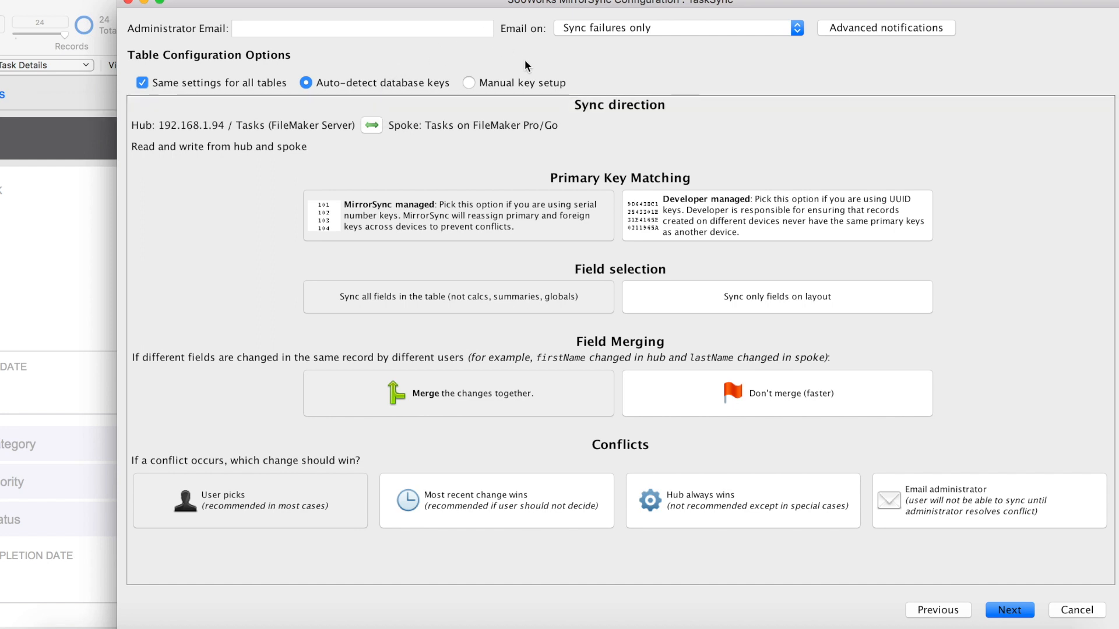
{"action": "mouse_move", "coordinate": [531, 83]}
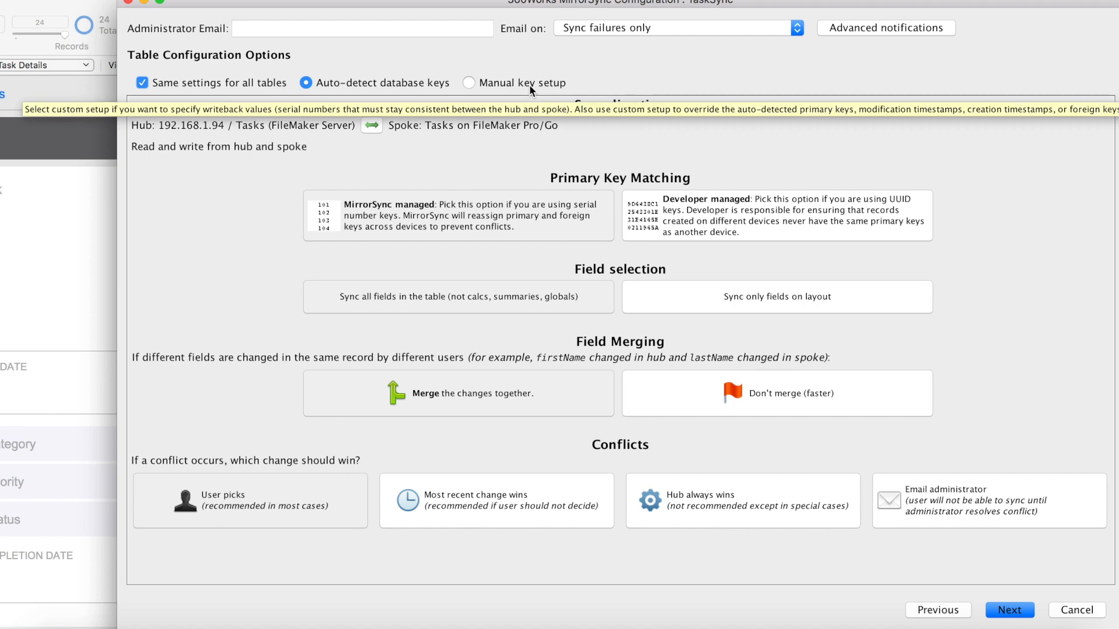
{"action": "mouse_move", "coordinate": [588, 60]}
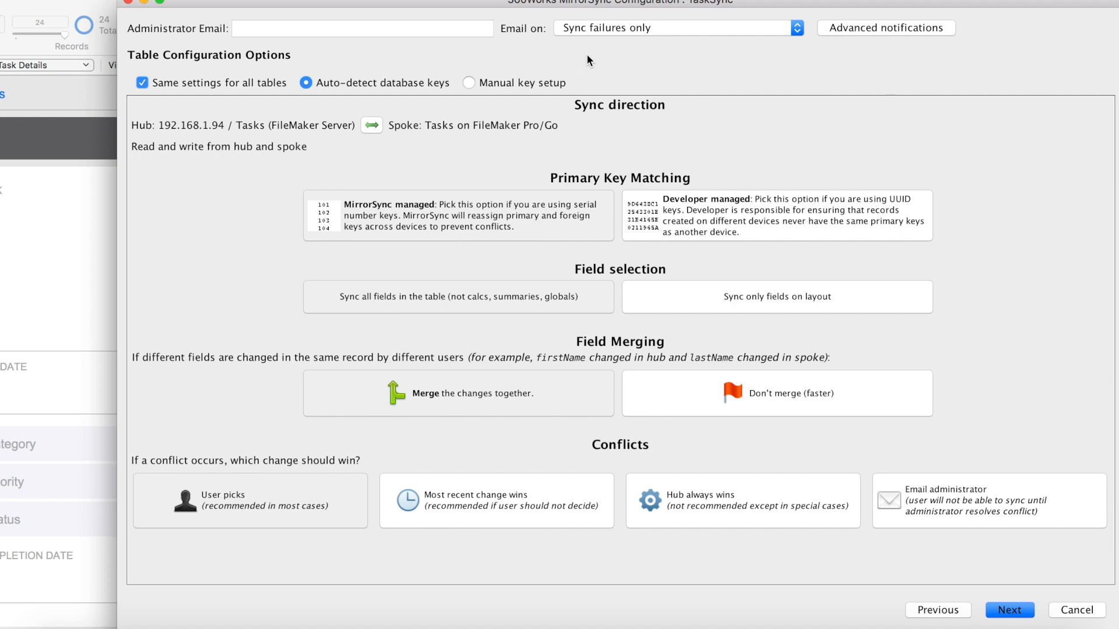
{"action": "mouse_move", "coordinate": [250, 133]}
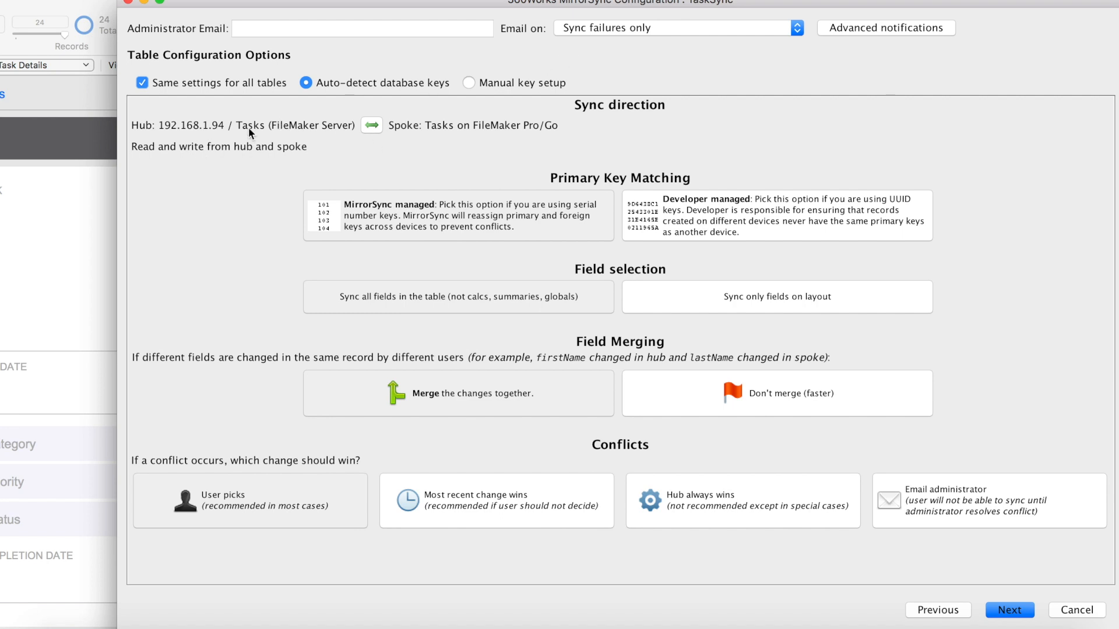
{"action": "mouse_move", "coordinate": [370, 138]}
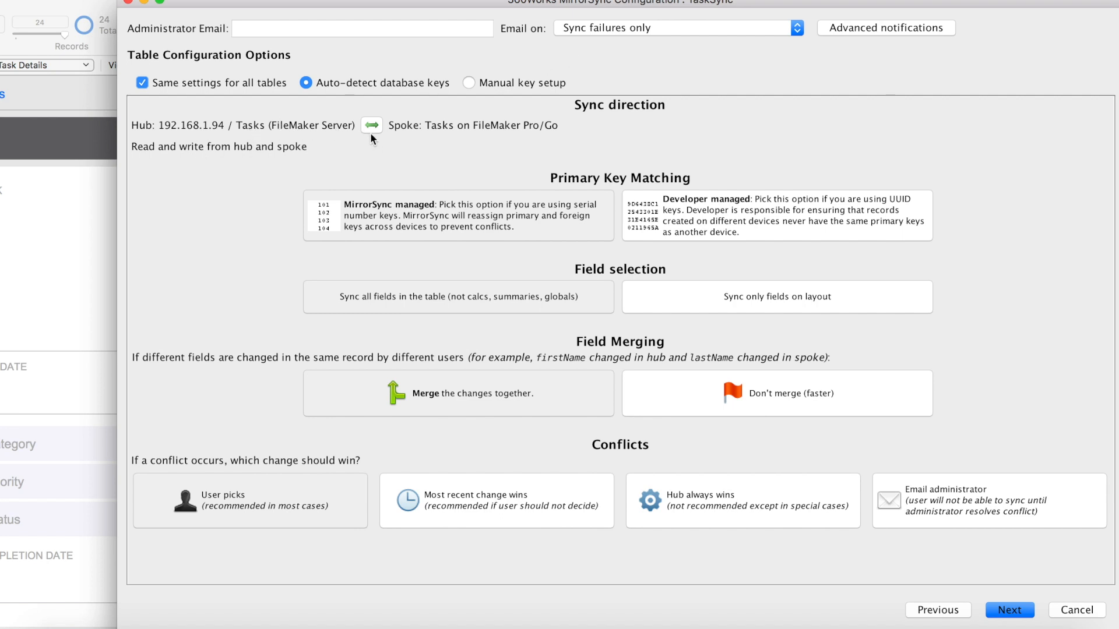
{"action": "left_click", "coordinate": [370, 125]}
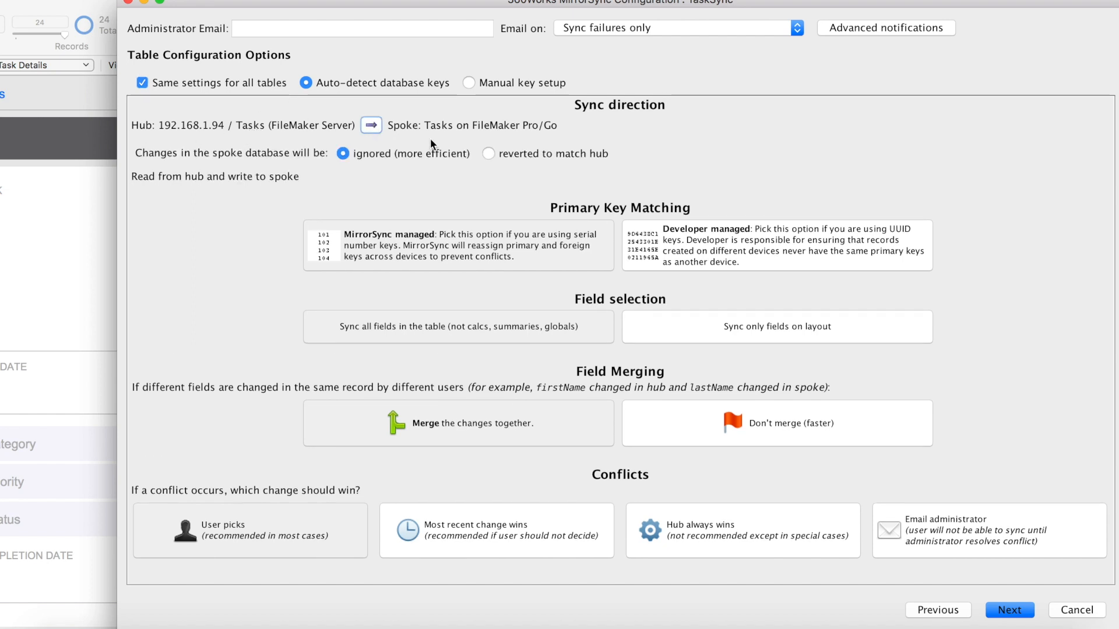
{"action": "mouse_move", "coordinate": [256, 166]}
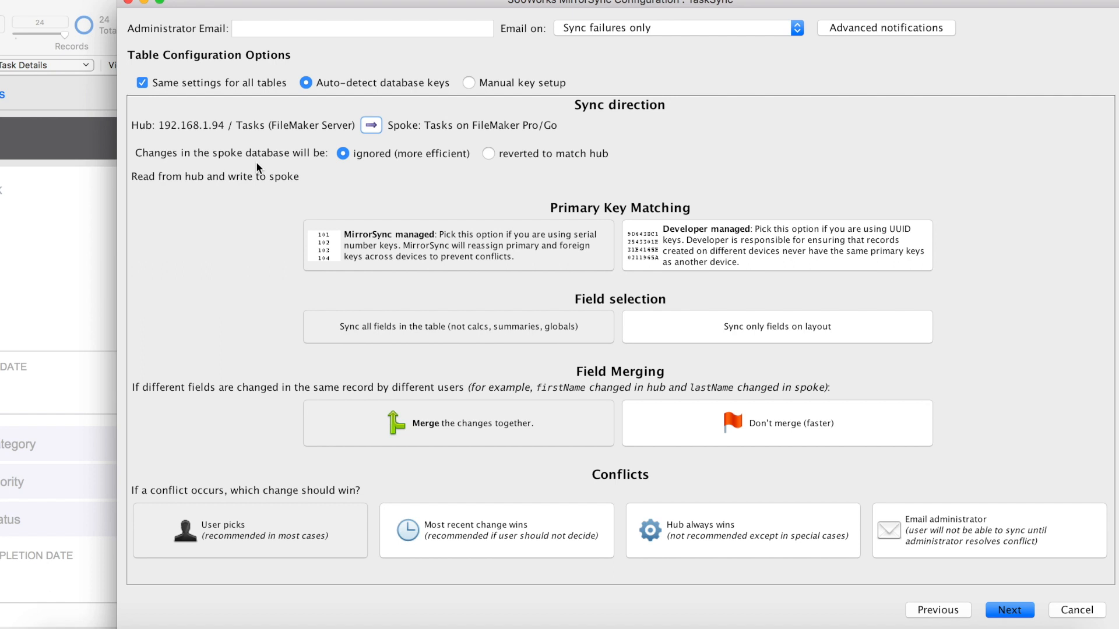
{"action": "left_click", "coordinate": [488, 154]}
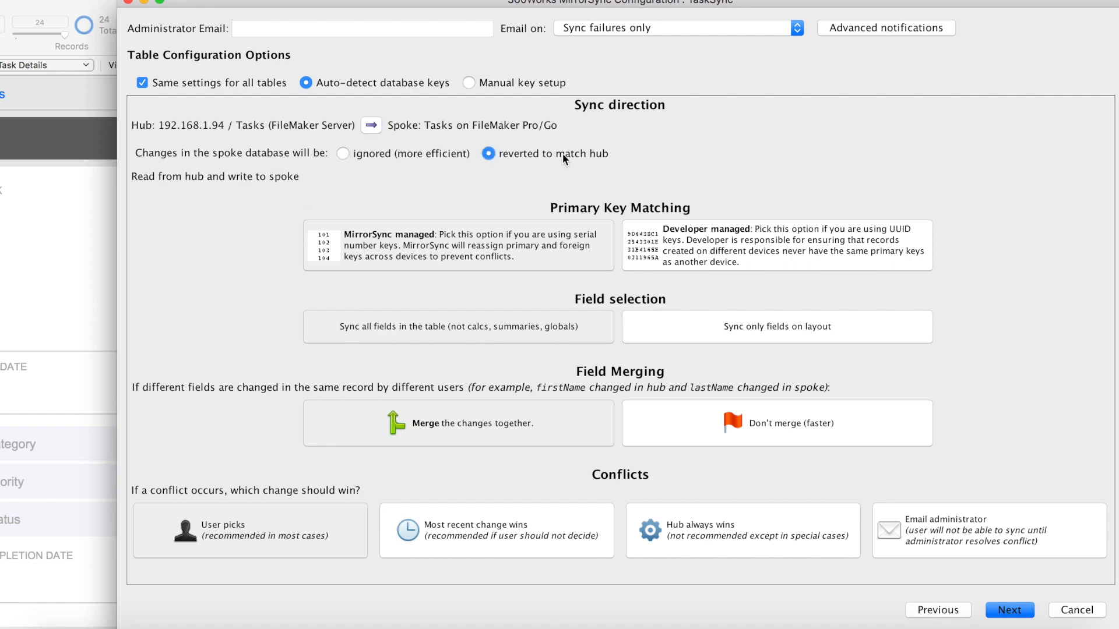
{"action": "mouse_move", "coordinate": [602, 159]}
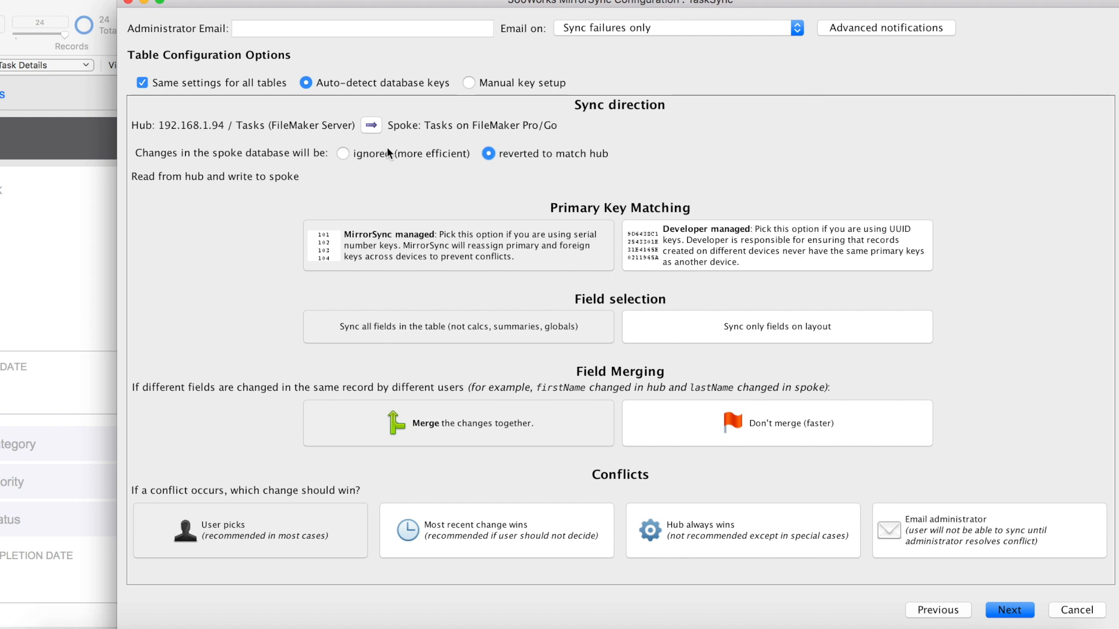
{"action": "left_click", "coordinate": [343, 154]}
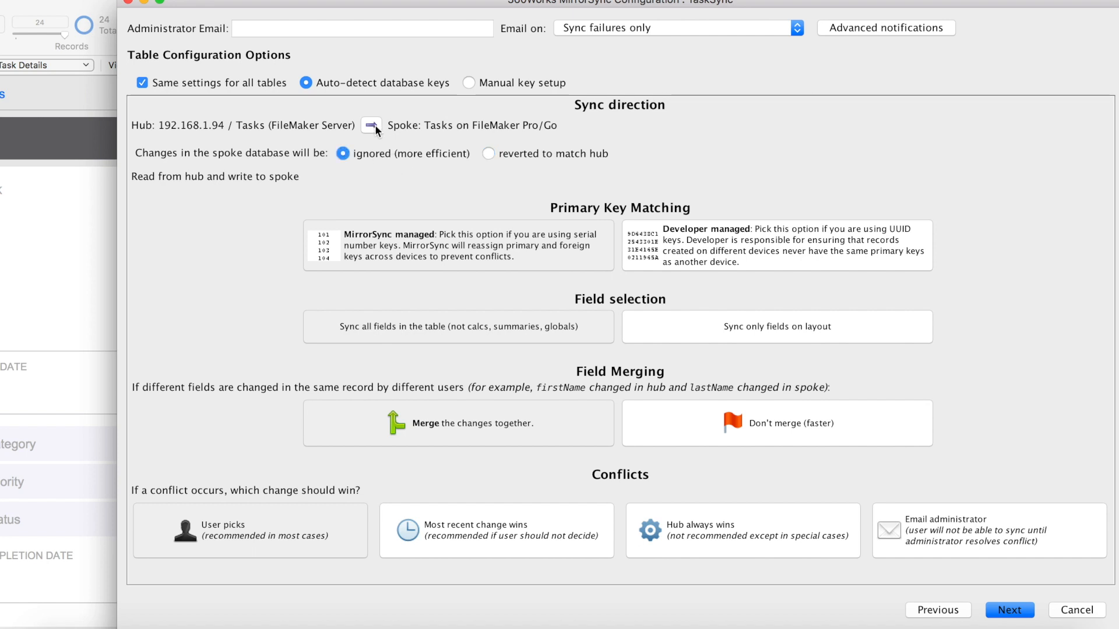
{"action": "left_click", "coordinate": [370, 125]}
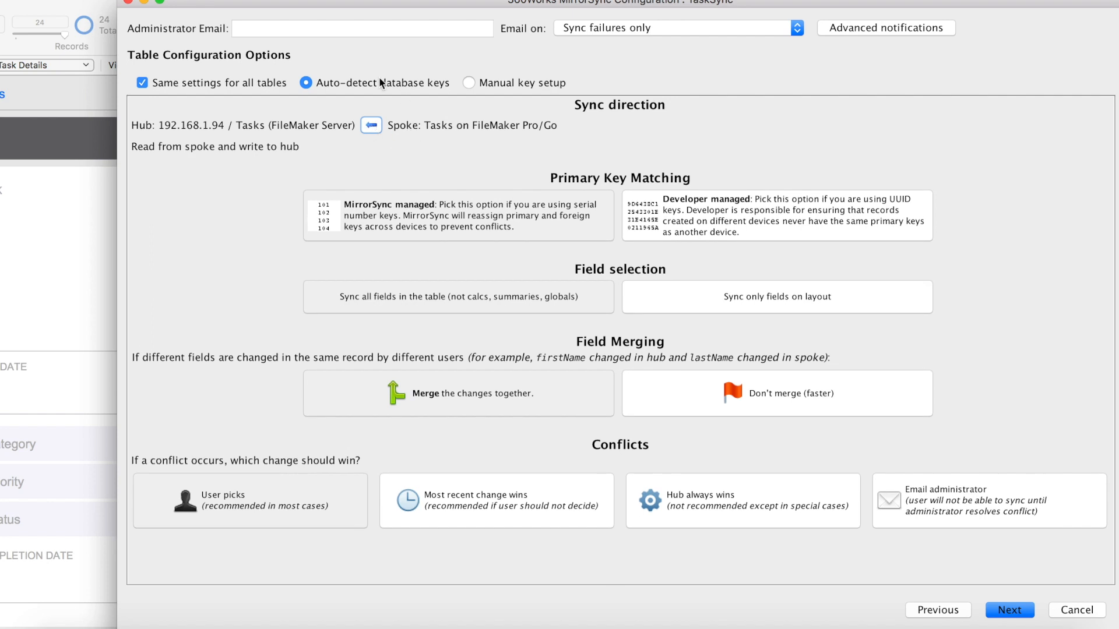
{"action": "mouse_move", "coordinate": [390, 153]}
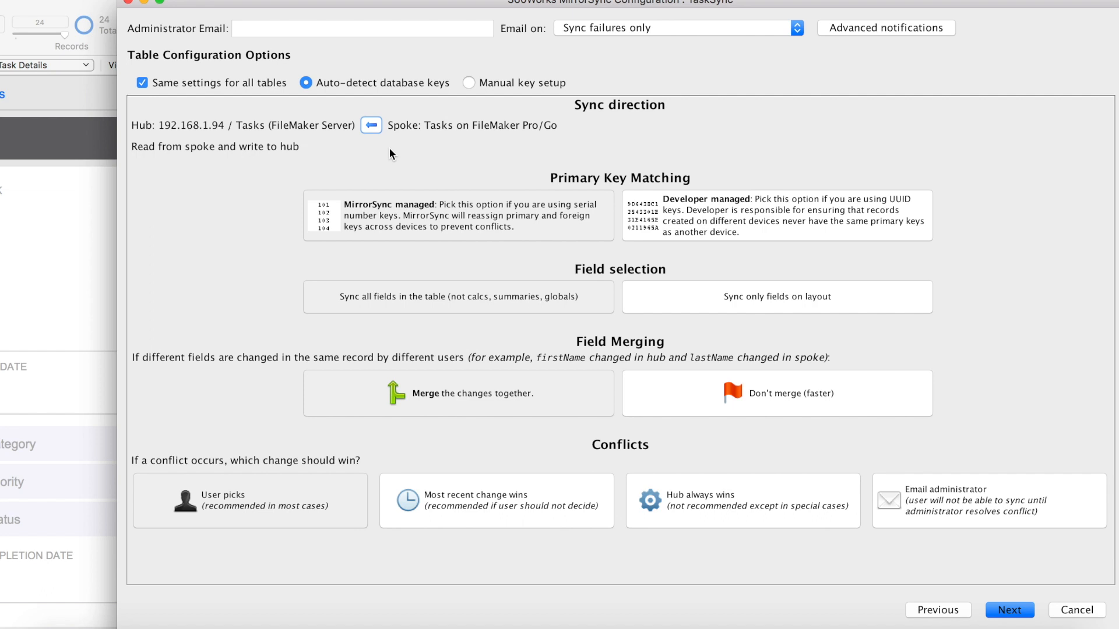
{"action": "left_click", "coordinate": [370, 124]}
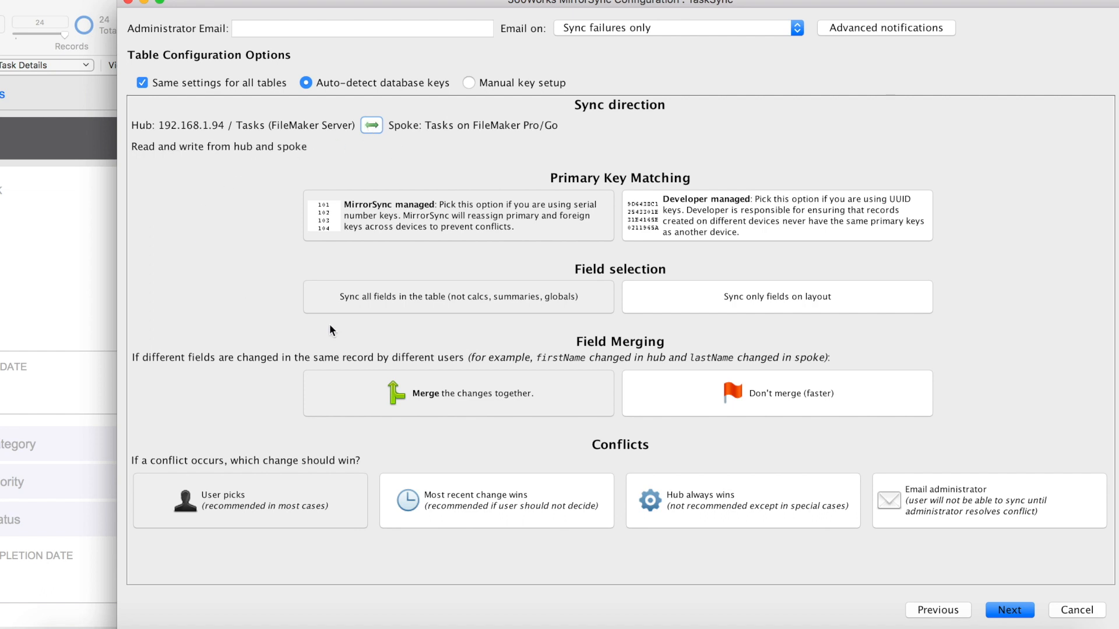
{"action": "mouse_move", "coordinate": [524, 340]}
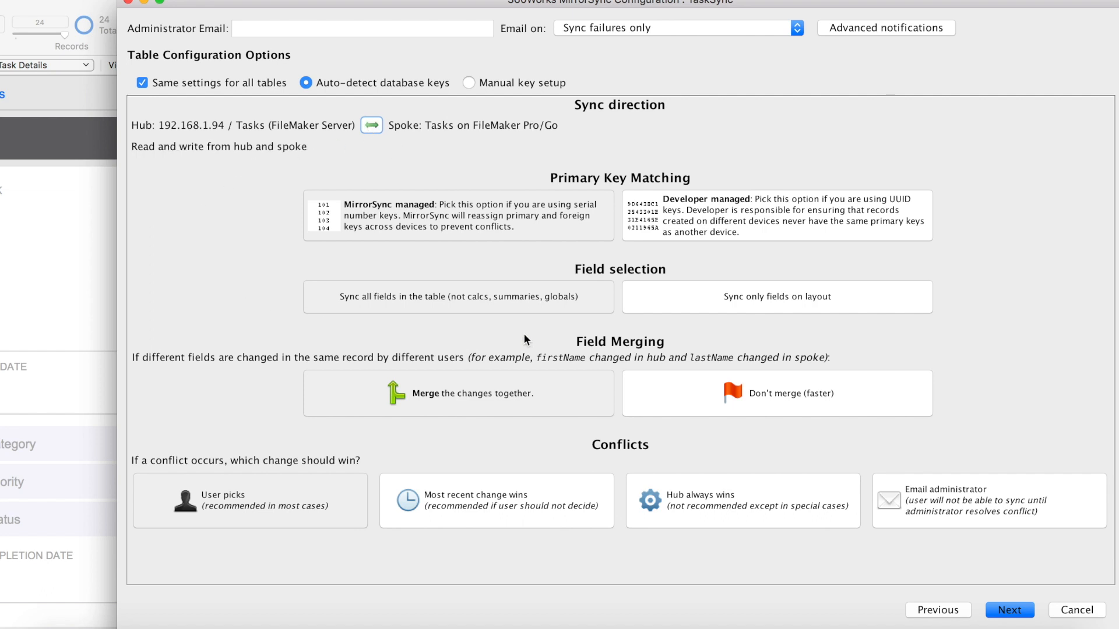
{"action": "mouse_move", "coordinate": [545, 331]}
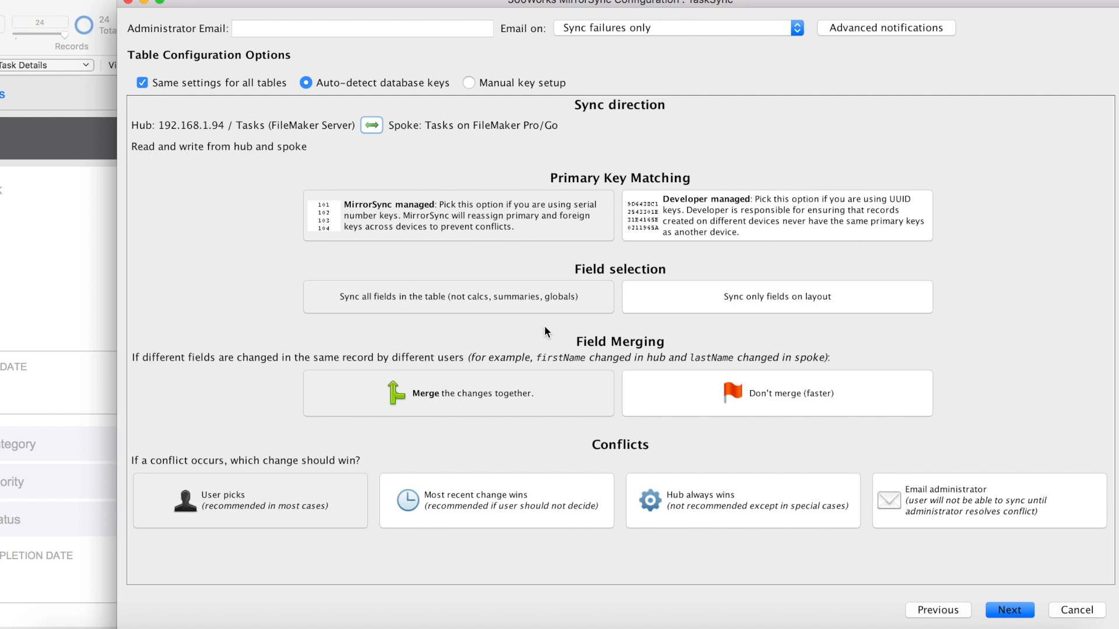
{"action": "mouse_move", "coordinate": [544, 329]}
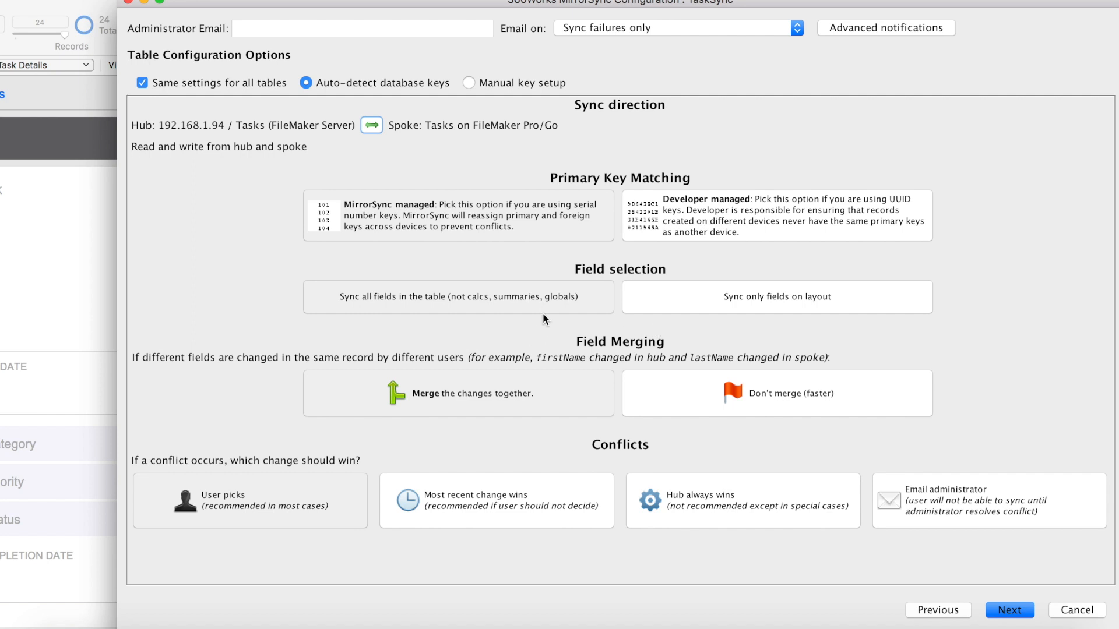
{"action": "mouse_move", "coordinate": [478, 303]}
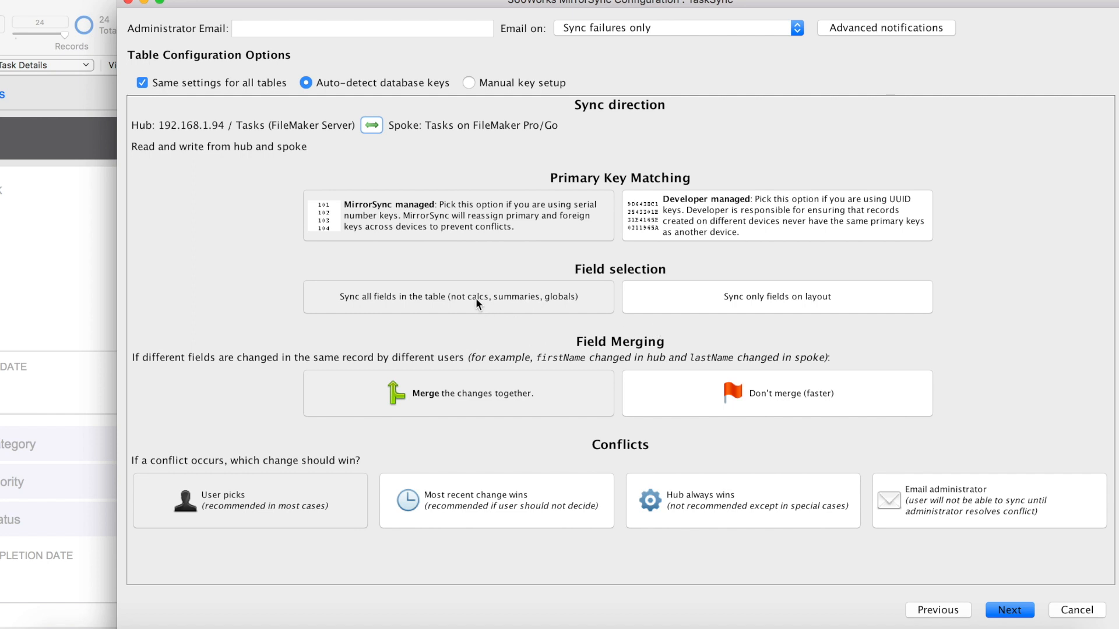
Try syncing only layout fields, then keep syncing all table fields
{"action": "left_click", "coordinate": [457, 297]}
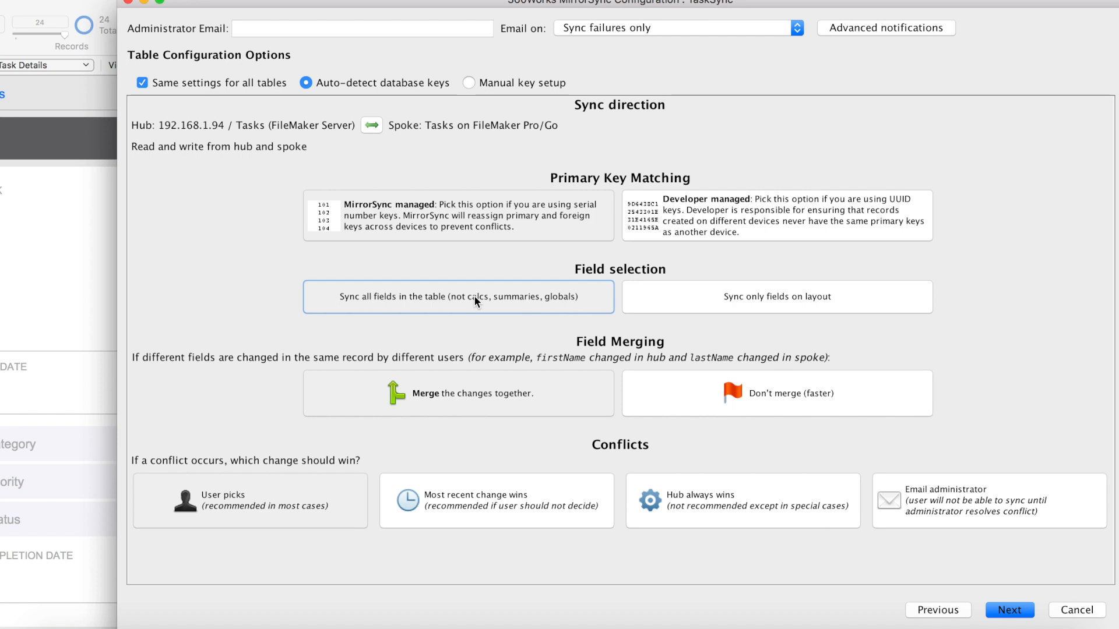
{"action": "mouse_move", "coordinate": [793, 299]}
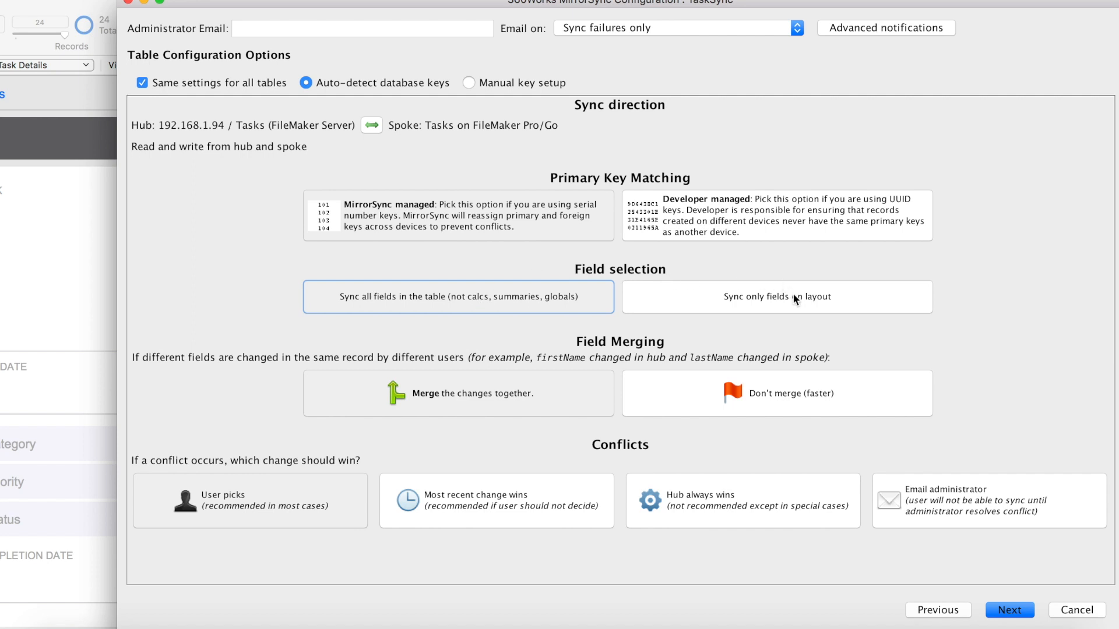
{"action": "left_click", "coordinate": [776, 297]}
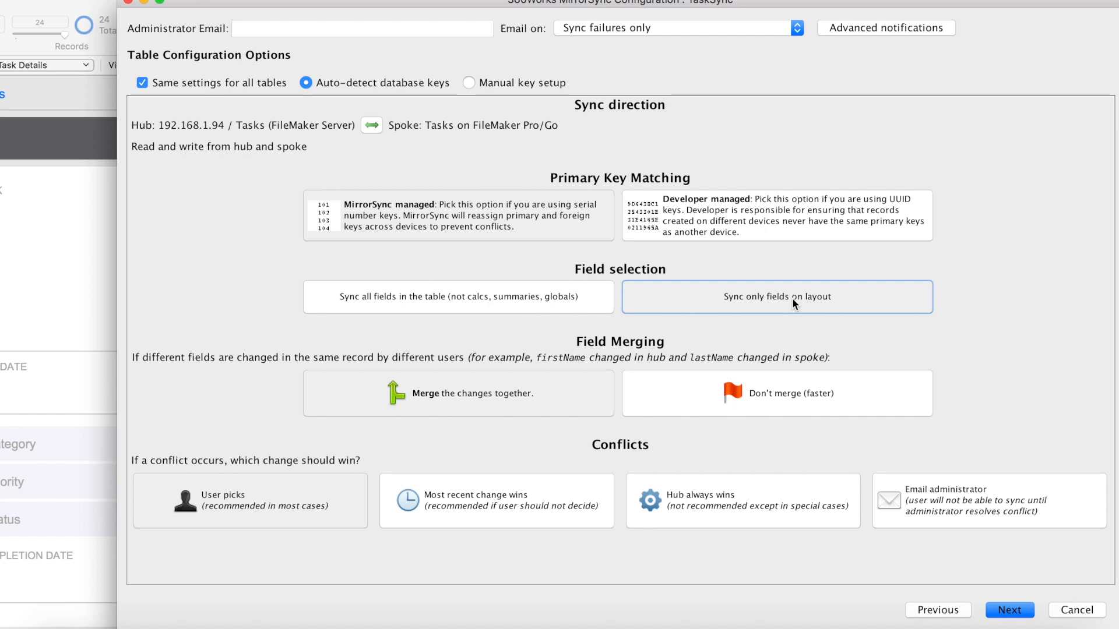
{"action": "mouse_move", "coordinate": [564, 256]}
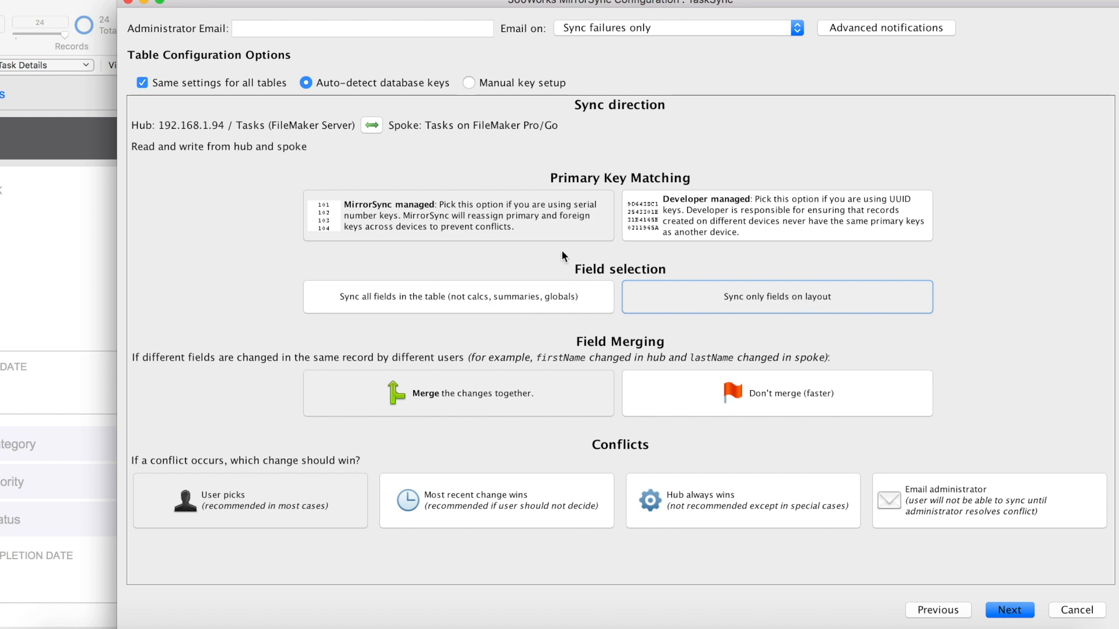
{"action": "mouse_move", "coordinate": [443, 295]}
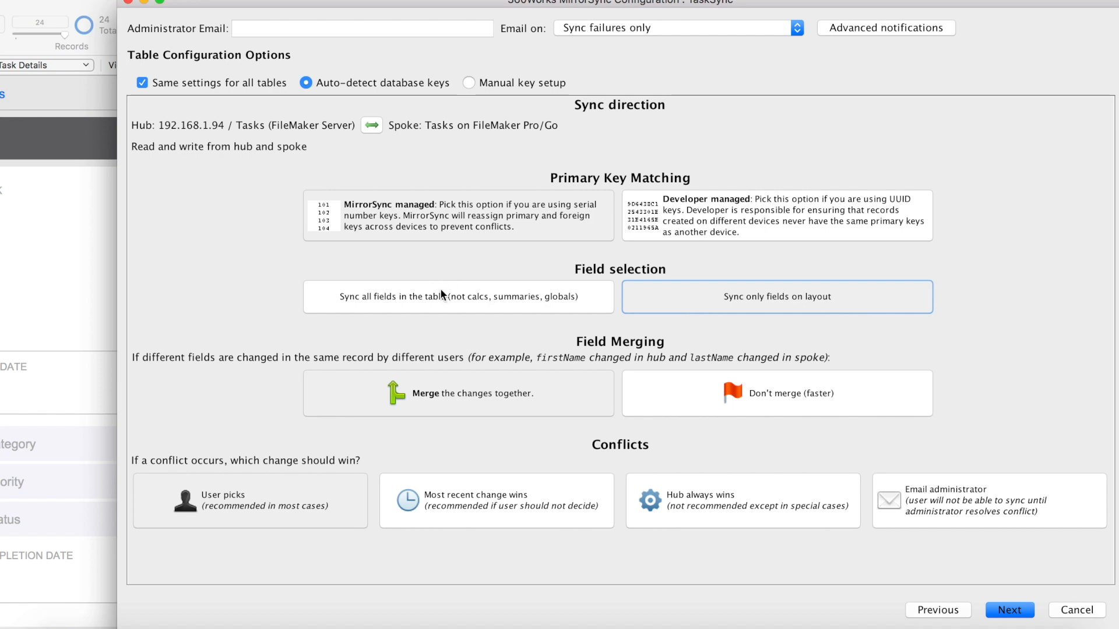
{"action": "left_click", "coordinate": [457, 297]}
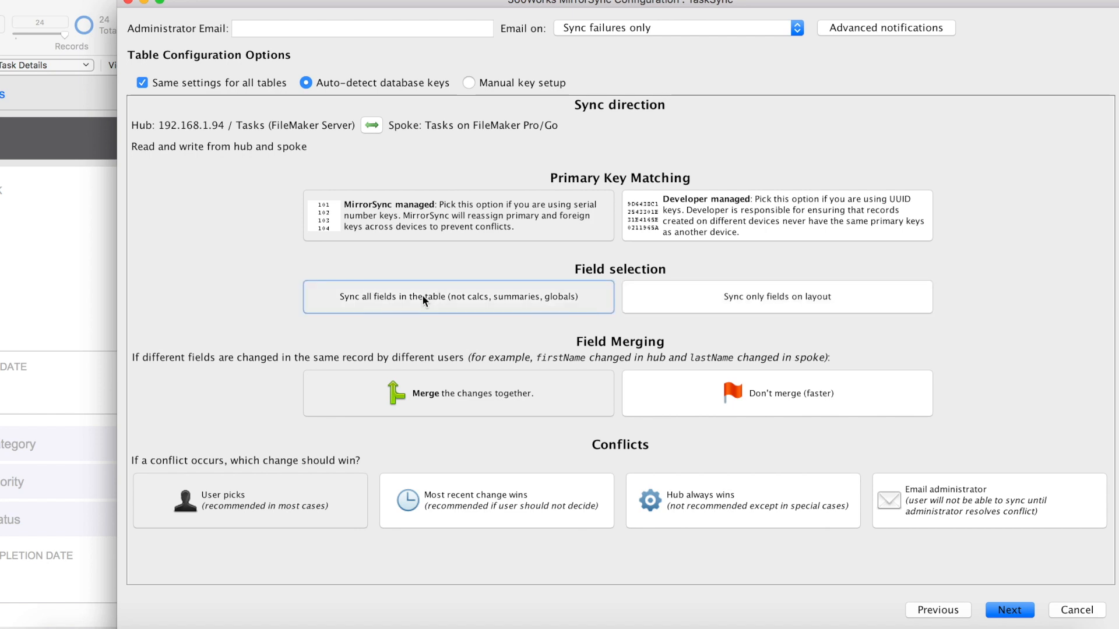
{"action": "mouse_move", "coordinate": [595, 338]}
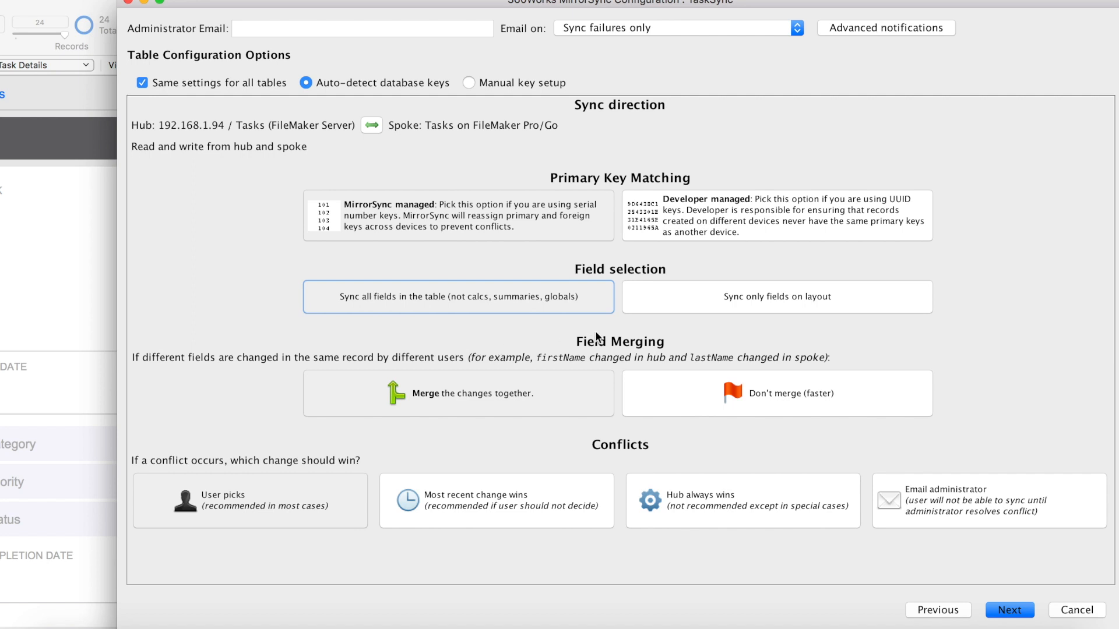
{"action": "mouse_move", "coordinate": [736, 317]}
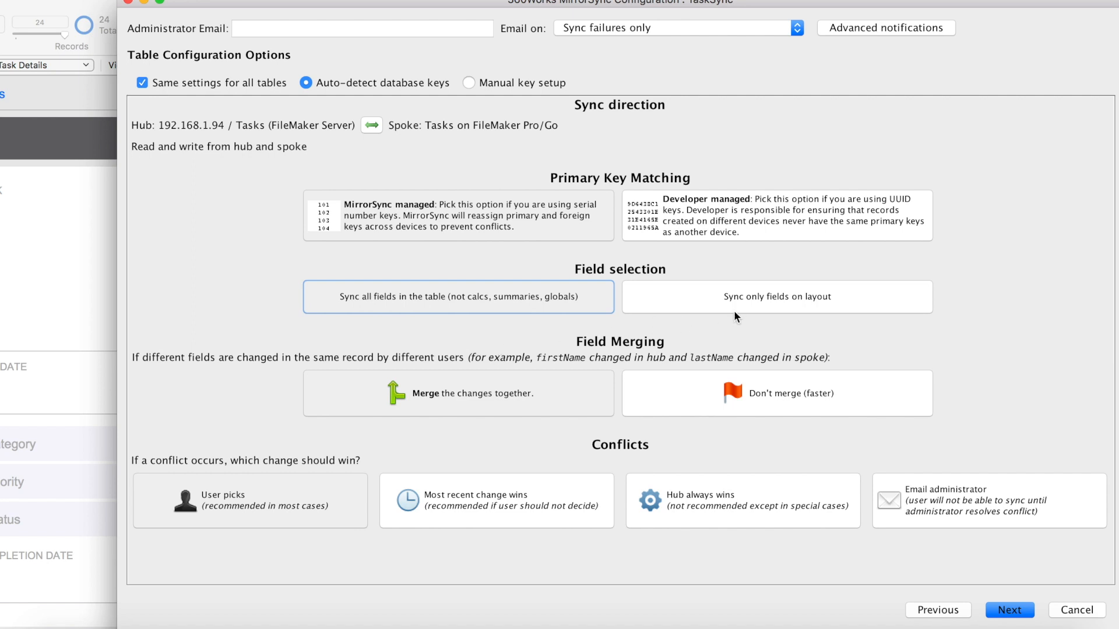
{"action": "mouse_move", "coordinate": [760, 321]}
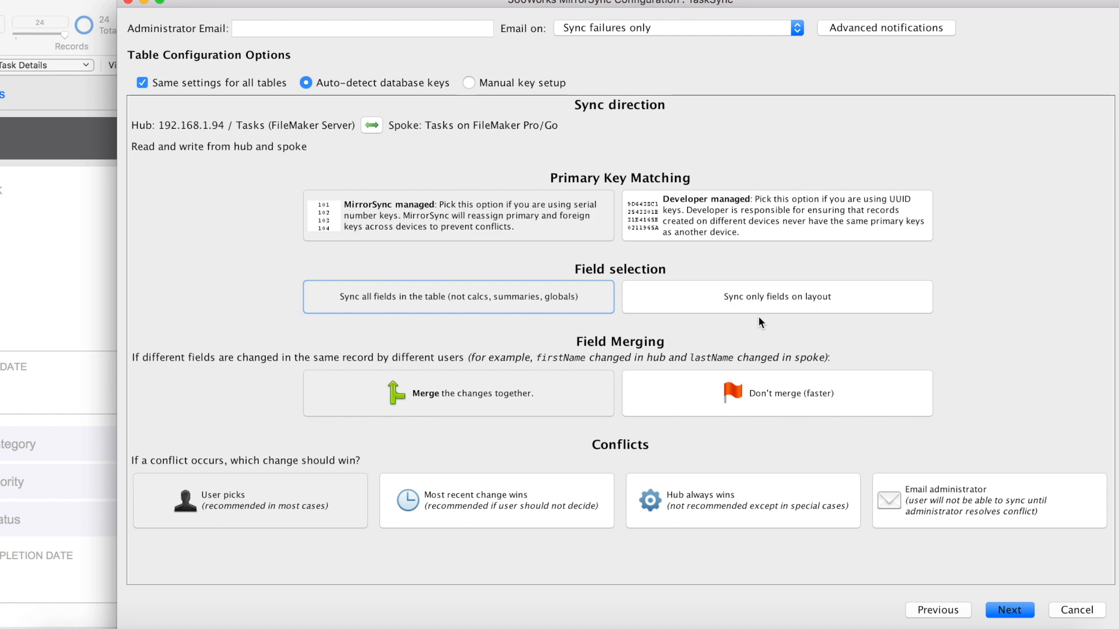
{"action": "mouse_move", "coordinate": [453, 402]}
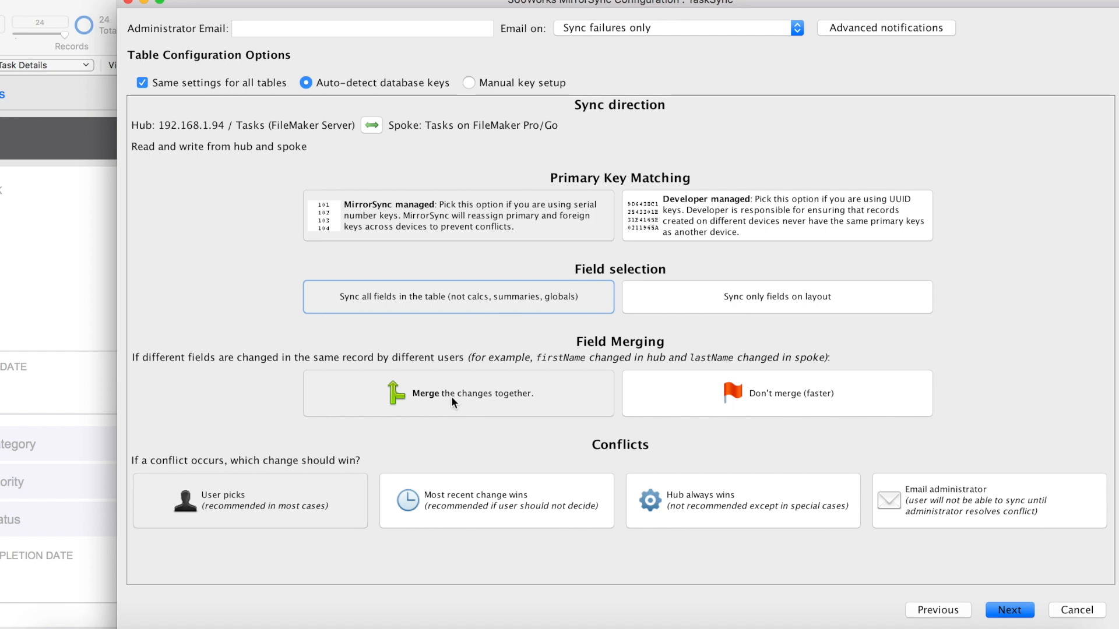
{"action": "mouse_move", "coordinate": [242, 508]}
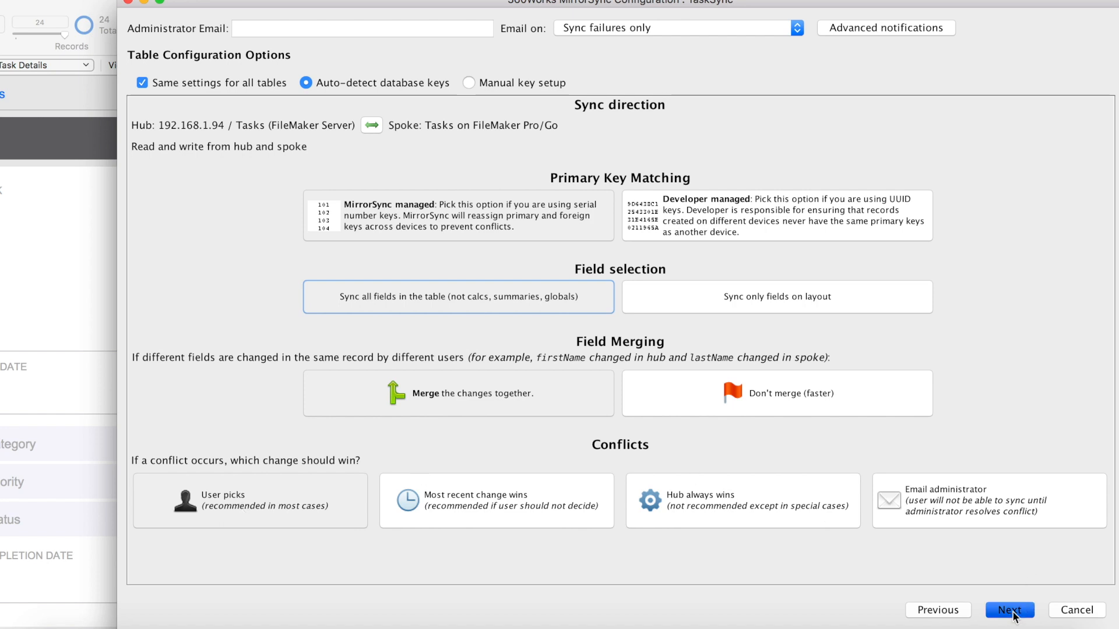
Advance to the offline file distribution page listing Tasks as the solution database
{"action": "left_click", "coordinate": [1008, 609]}
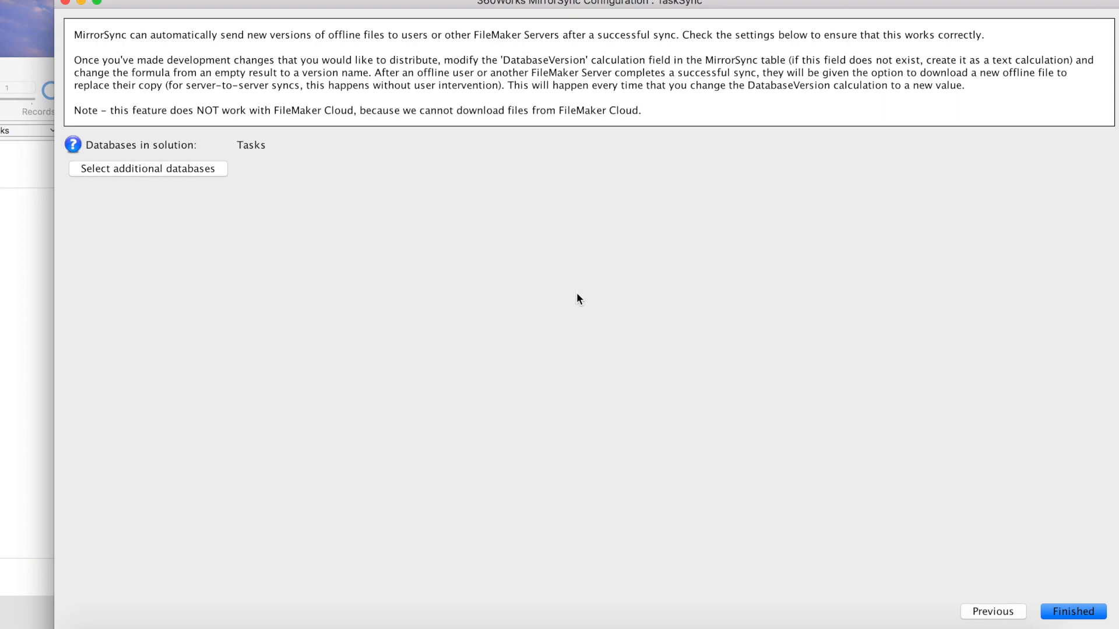
{"action": "mouse_move", "coordinate": [257, 229]}
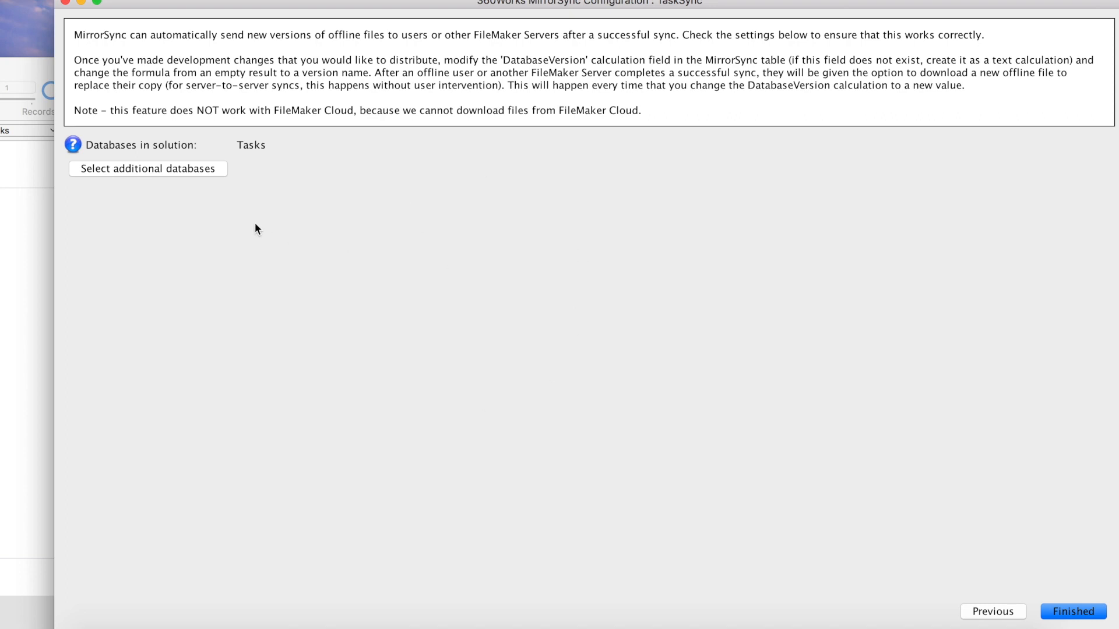
{"action": "mouse_move", "coordinate": [683, 186]}
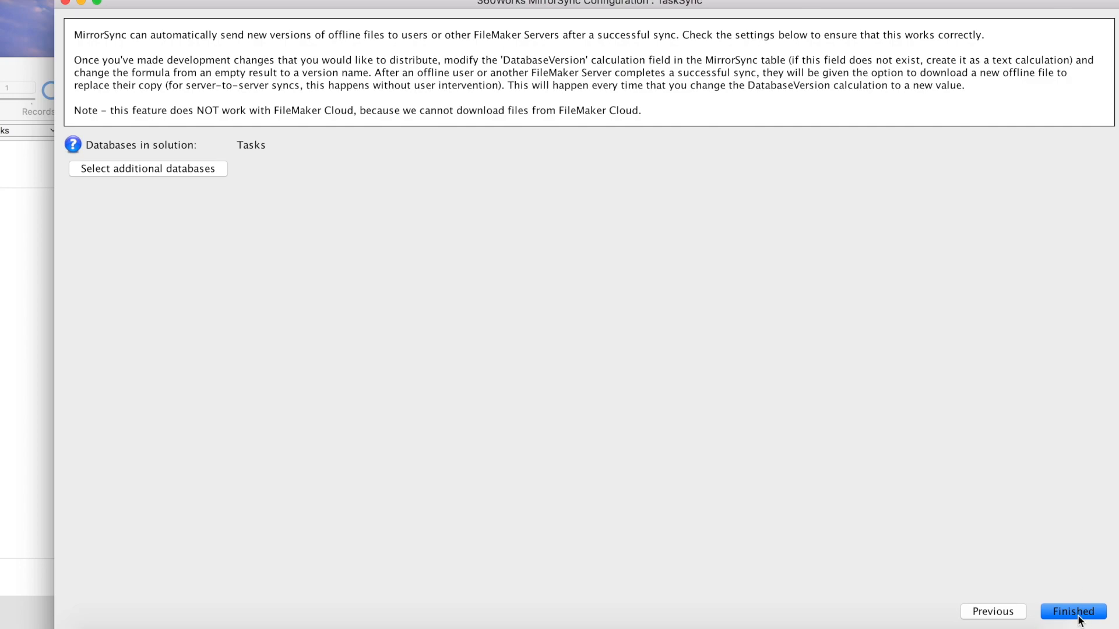
Finish and save the TaskSync configuration
{"action": "left_click", "coordinate": [1072, 612]}
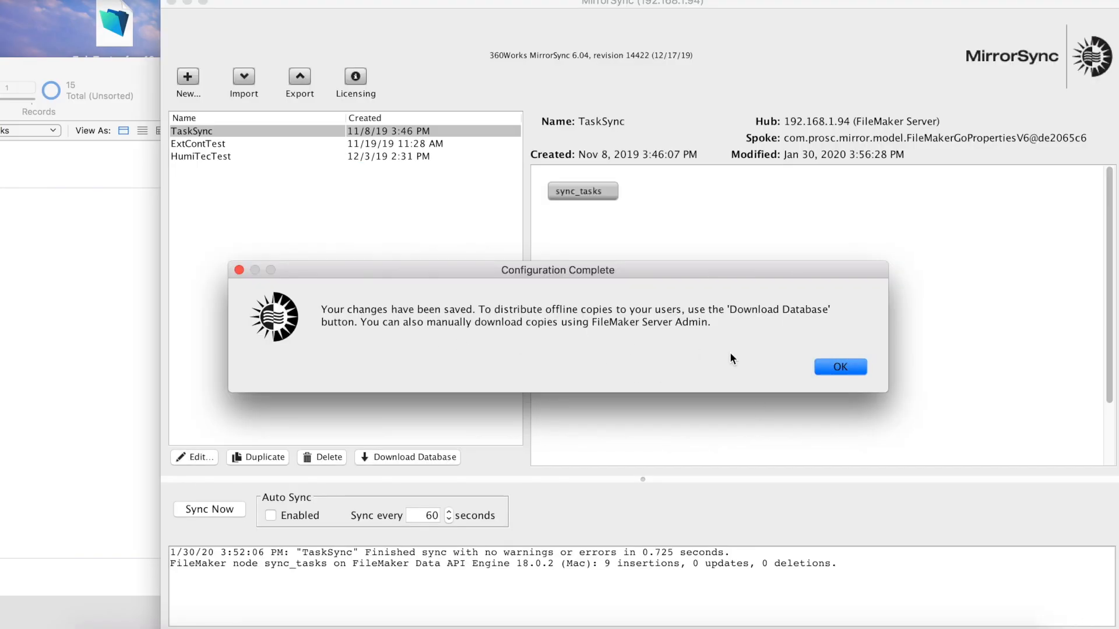
{"action": "left_click", "coordinate": [840, 366]}
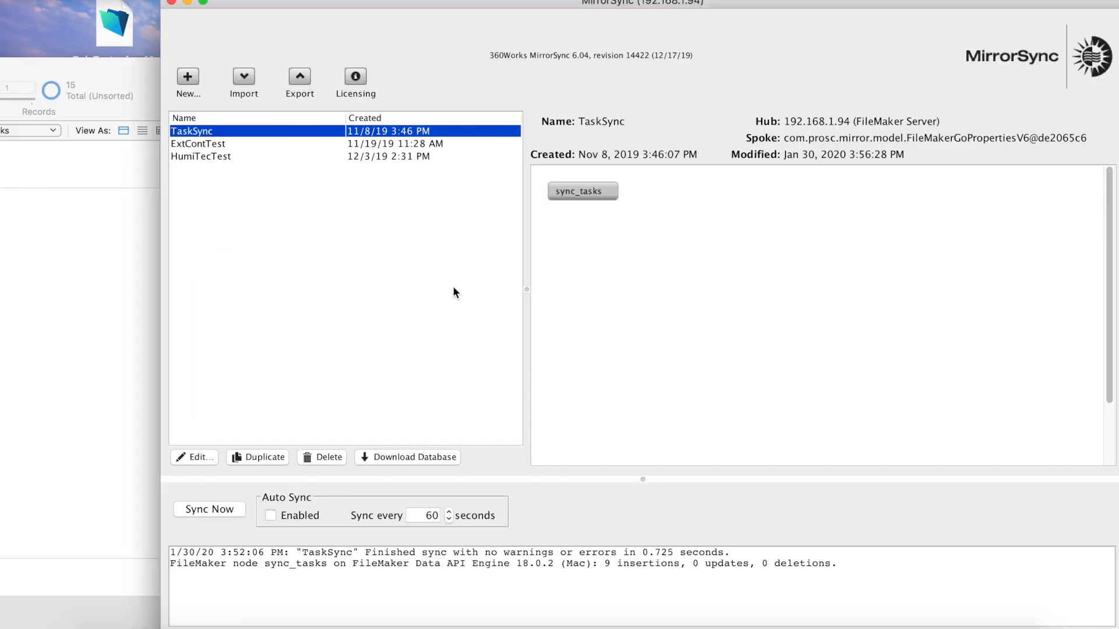
Create a download link for a full copy syncing first on the client device
{"action": "left_click", "coordinate": [414, 457]}
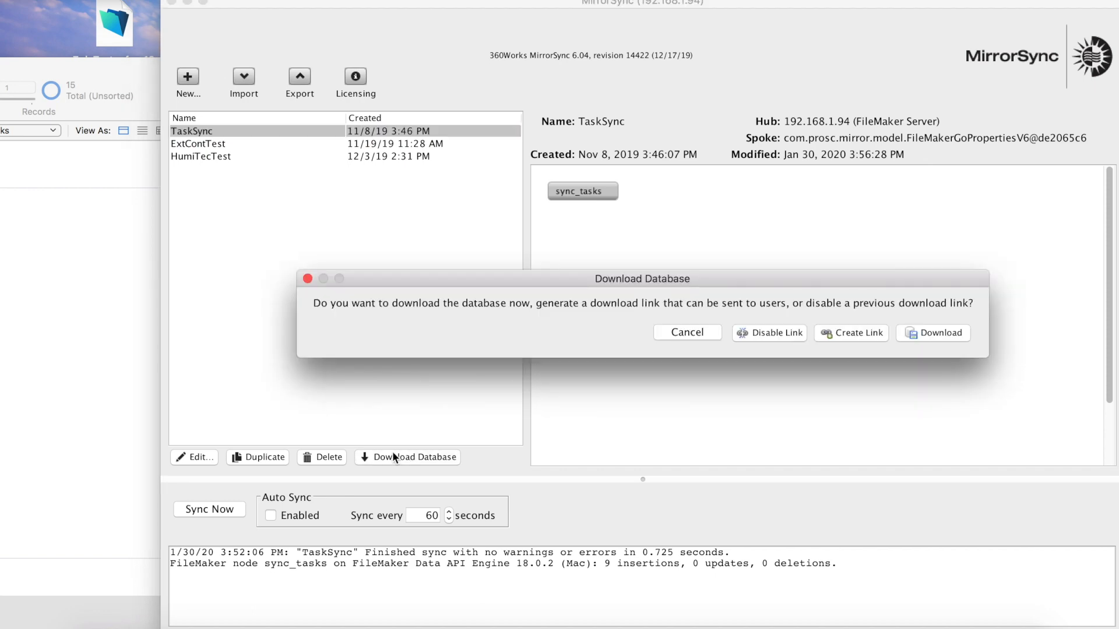
{"action": "mouse_move", "coordinate": [860, 334]}
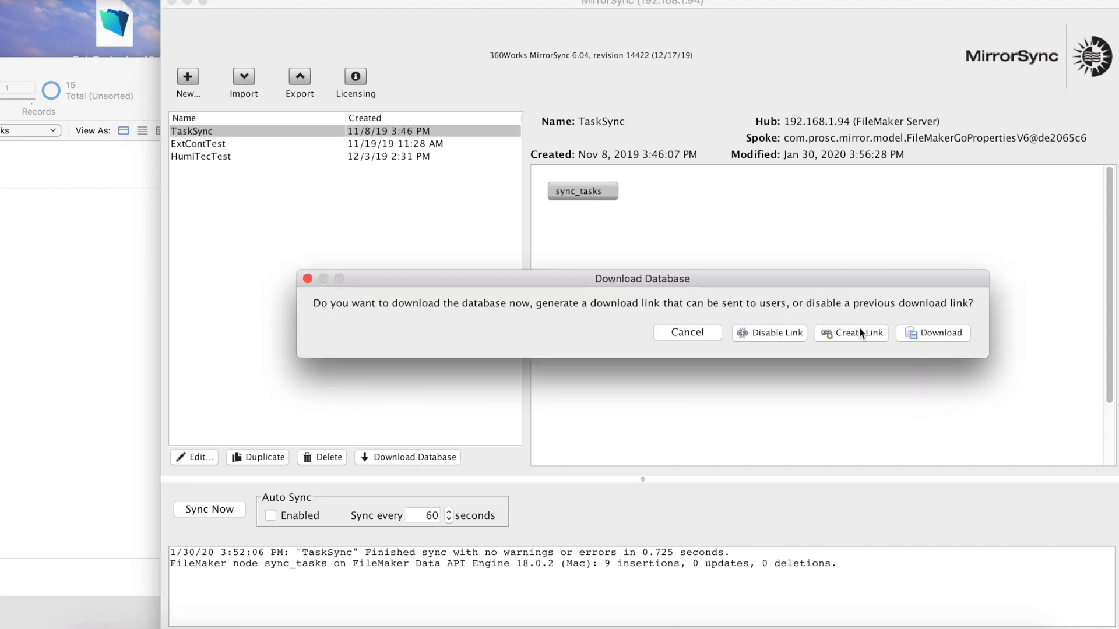
{"action": "left_click", "coordinate": [938, 332]}
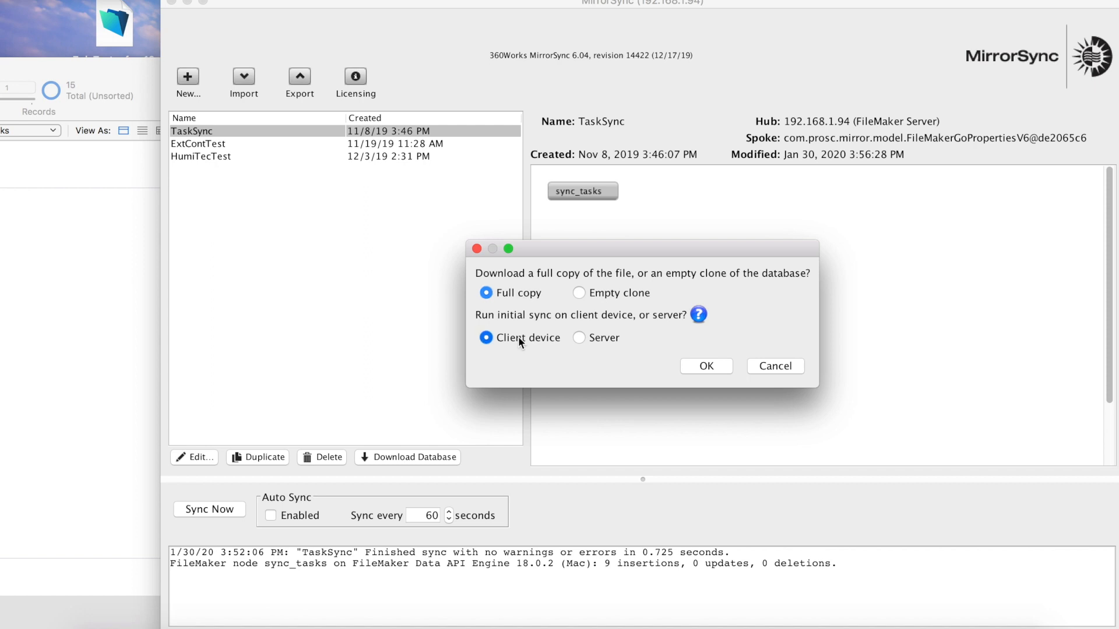
{"action": "left_click", "coordinate": [704, 366]}
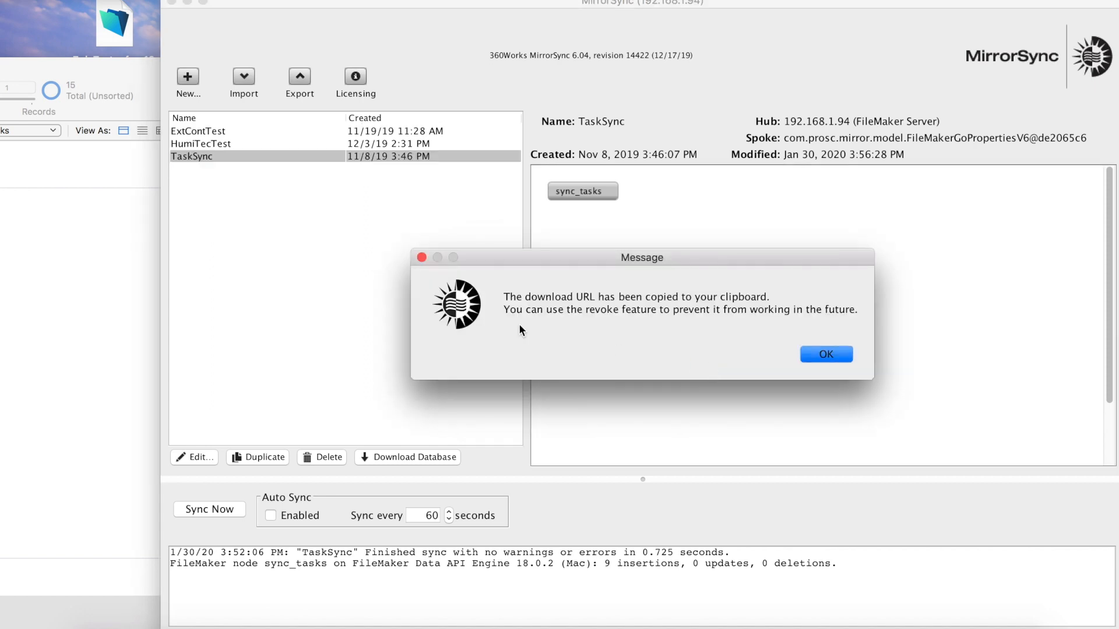
{"action": "left_click", "coordinate": [825, 354]}
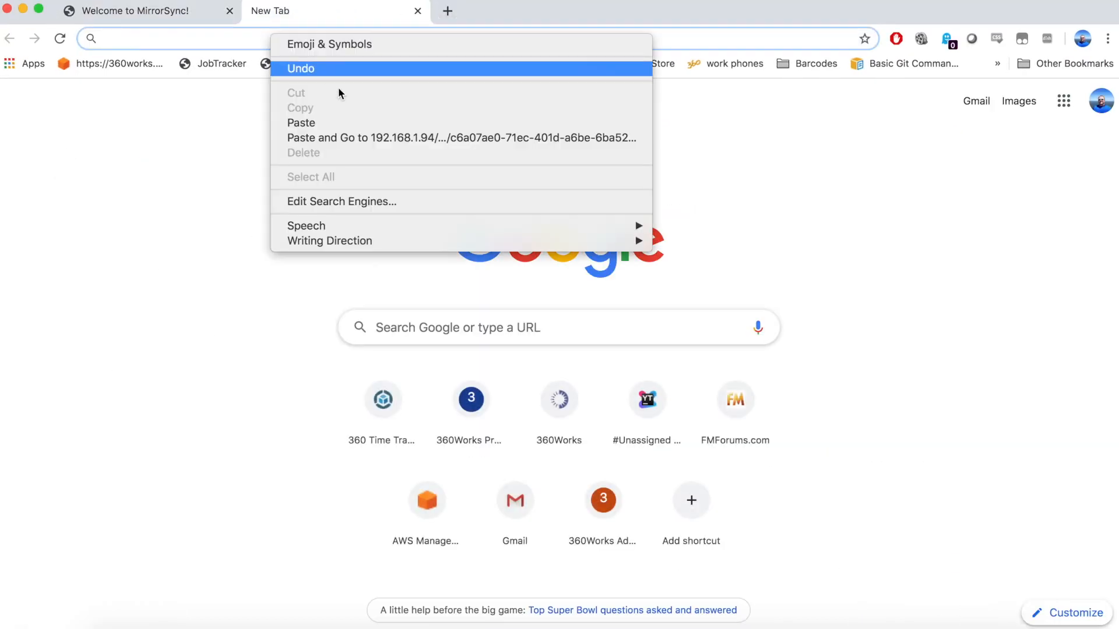
Paste and go to the download link, then enter the Admin password for Tasks (1)
{"action": "left_click", "coordinate": [461, 138]}
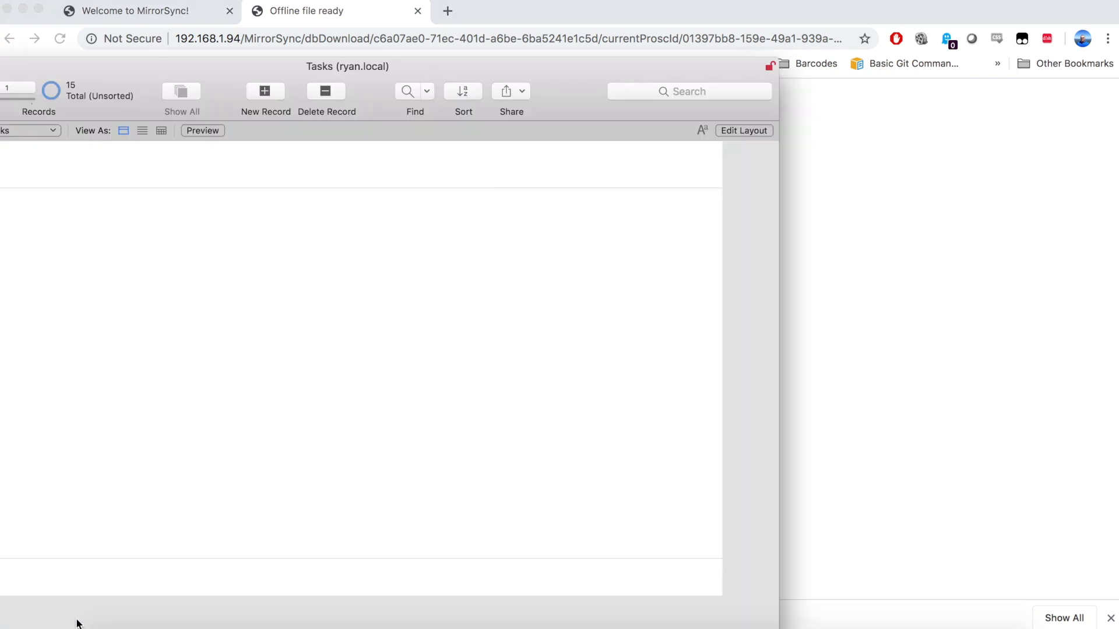
{"action": "type", "text": "••"}
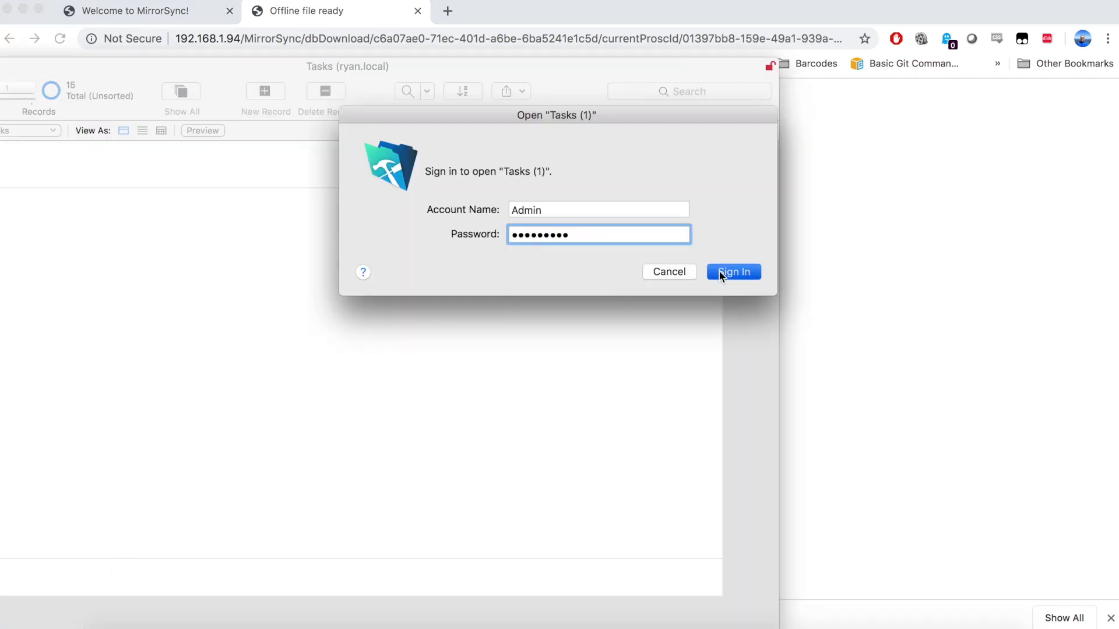
Sign in to Tasks (1), run the MirrorSync 6 (TaskSync) script with default identifier and Admin password, completing a no-changes first sync
{"action": "left_click", "coordinate": [733, 271]}
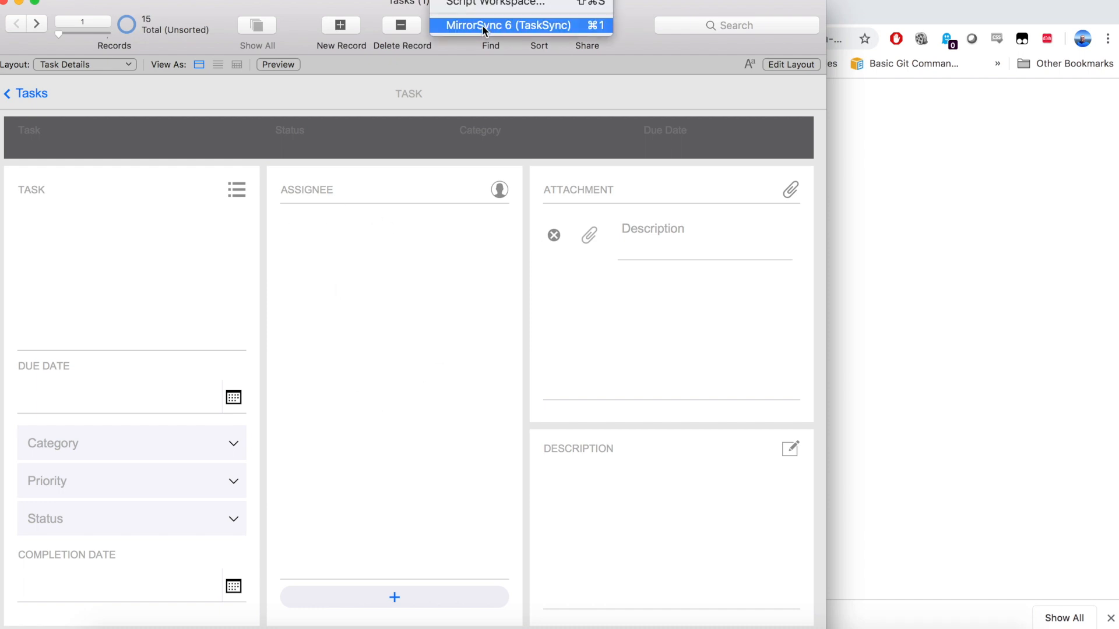
{"action": "left_click", "coordinate": [509, 24]}
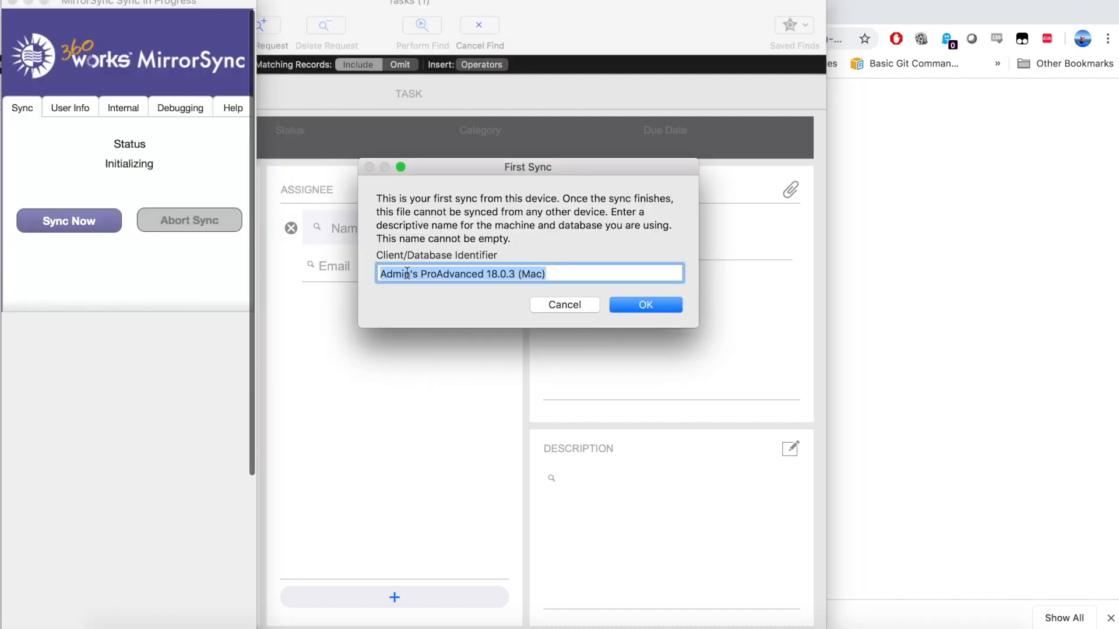
{"action": "left_click", "coordinate": [644, 305]}
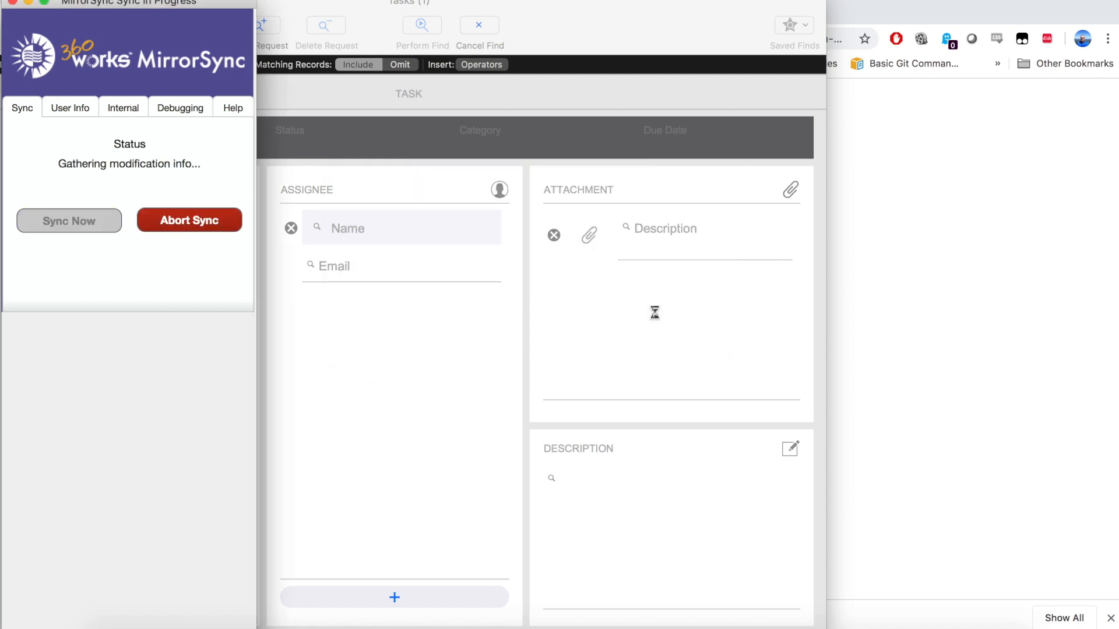
{"action": "type", "text": "••"}
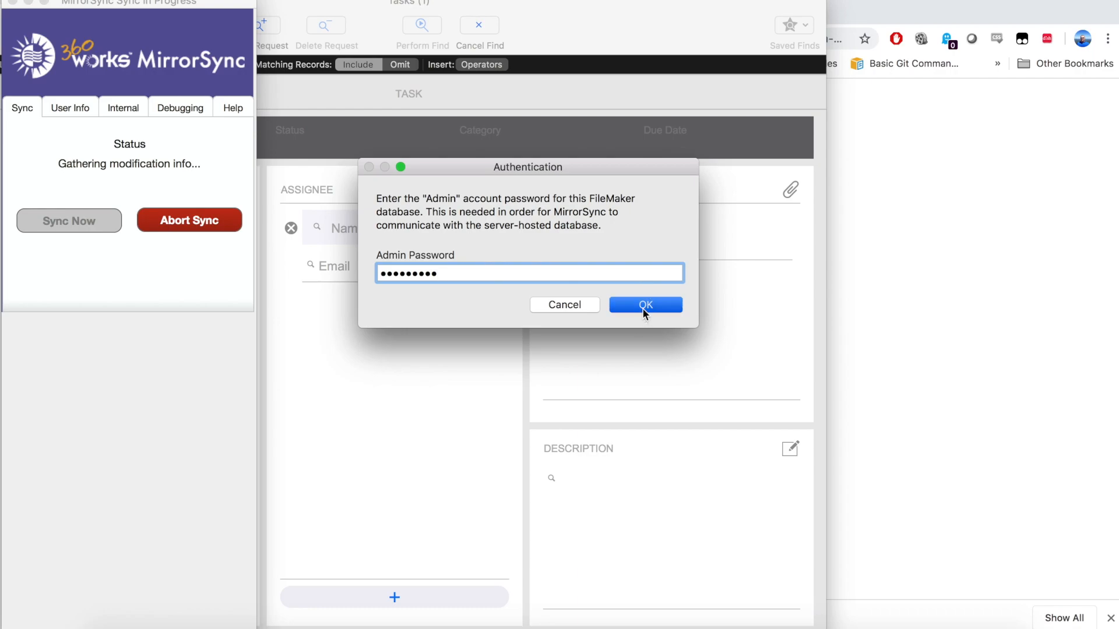
{"action": "left_click", "coordinate": [644, 304]}
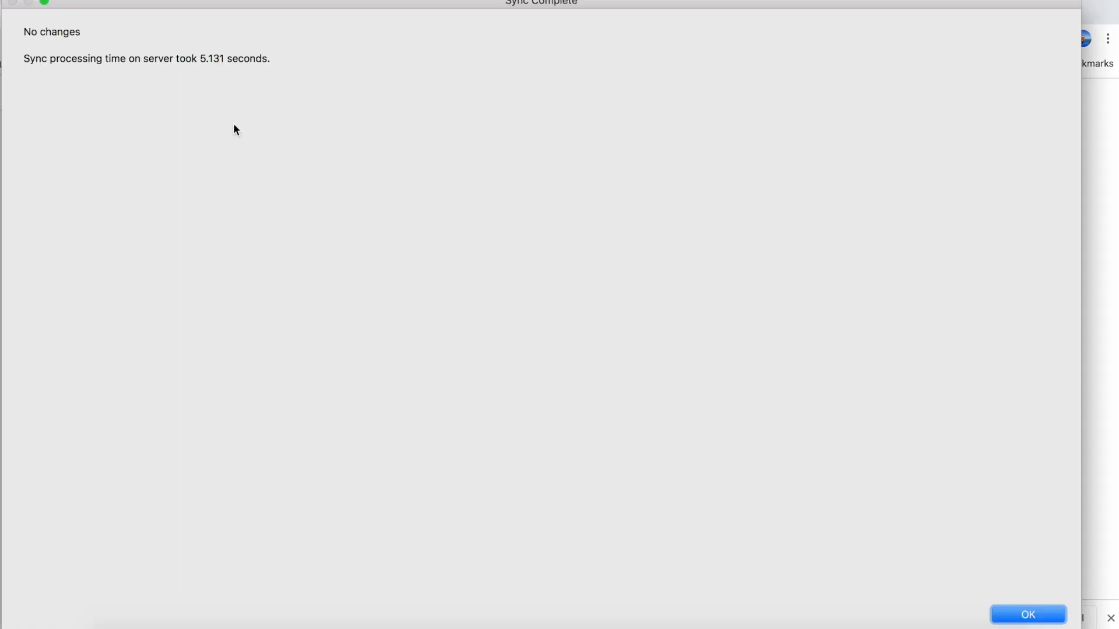
{"action": "left_click", "coordinate": [1028, 614]}
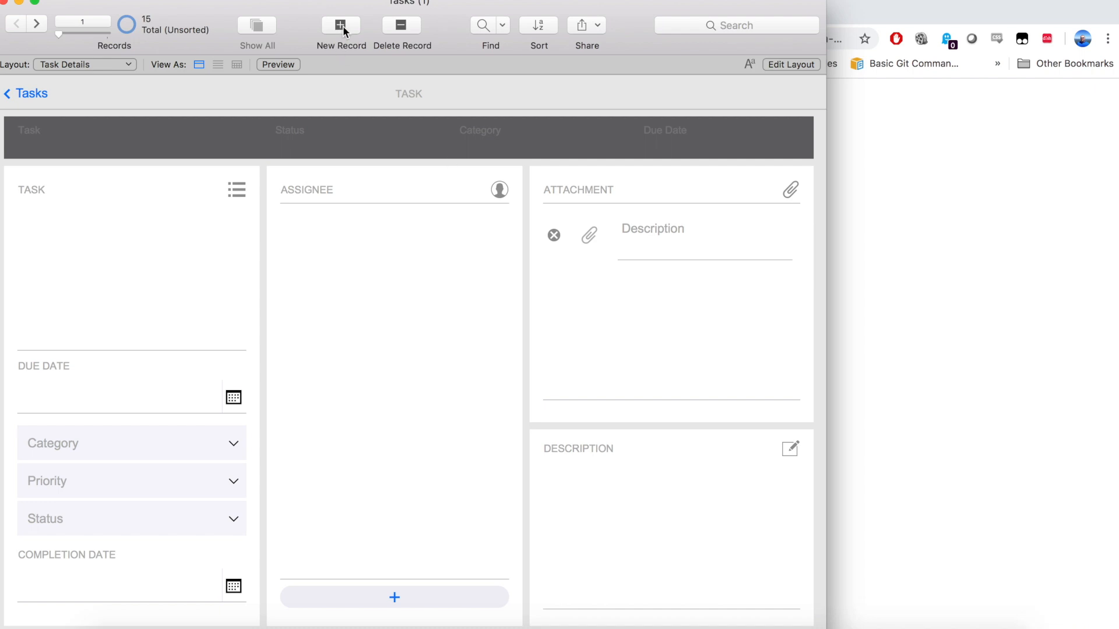
Re-run the MirrorSync 6 (TaskSync) script so 9 records are added, then bring Chrome's Welcome to MirrorSync page forward
{"action": "left_click", "coordinate": [340, 25]}
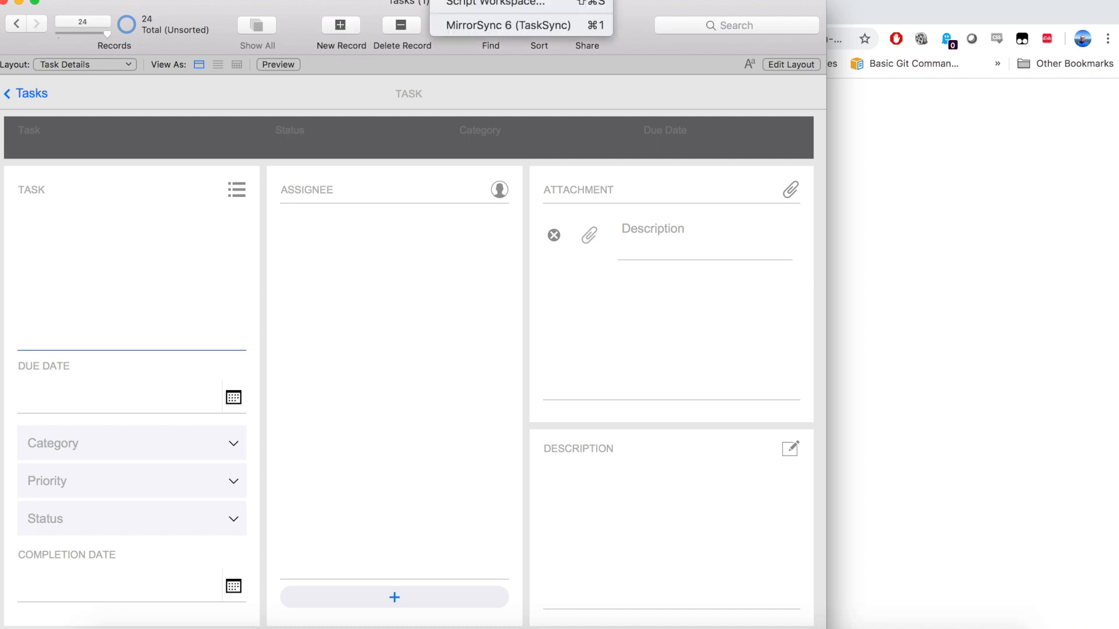
{"action": "left_click", "coordinate": [507, 24]}
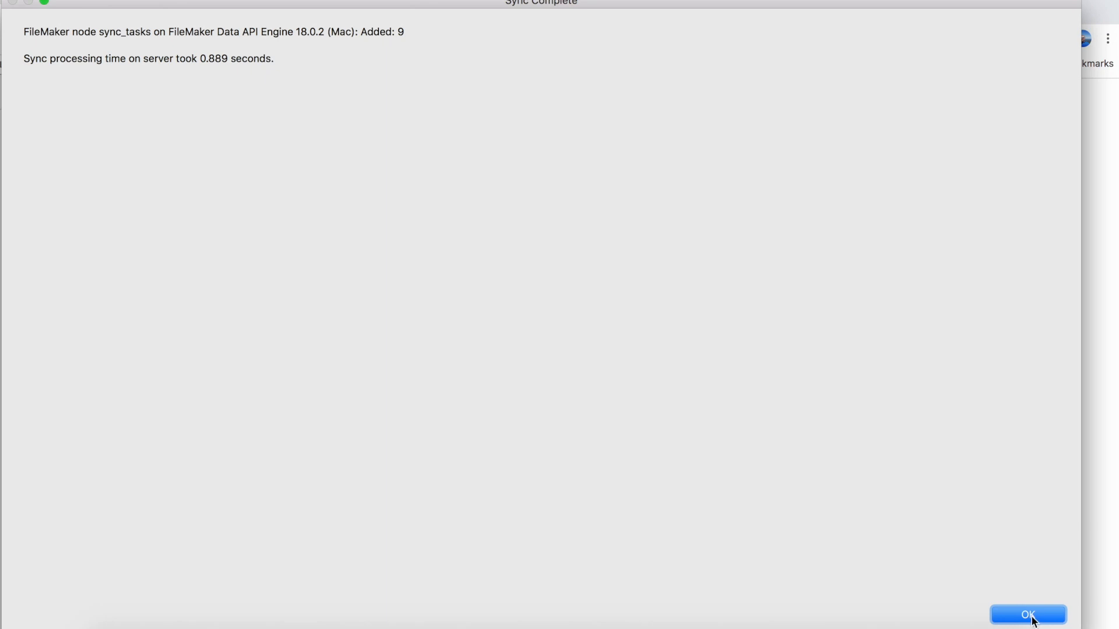
{"action": "left_click", "coordinate": [1027, 614]}
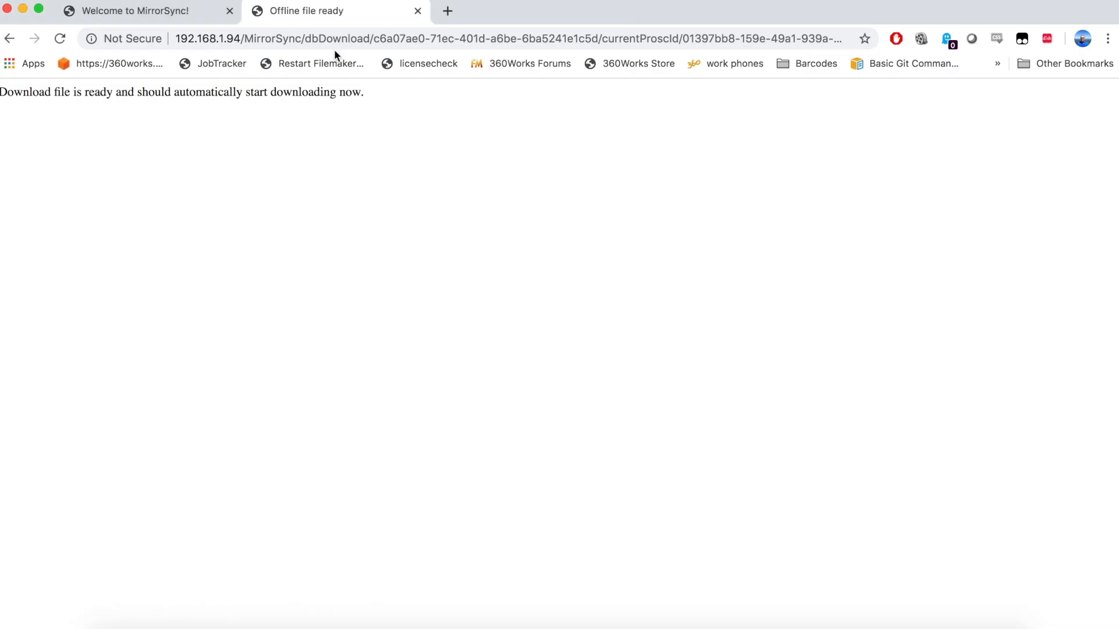
{"action": "left_click", "coordinate": [134, 11]}
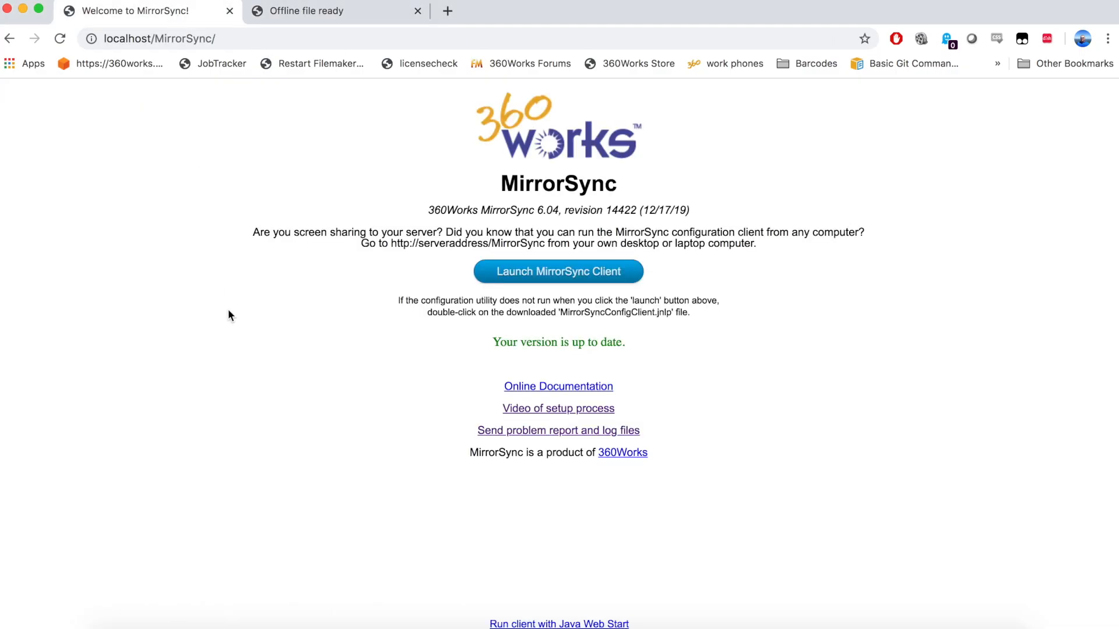